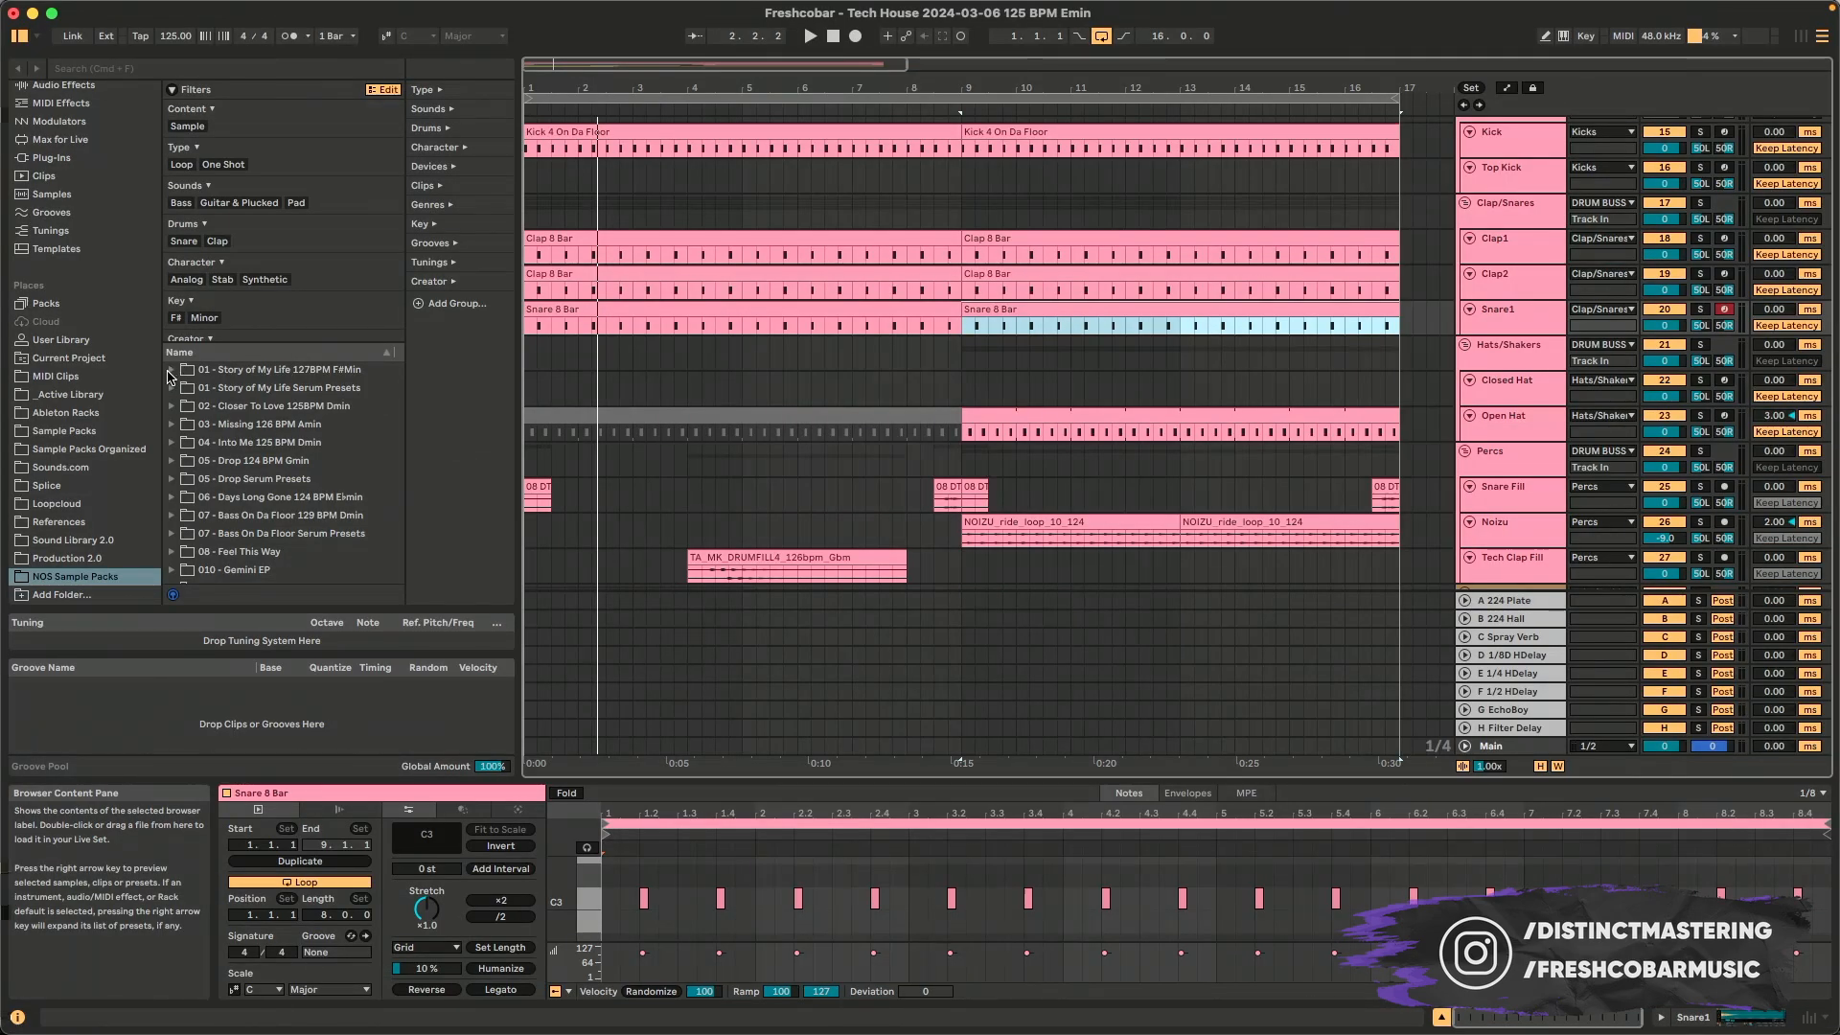
- Select 909 Snare Roll.wav in the Story of My Life pack and scroll its Drums and Character tags
click(173, 368)
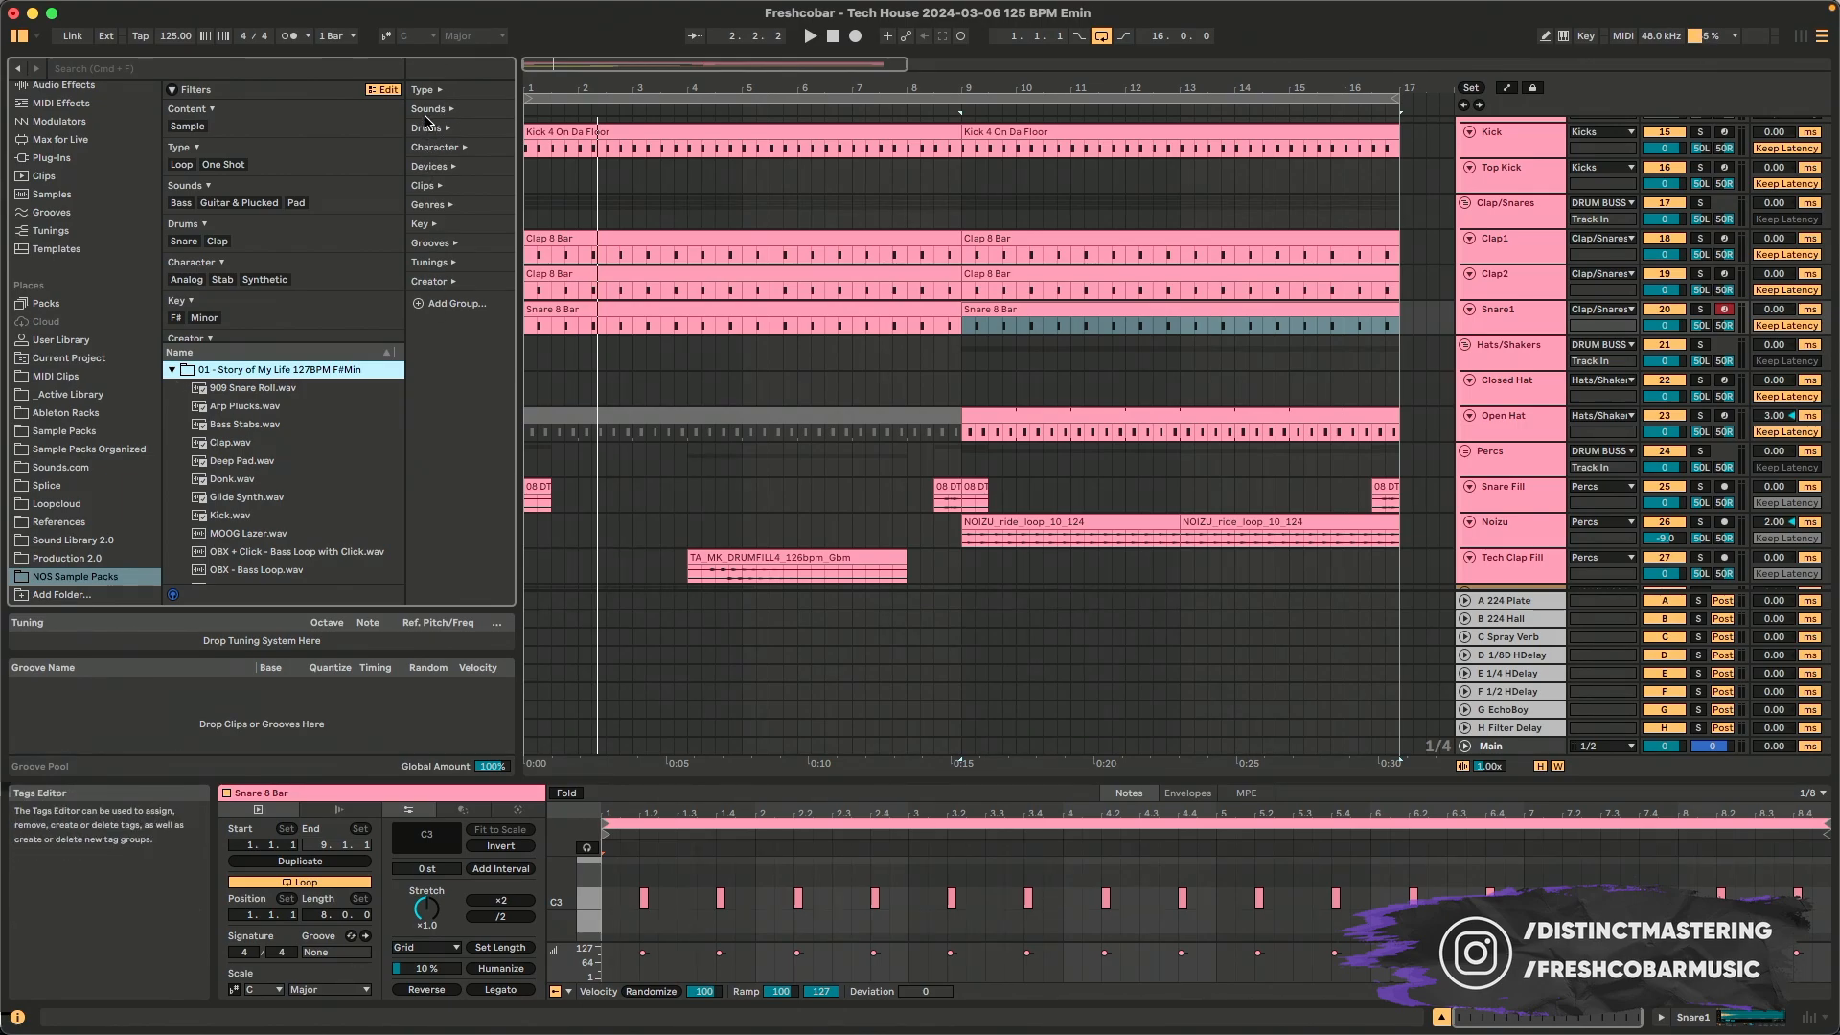
click(426, 89)
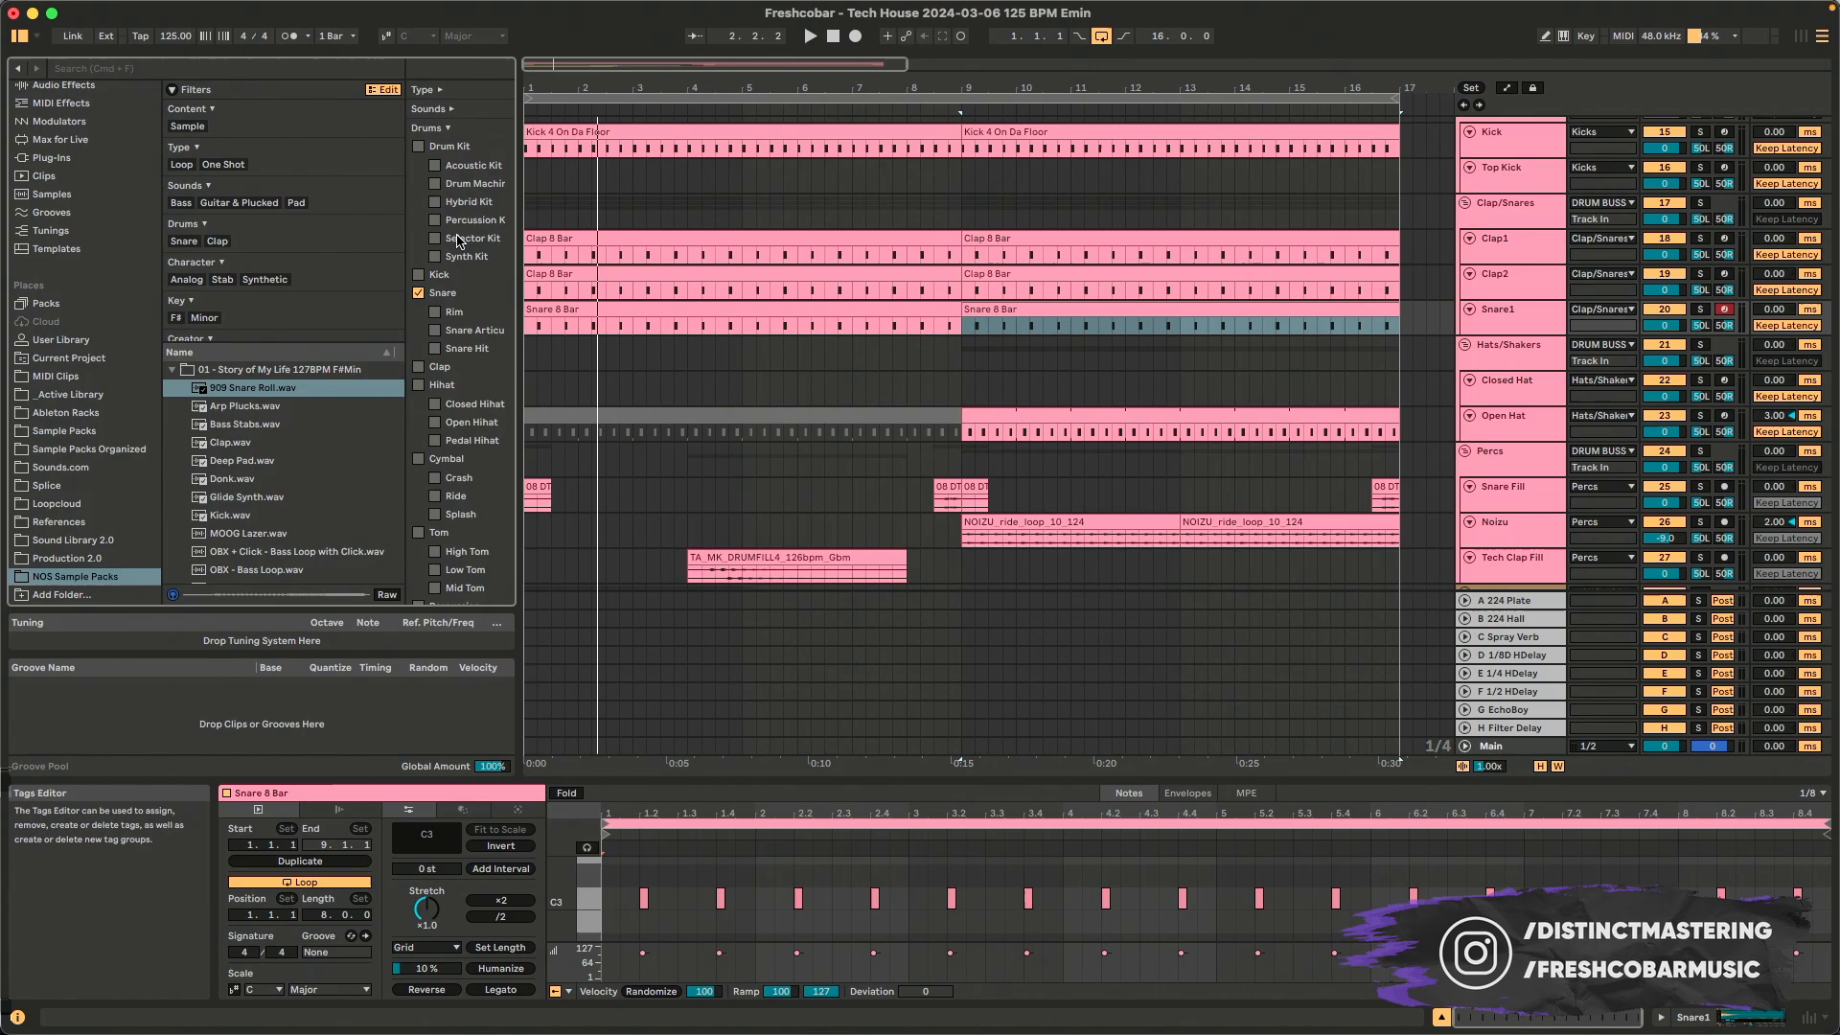
scroll(down, 3)
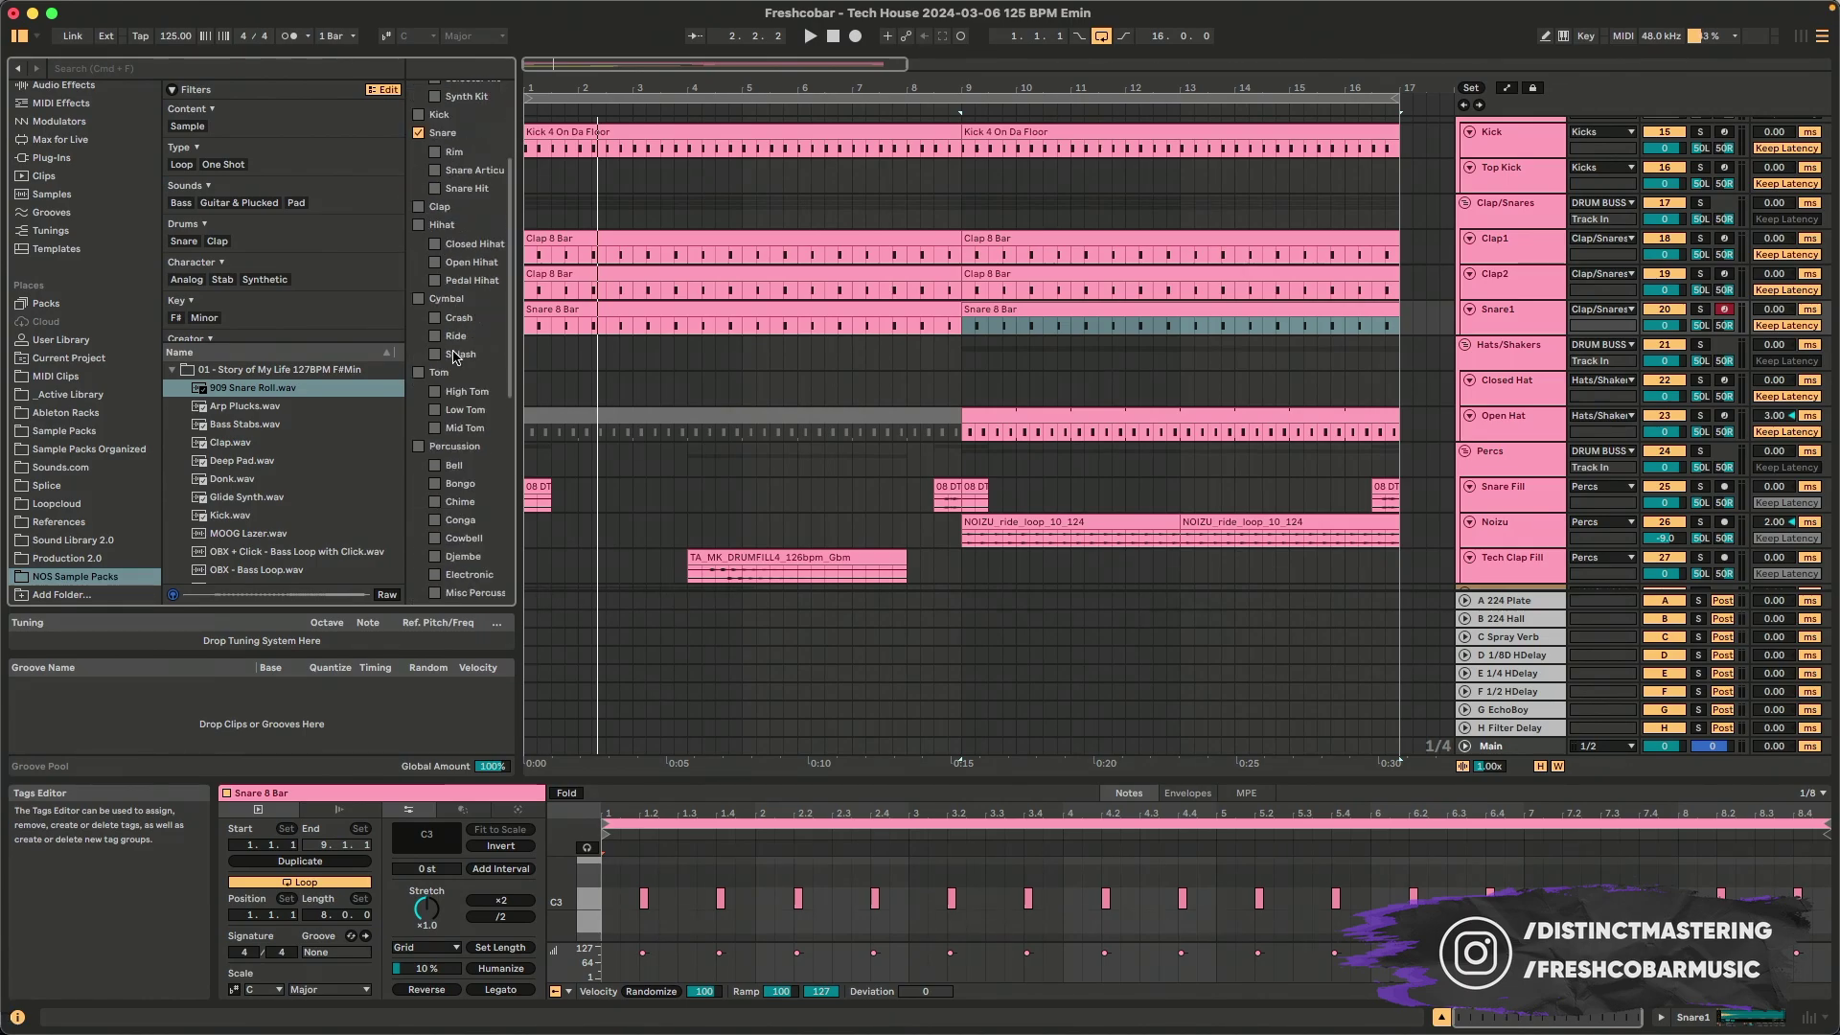
scroll(down, 3)
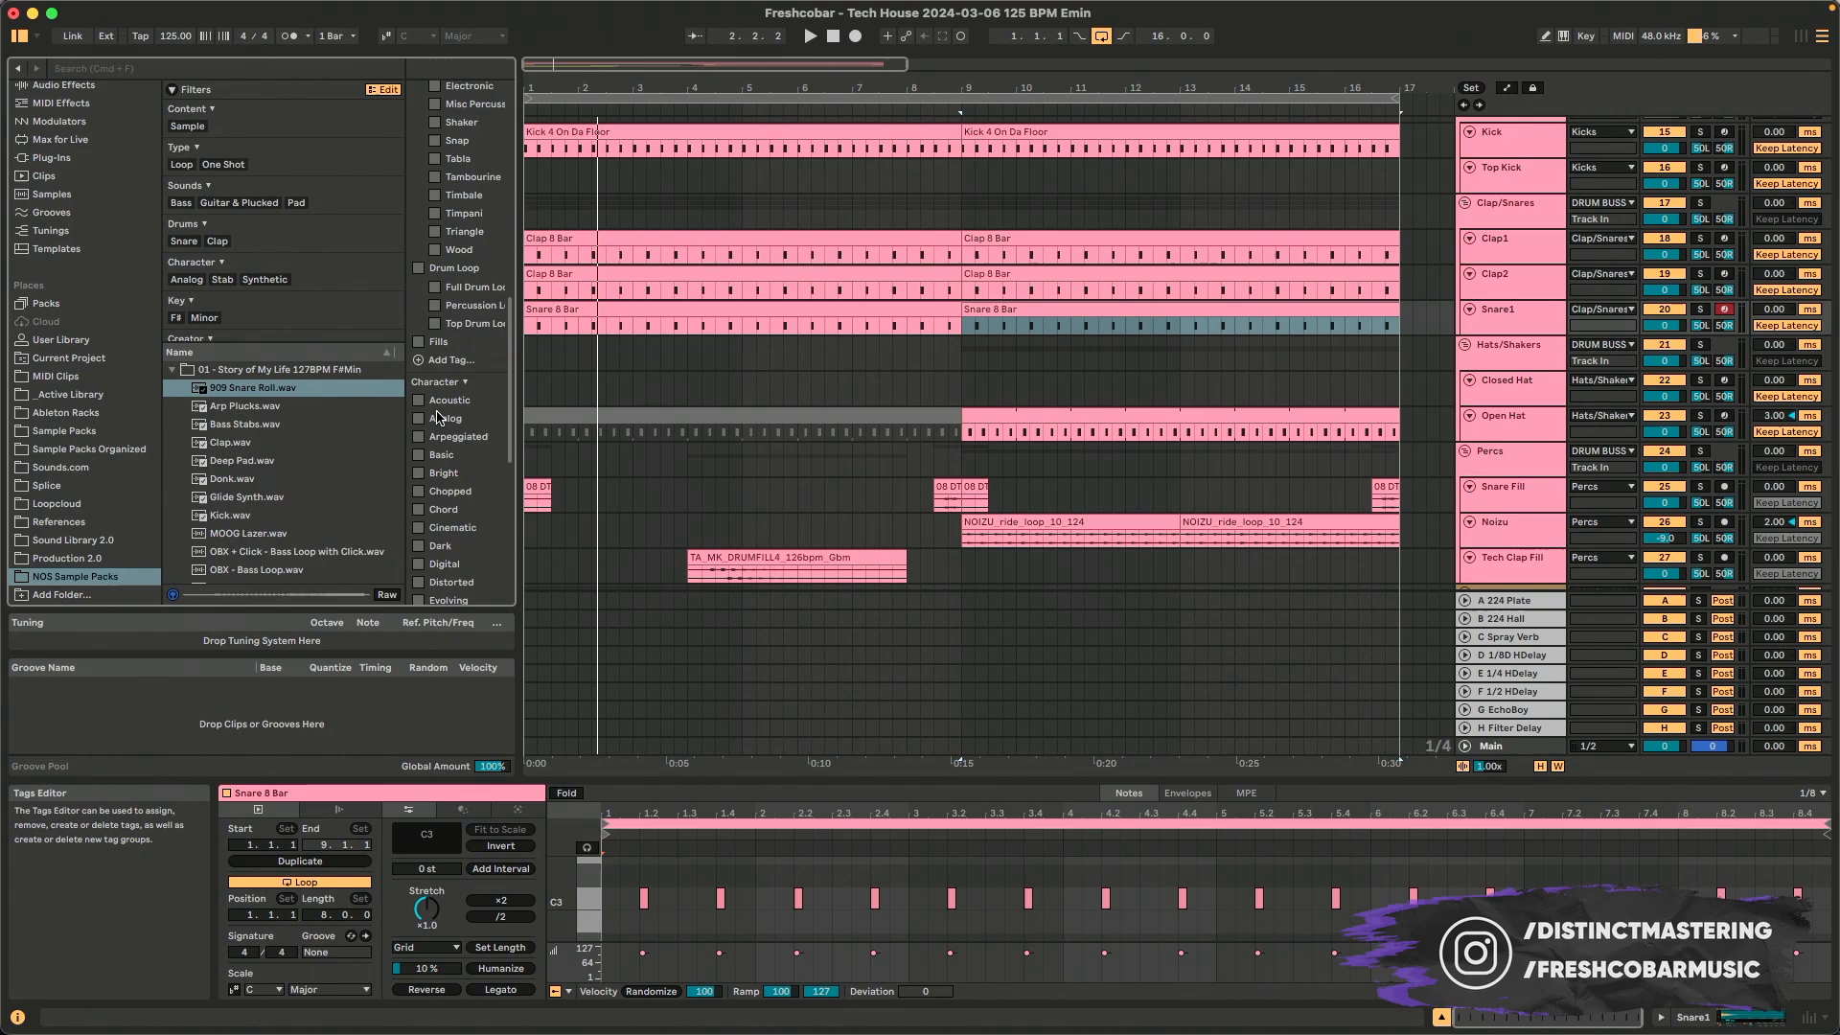
scroll(down, 3)
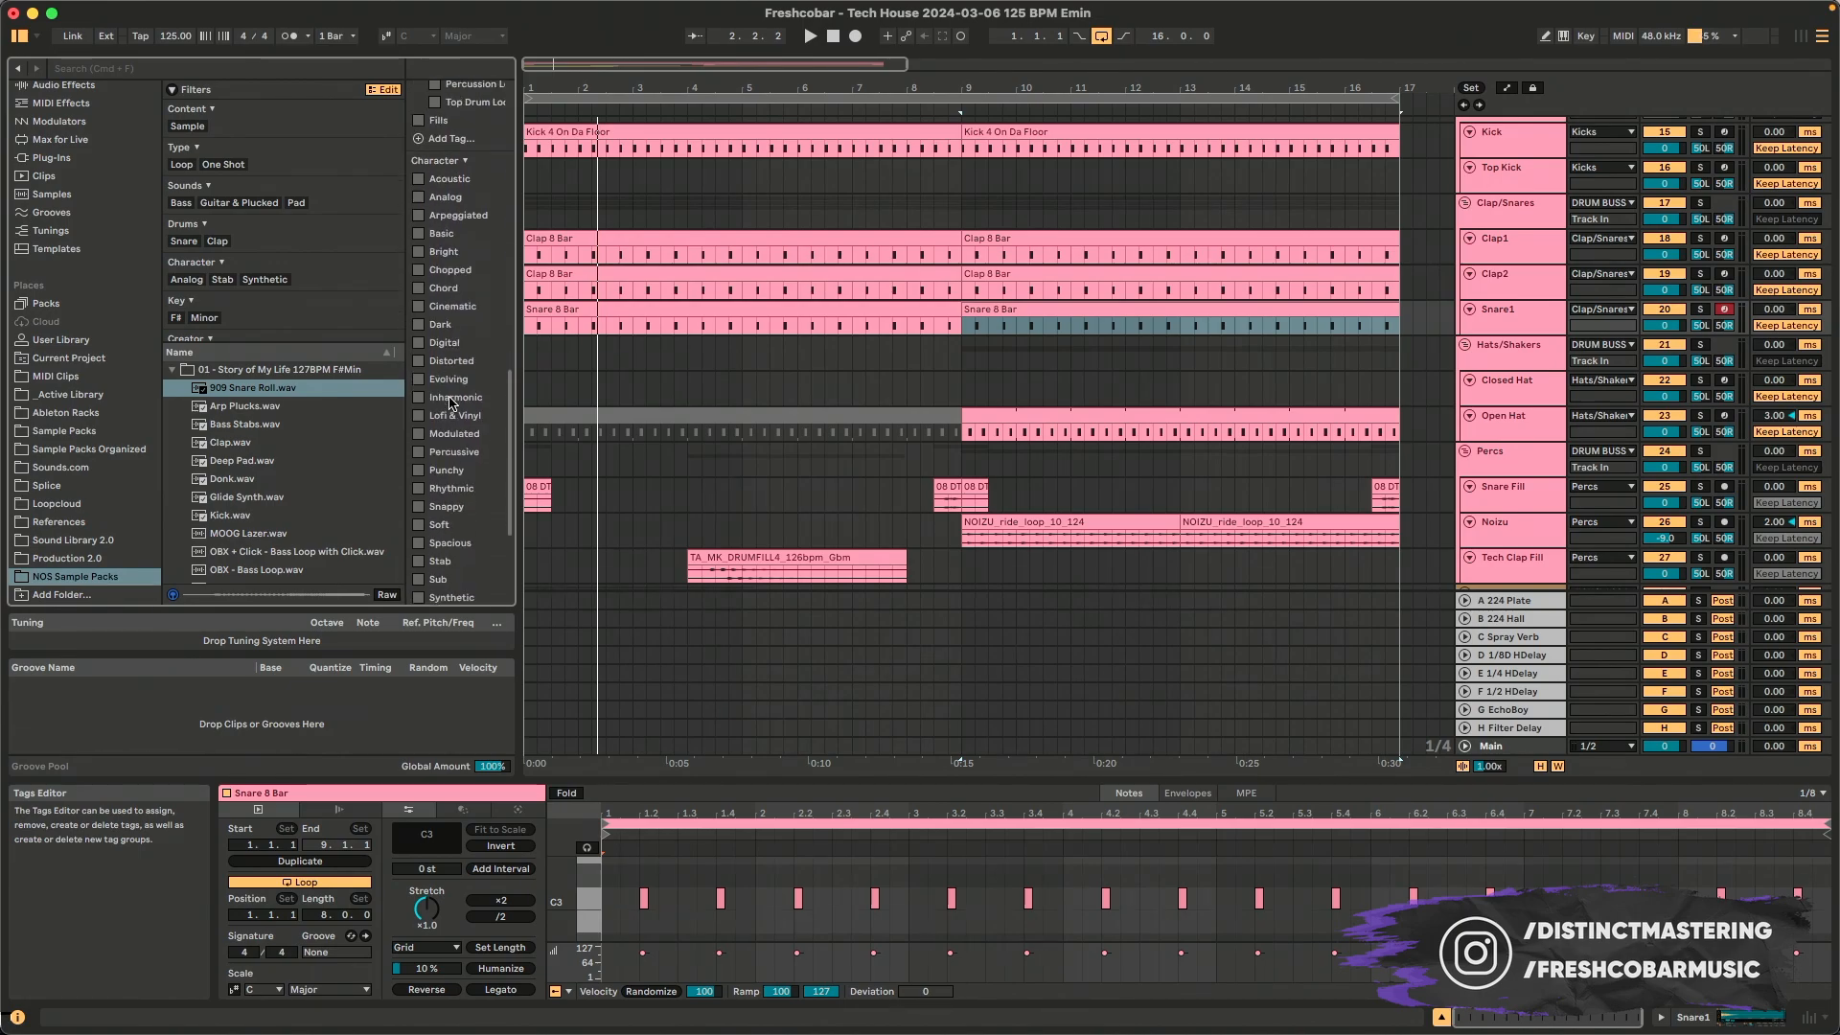
scroll(down, 3)
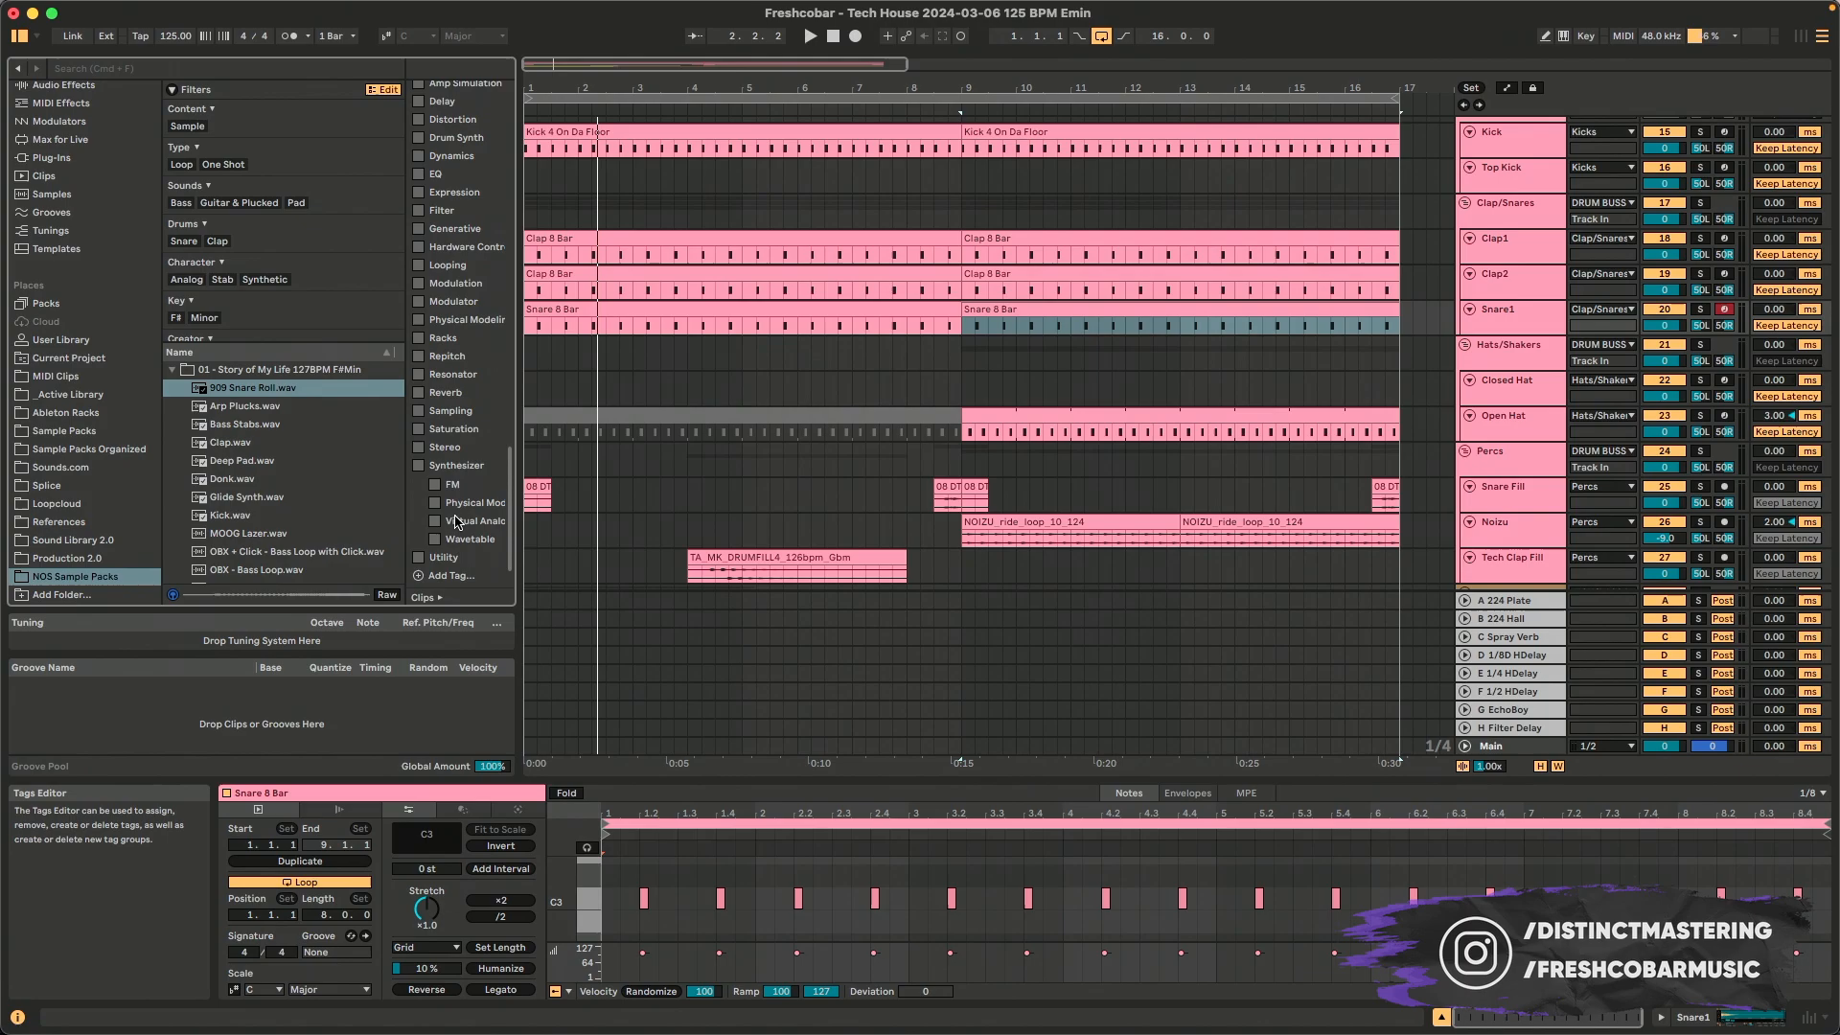
scroll(down, 3)
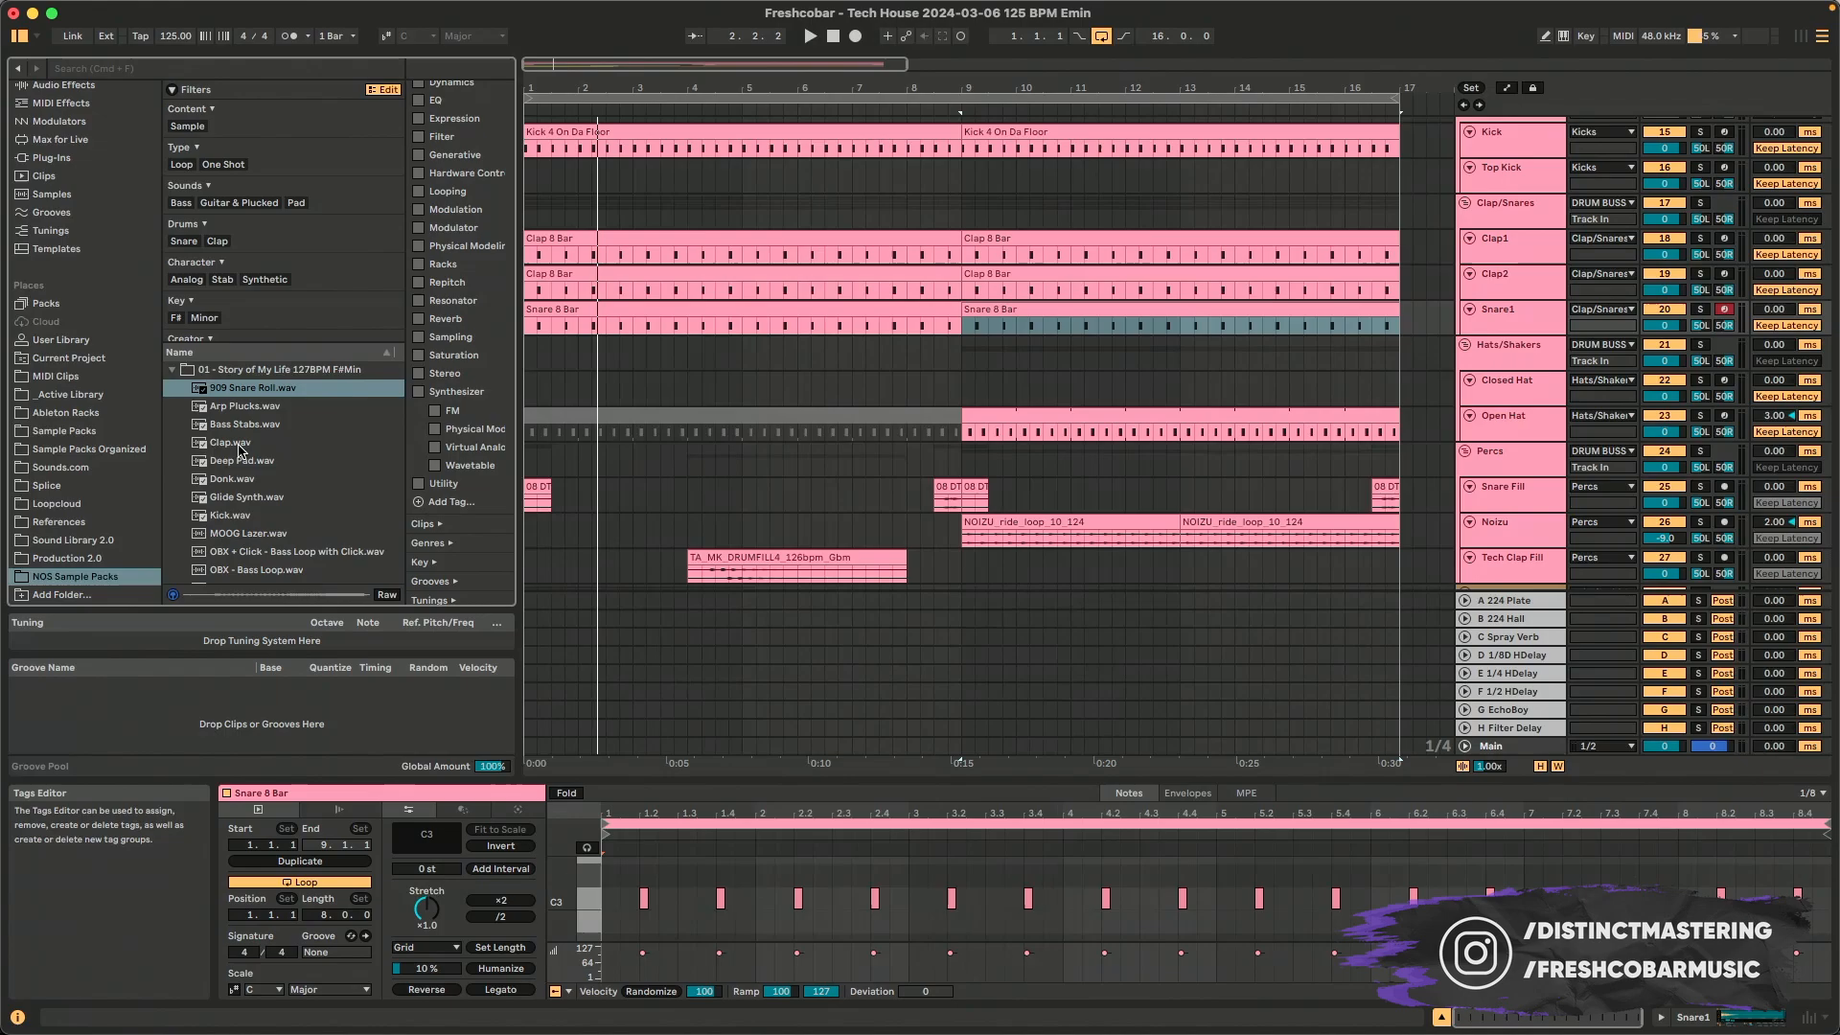
- Browse the Active Library under Places, then show the User Library contents
click(72, 393)
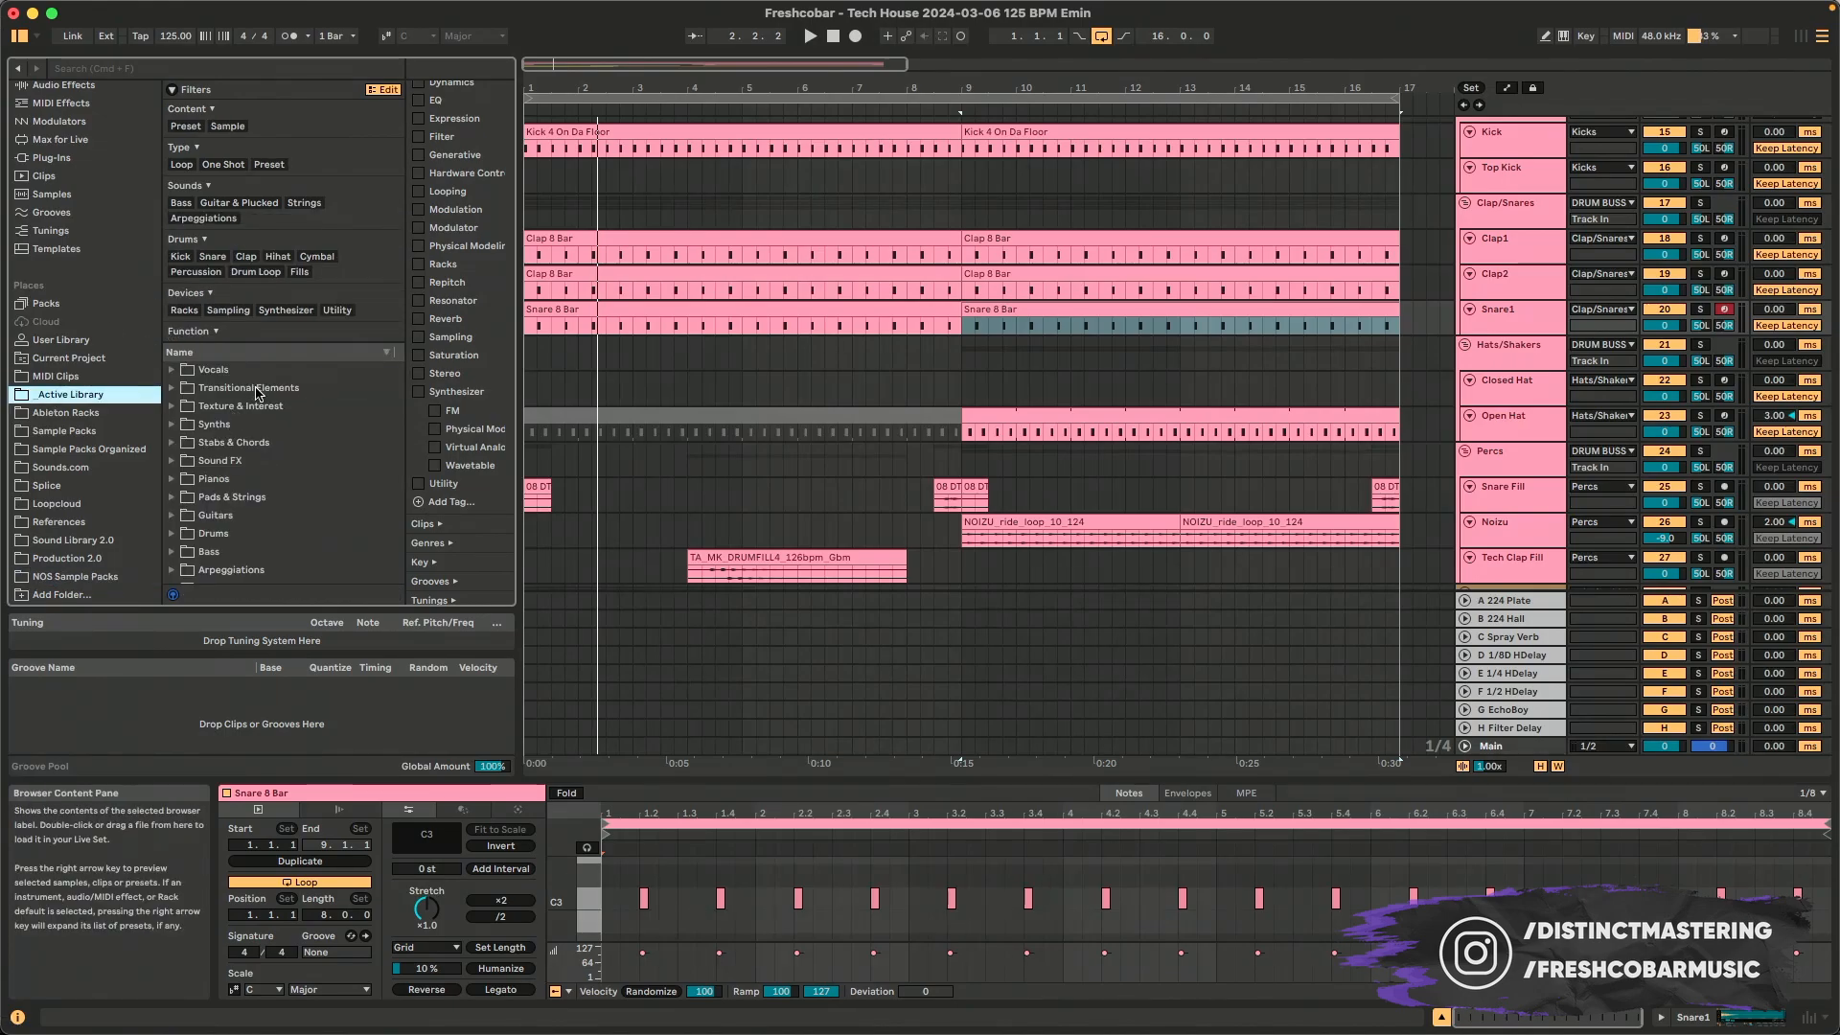
mouse_move(229, 507)
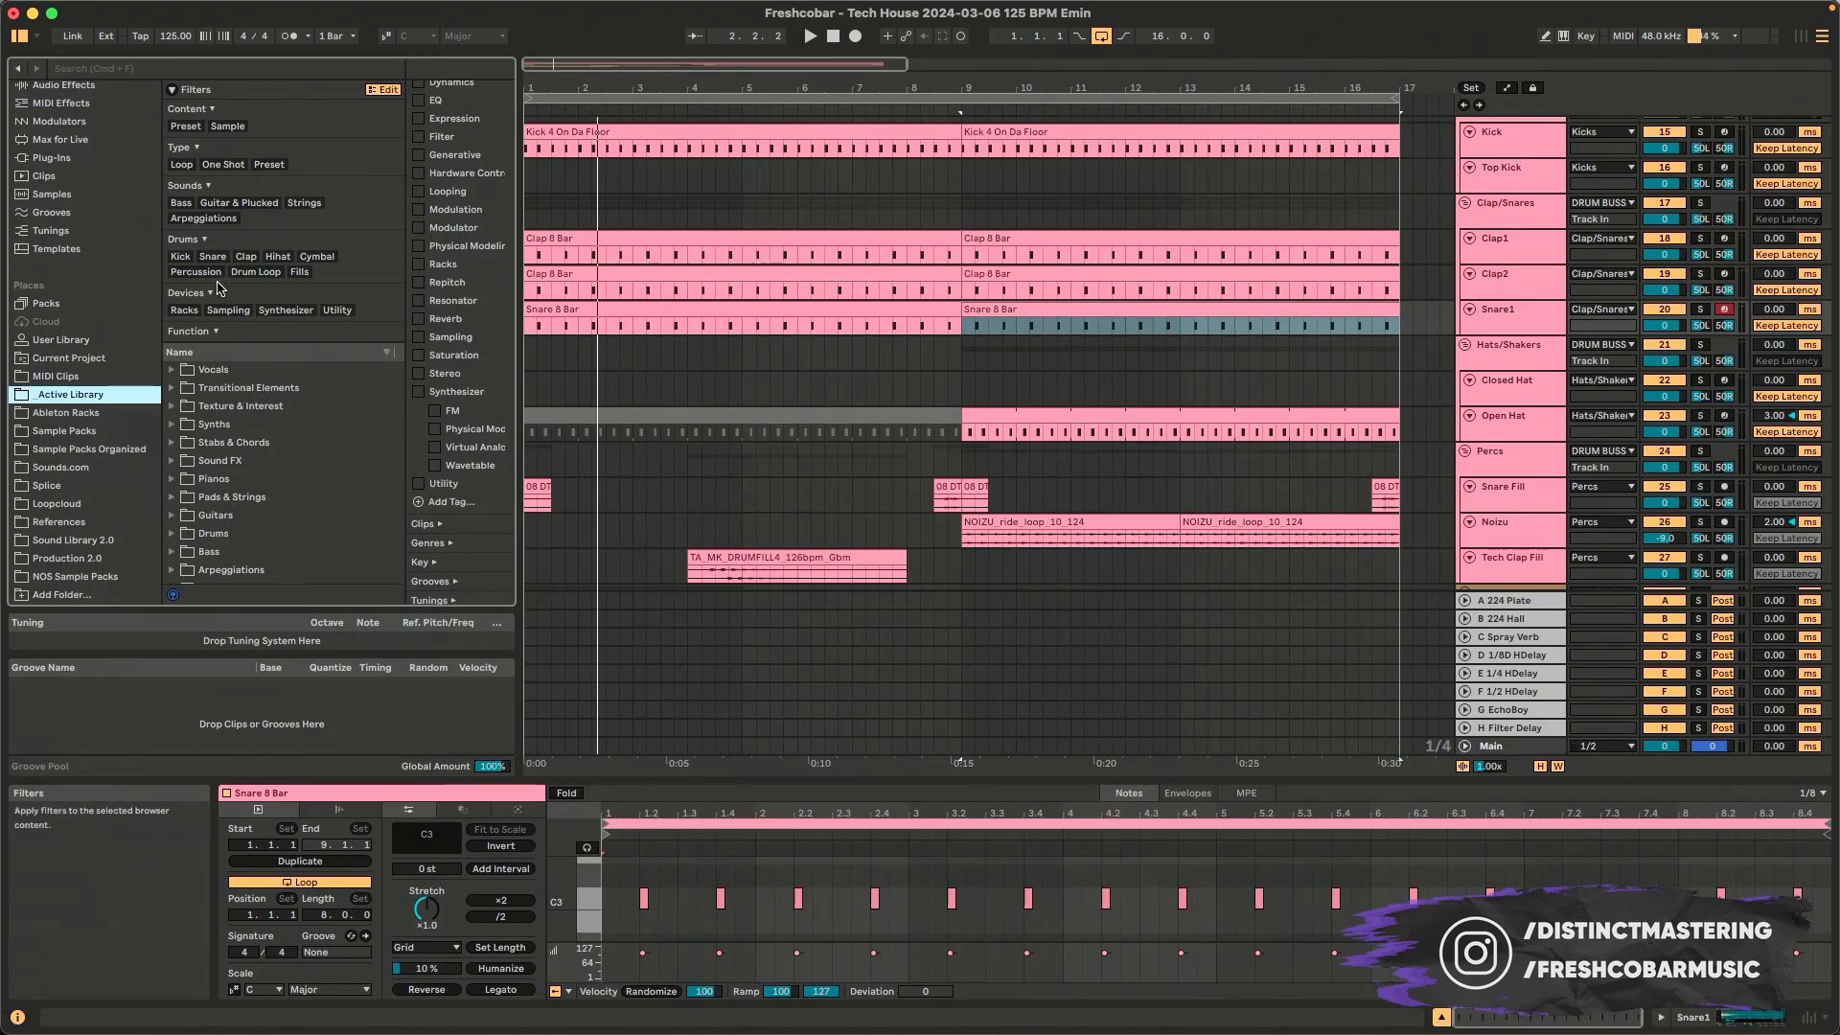
click(70, 394)
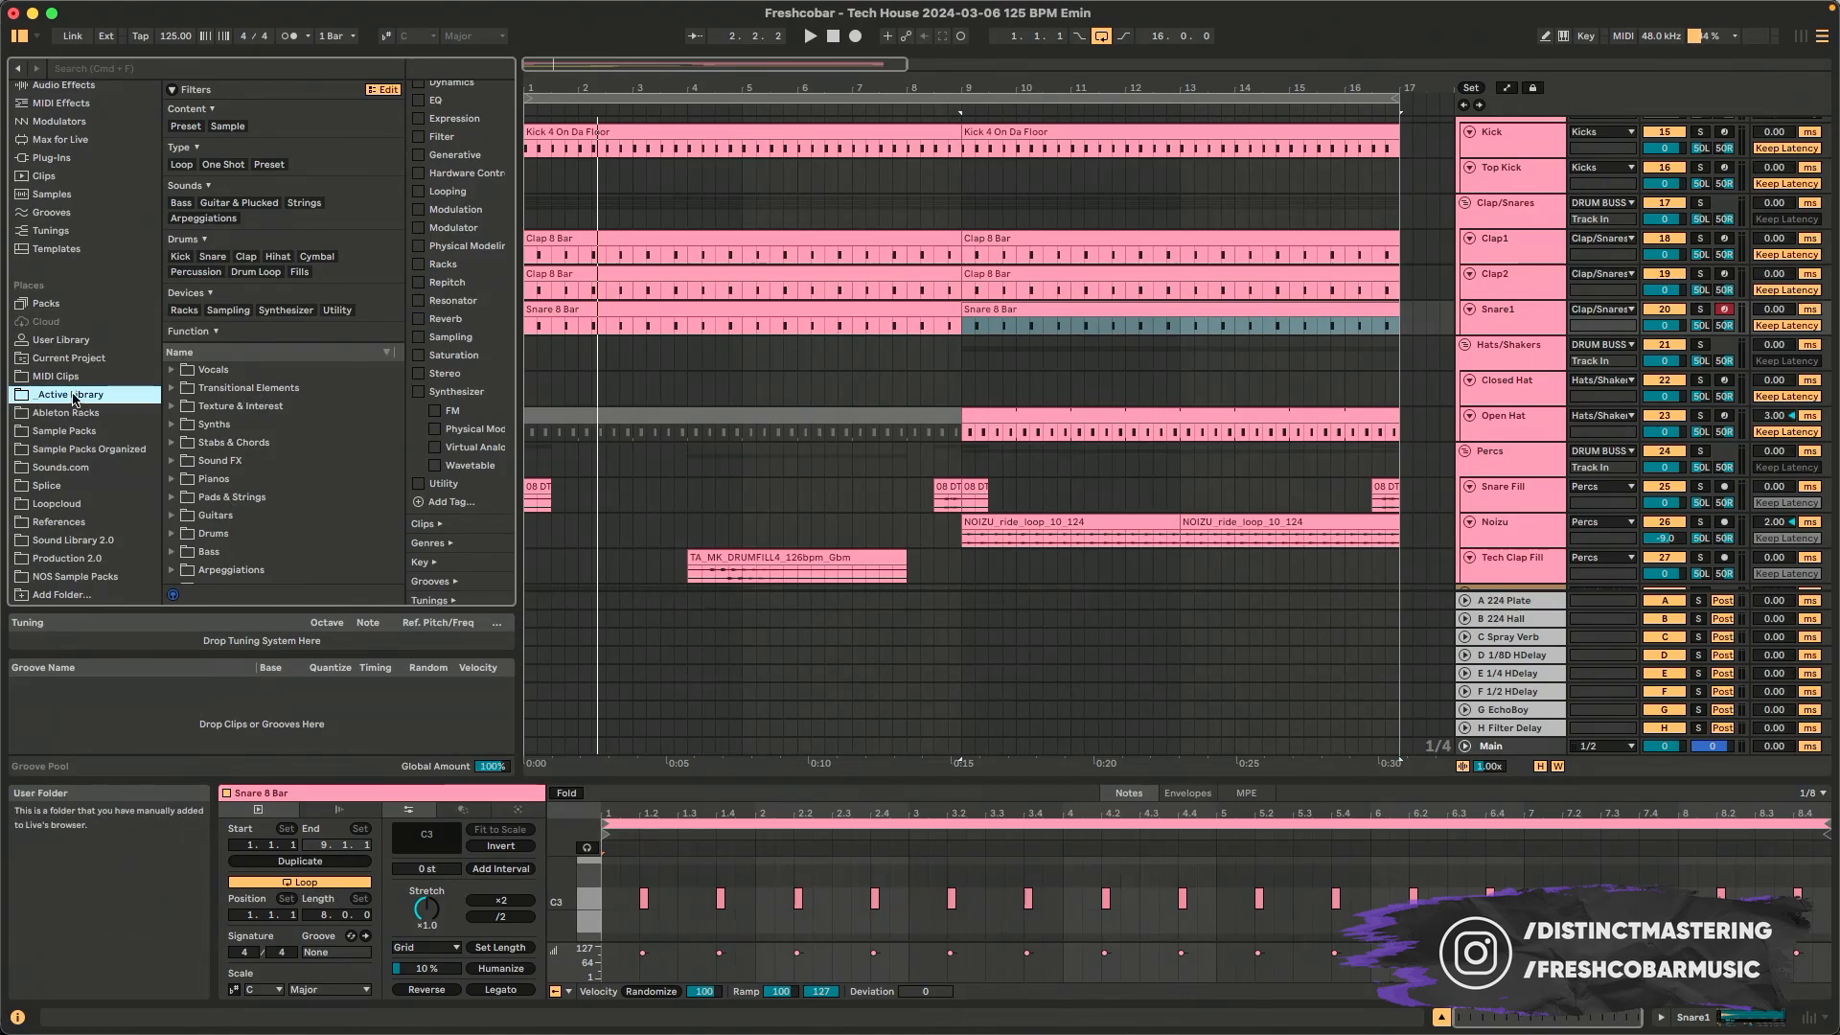
click(62, 339)
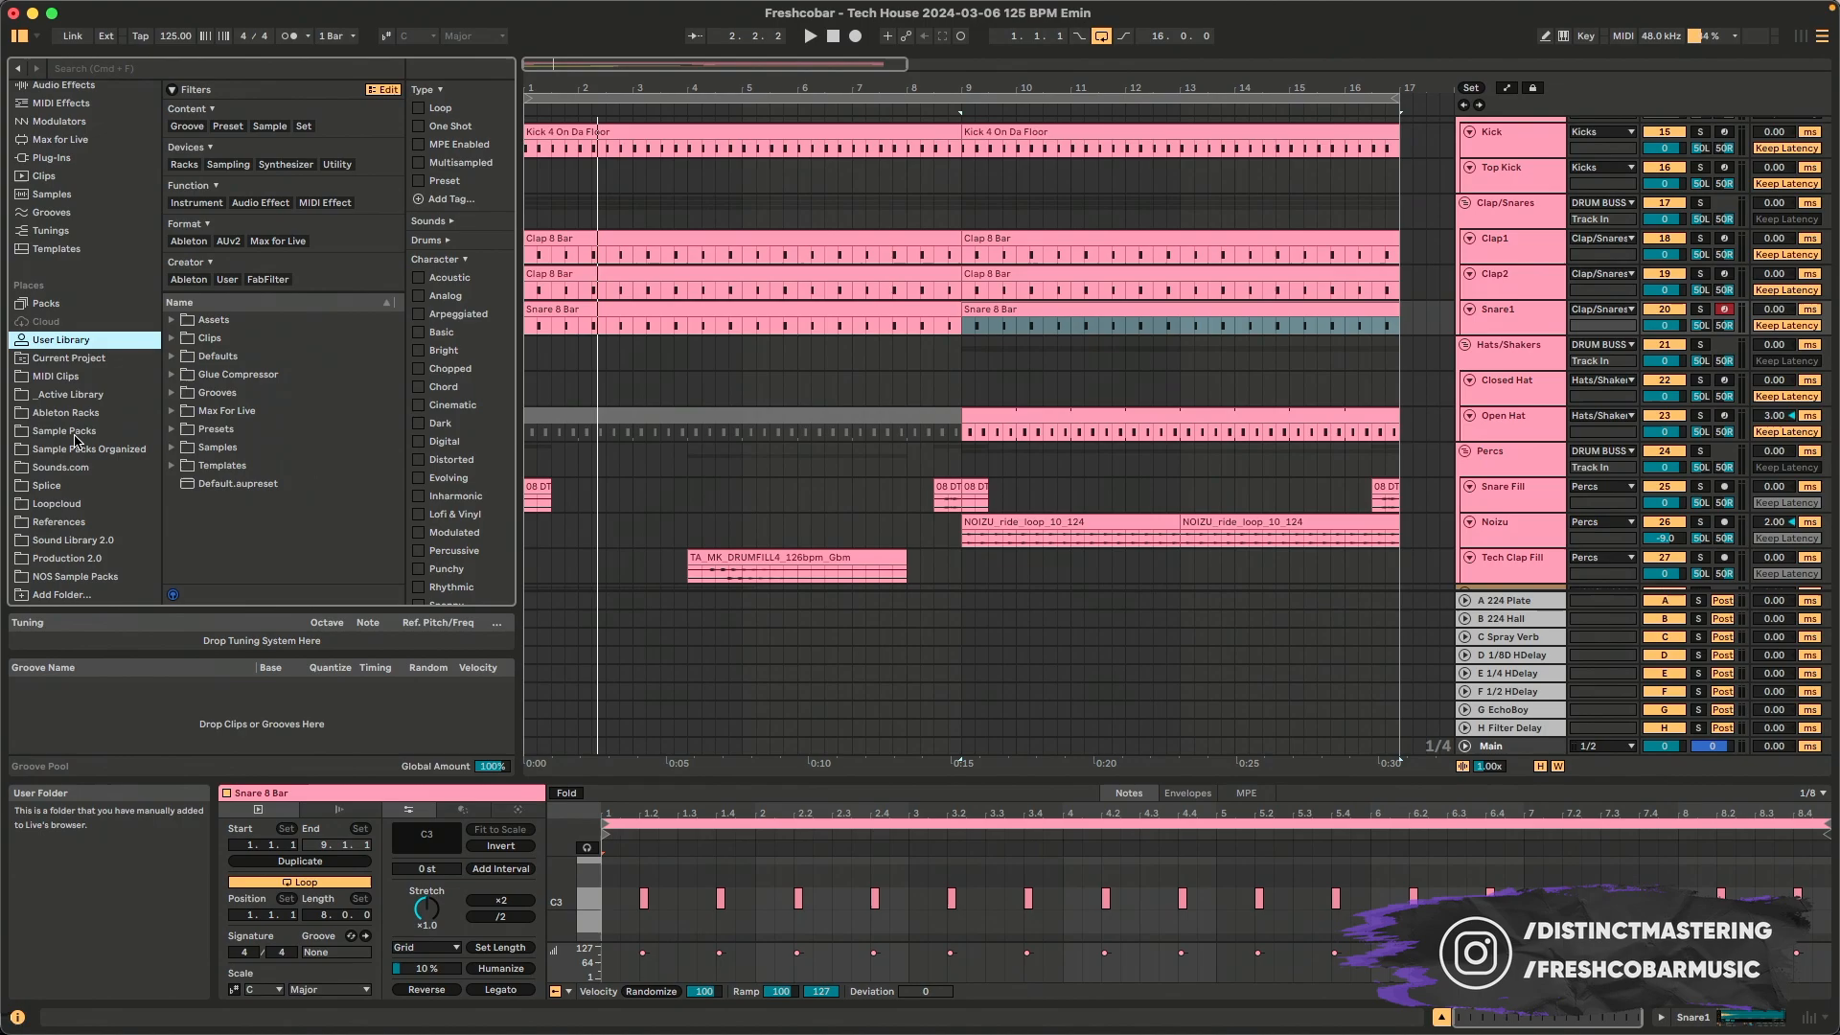
- Filter Sample Packs through Bass, Kick and Snare tags, settling on Clap samples
click(63, 429)
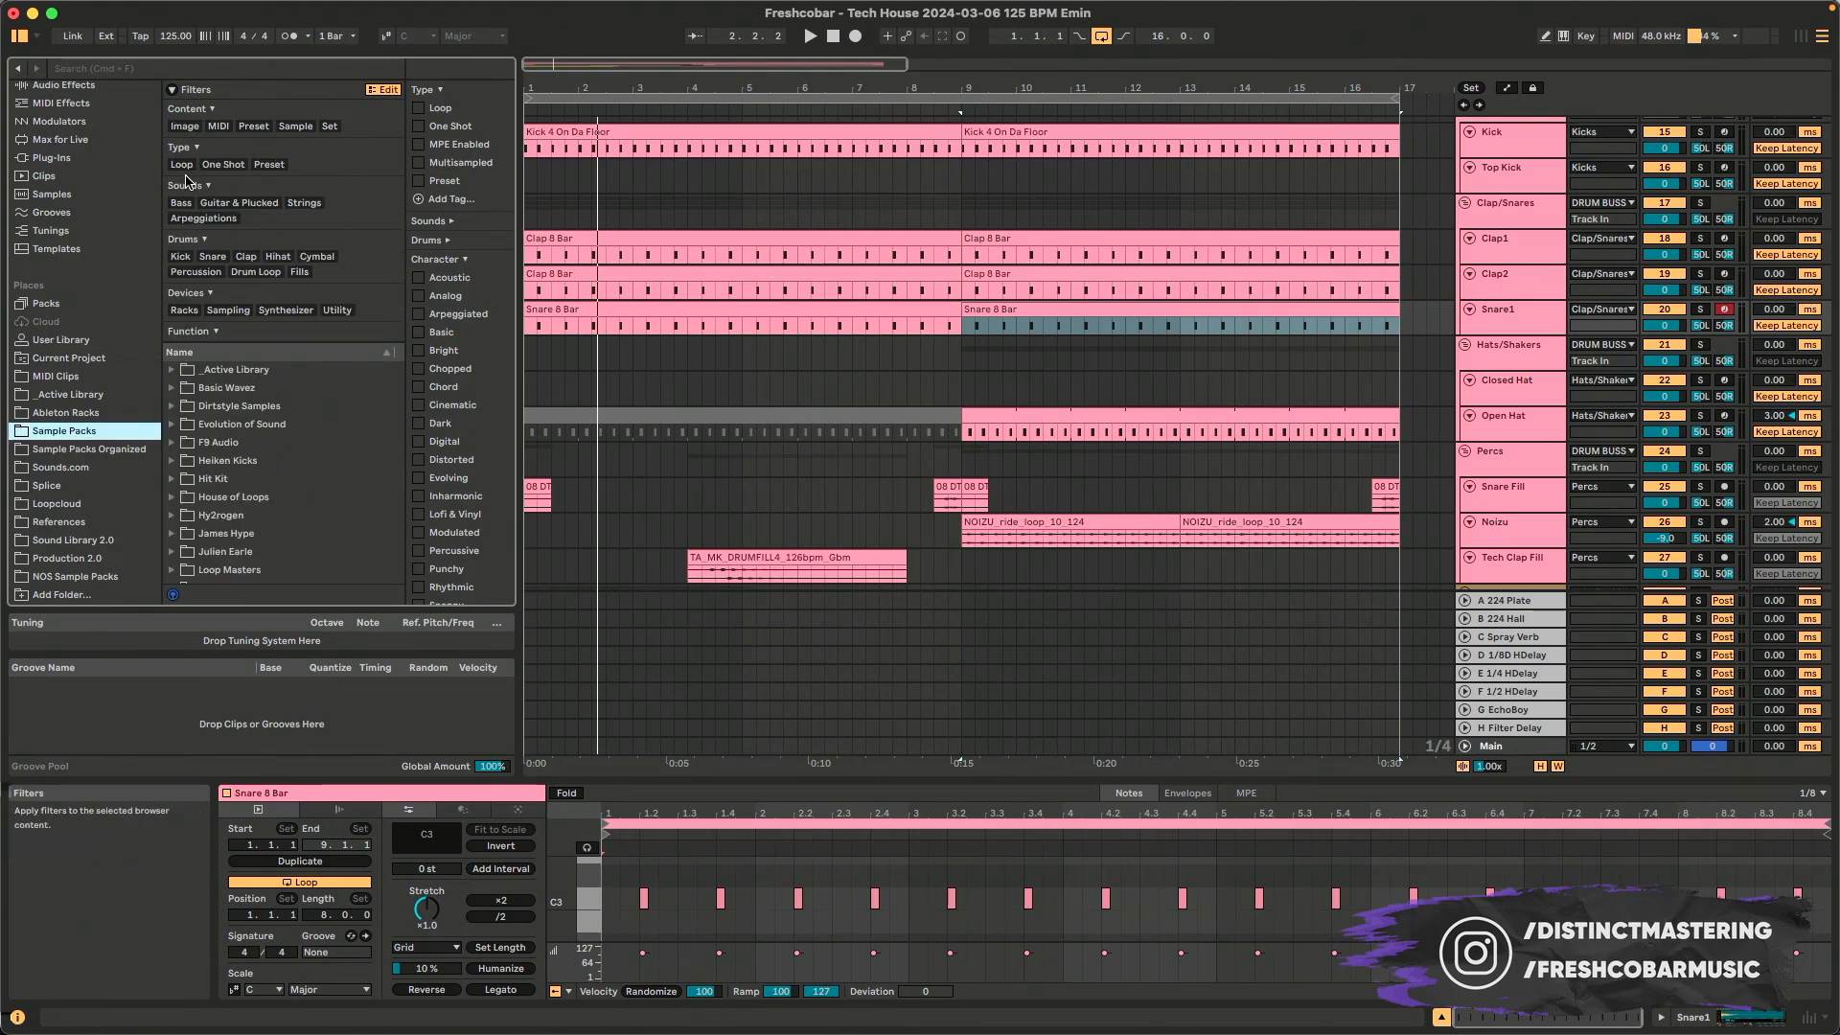
click(179, 202)
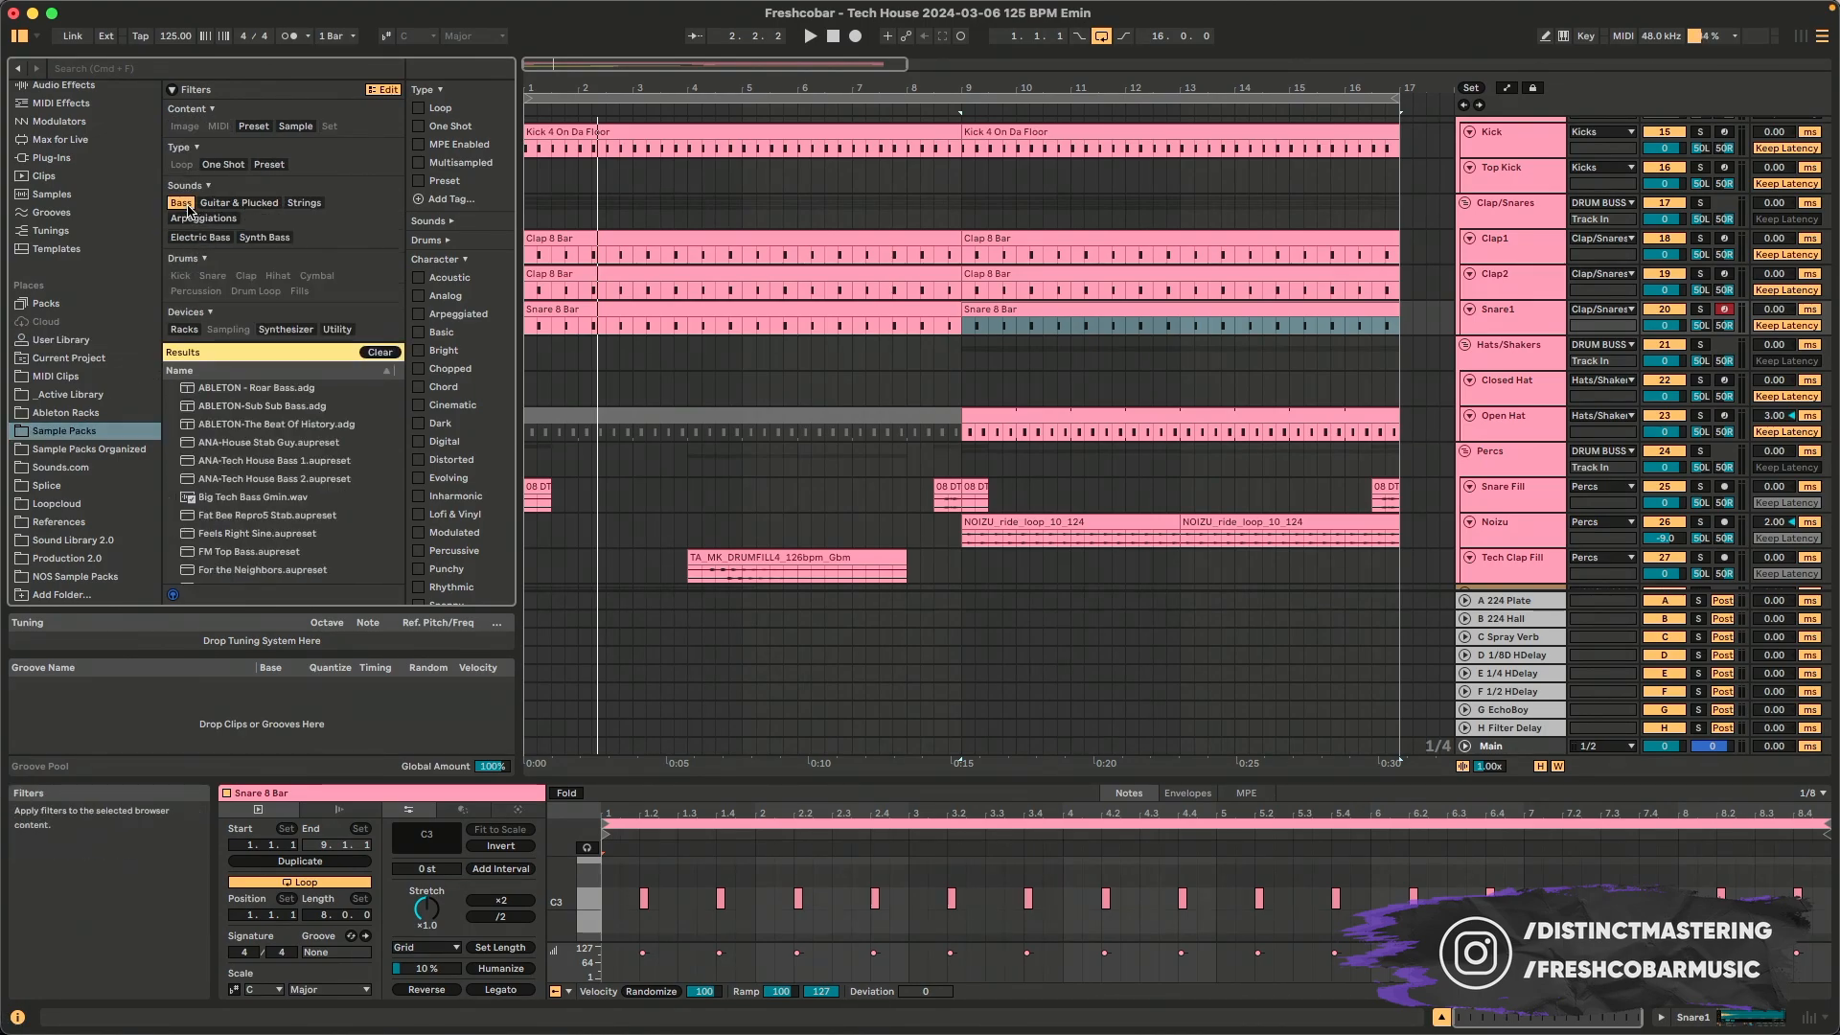
scroll(down, 3)
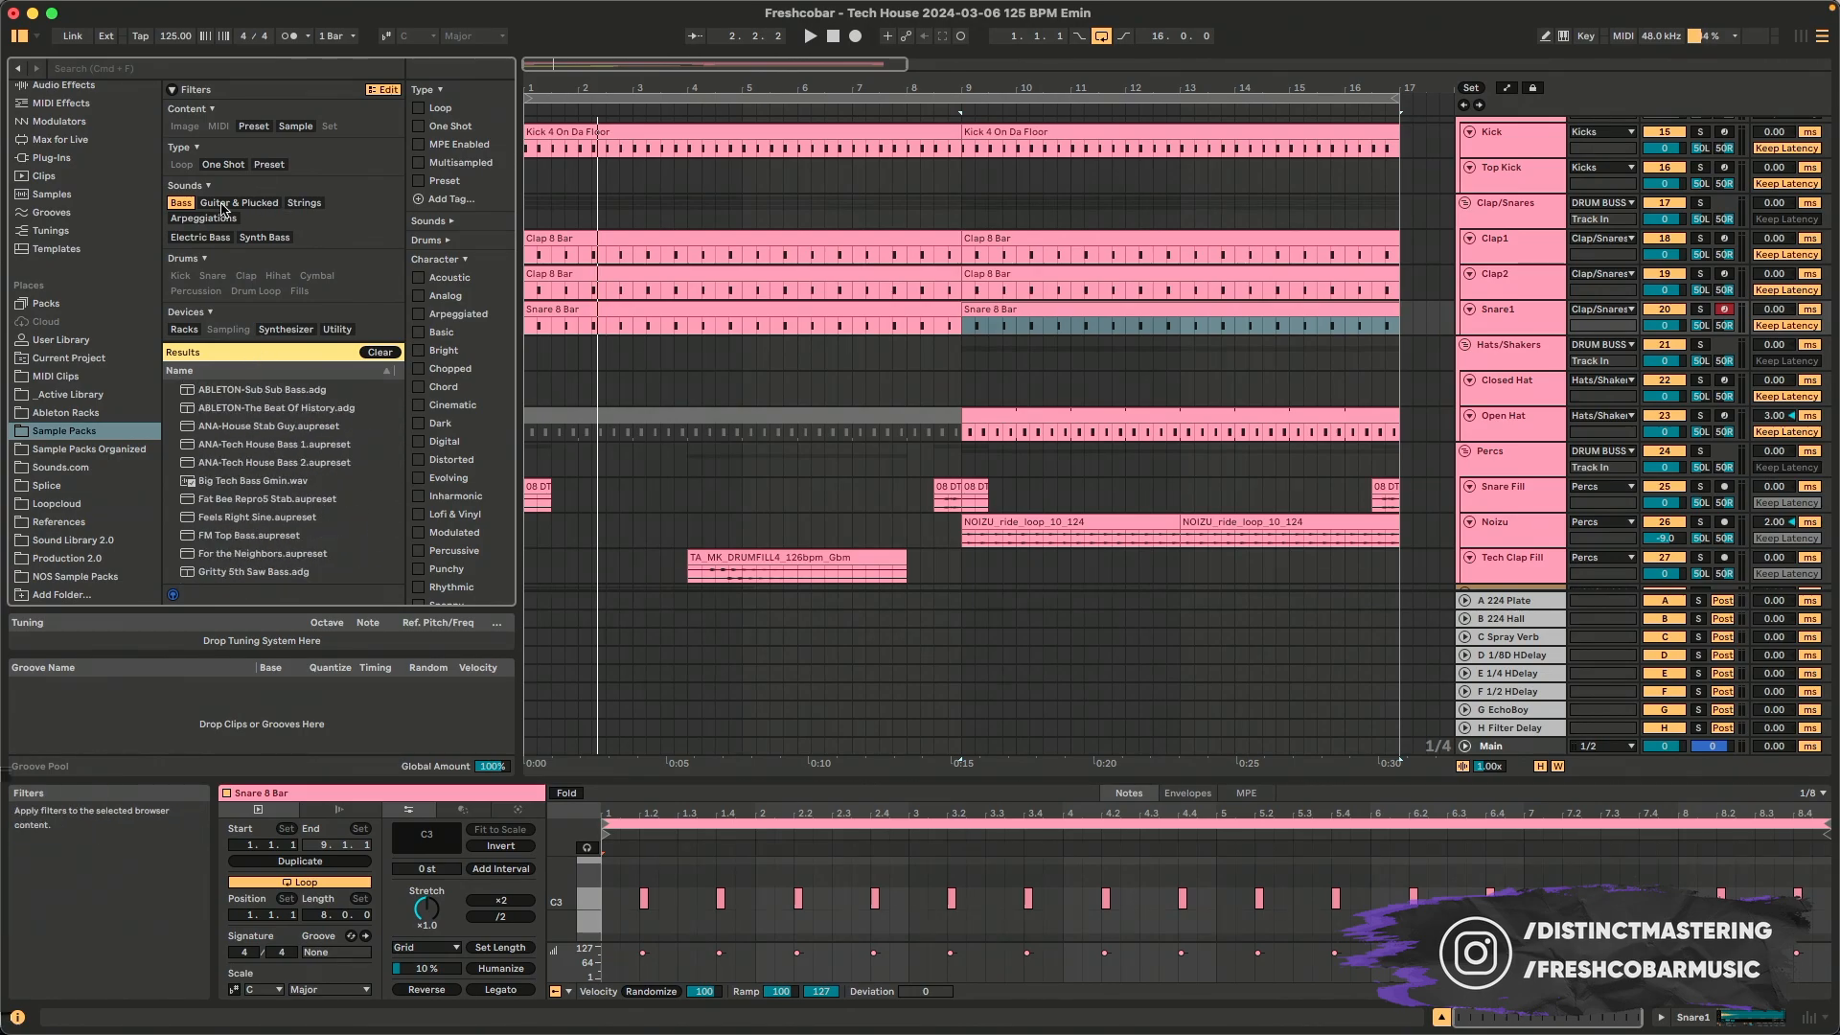
click(180, 257)
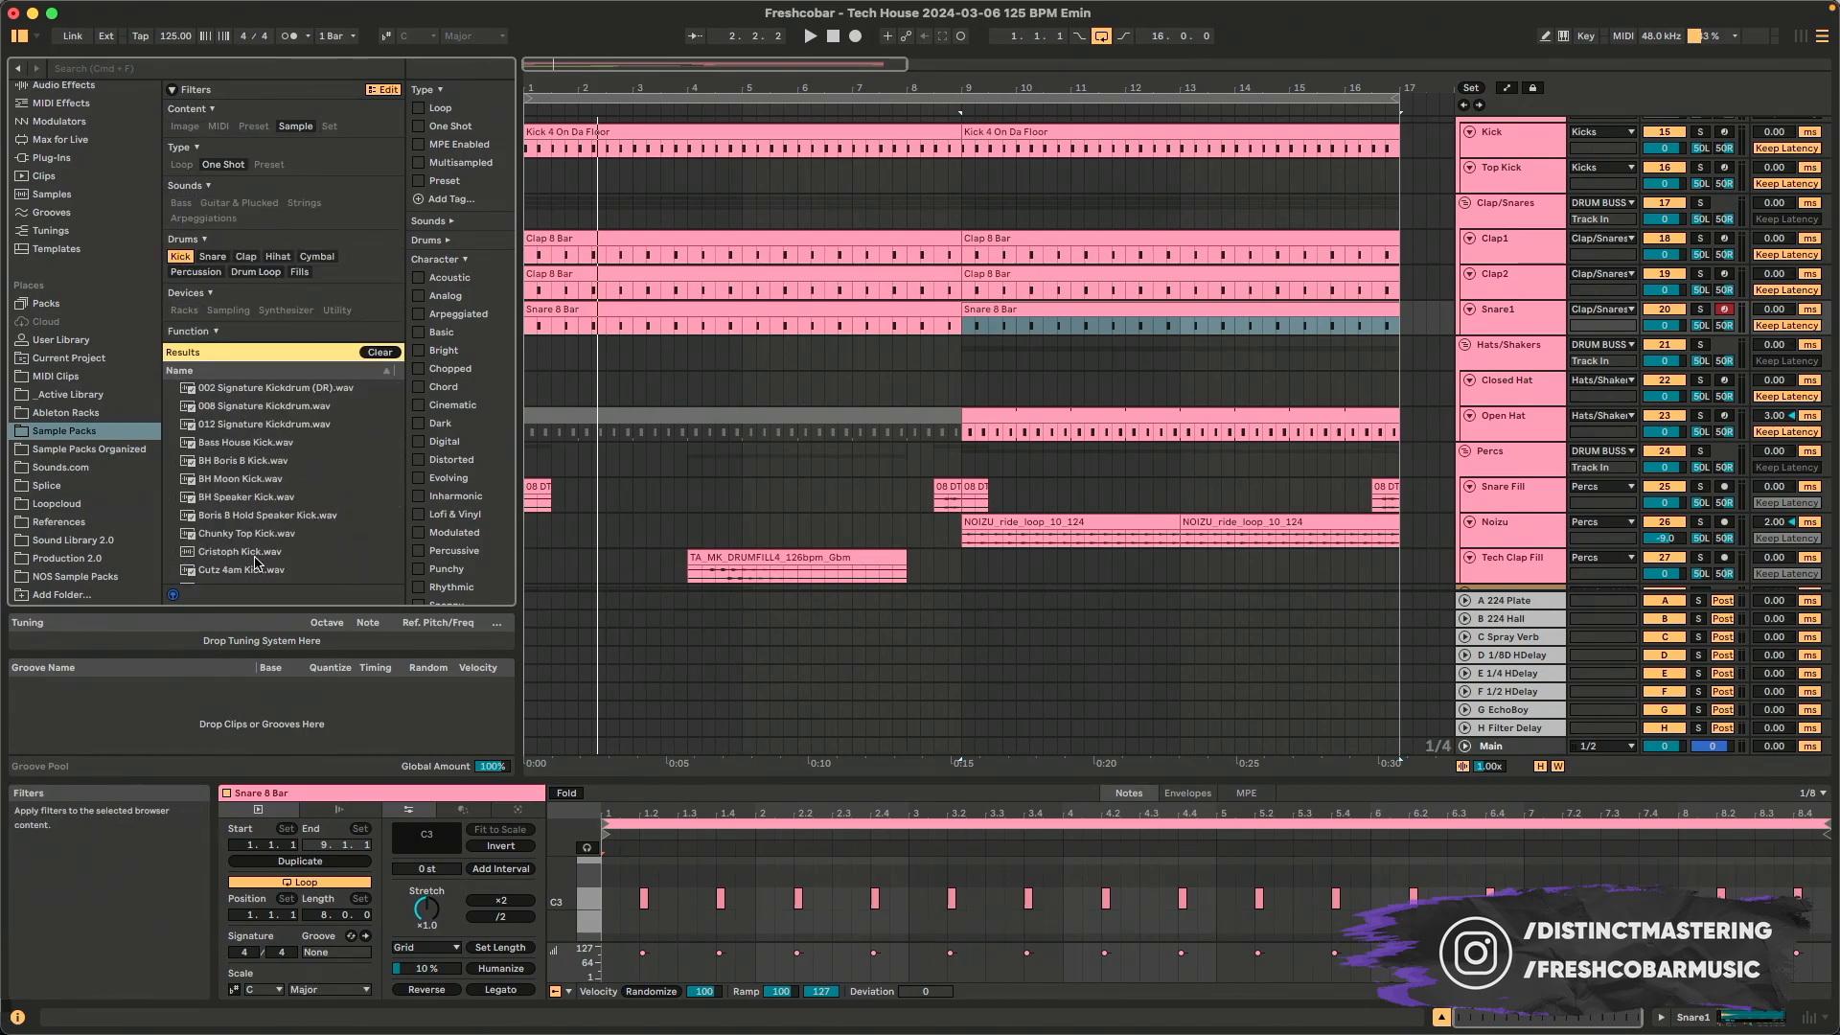
click(179, 256)
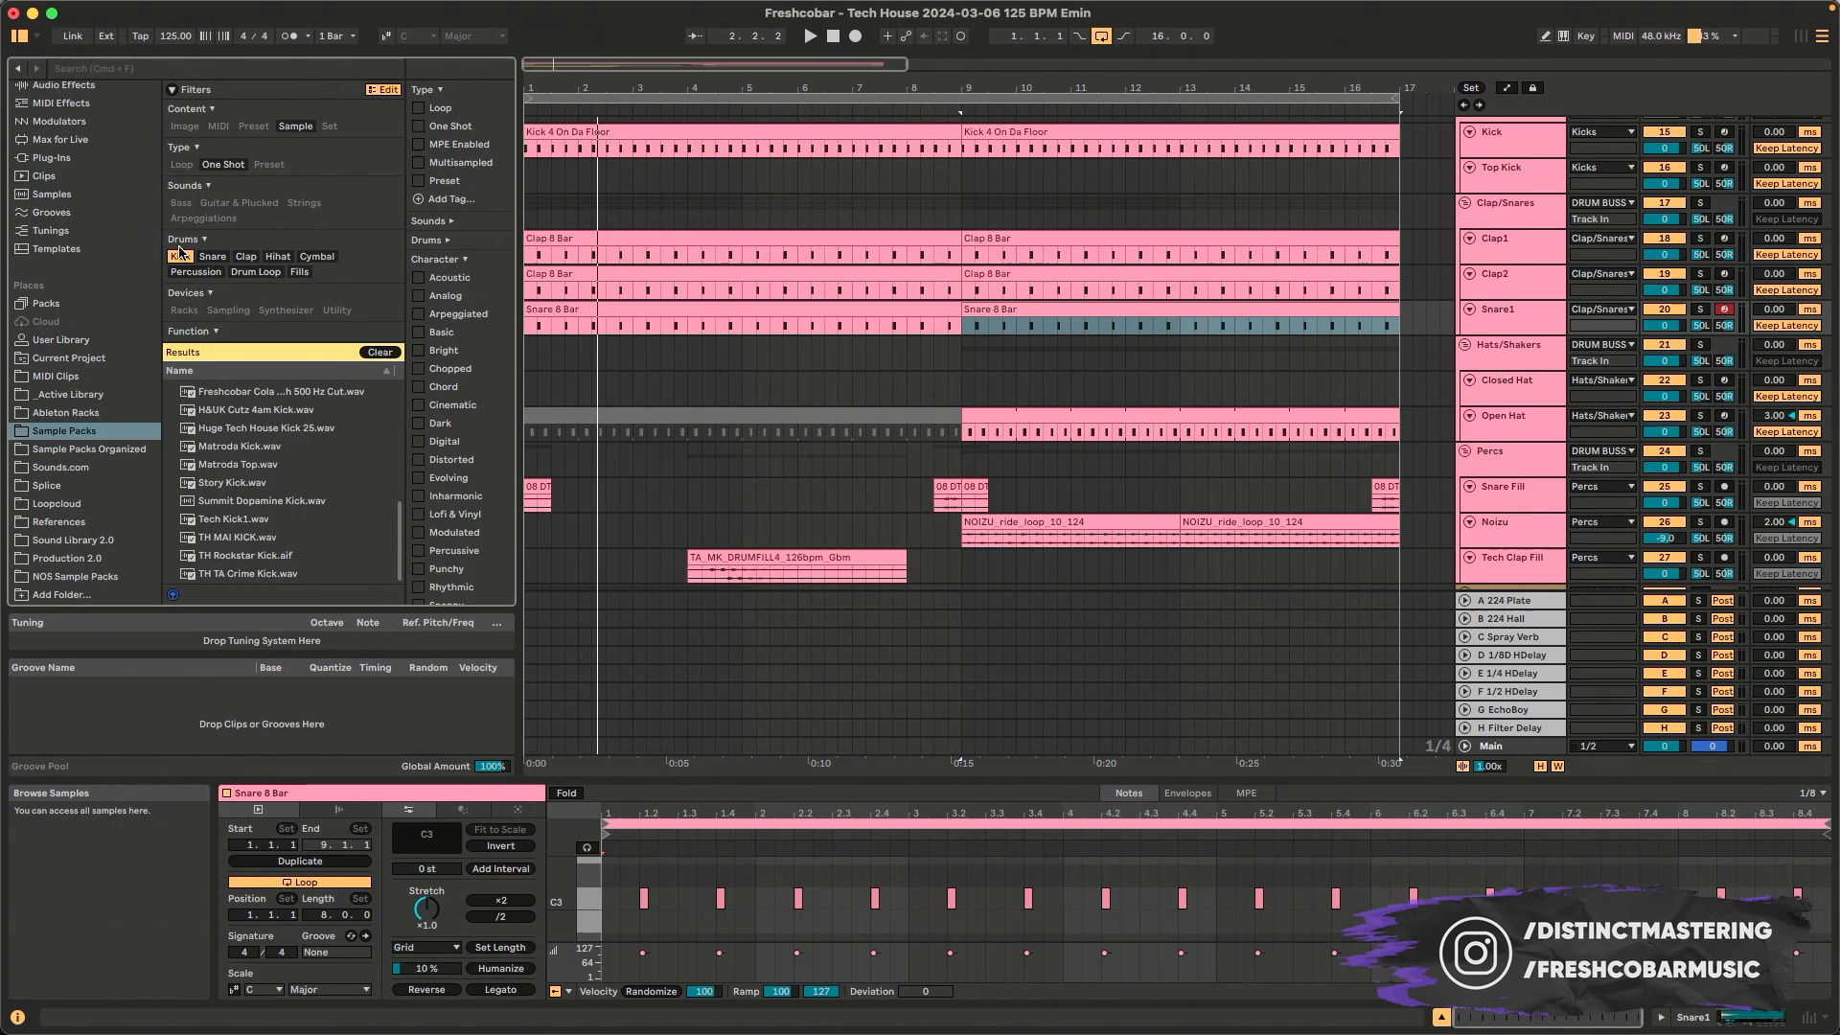
click(213, 256)
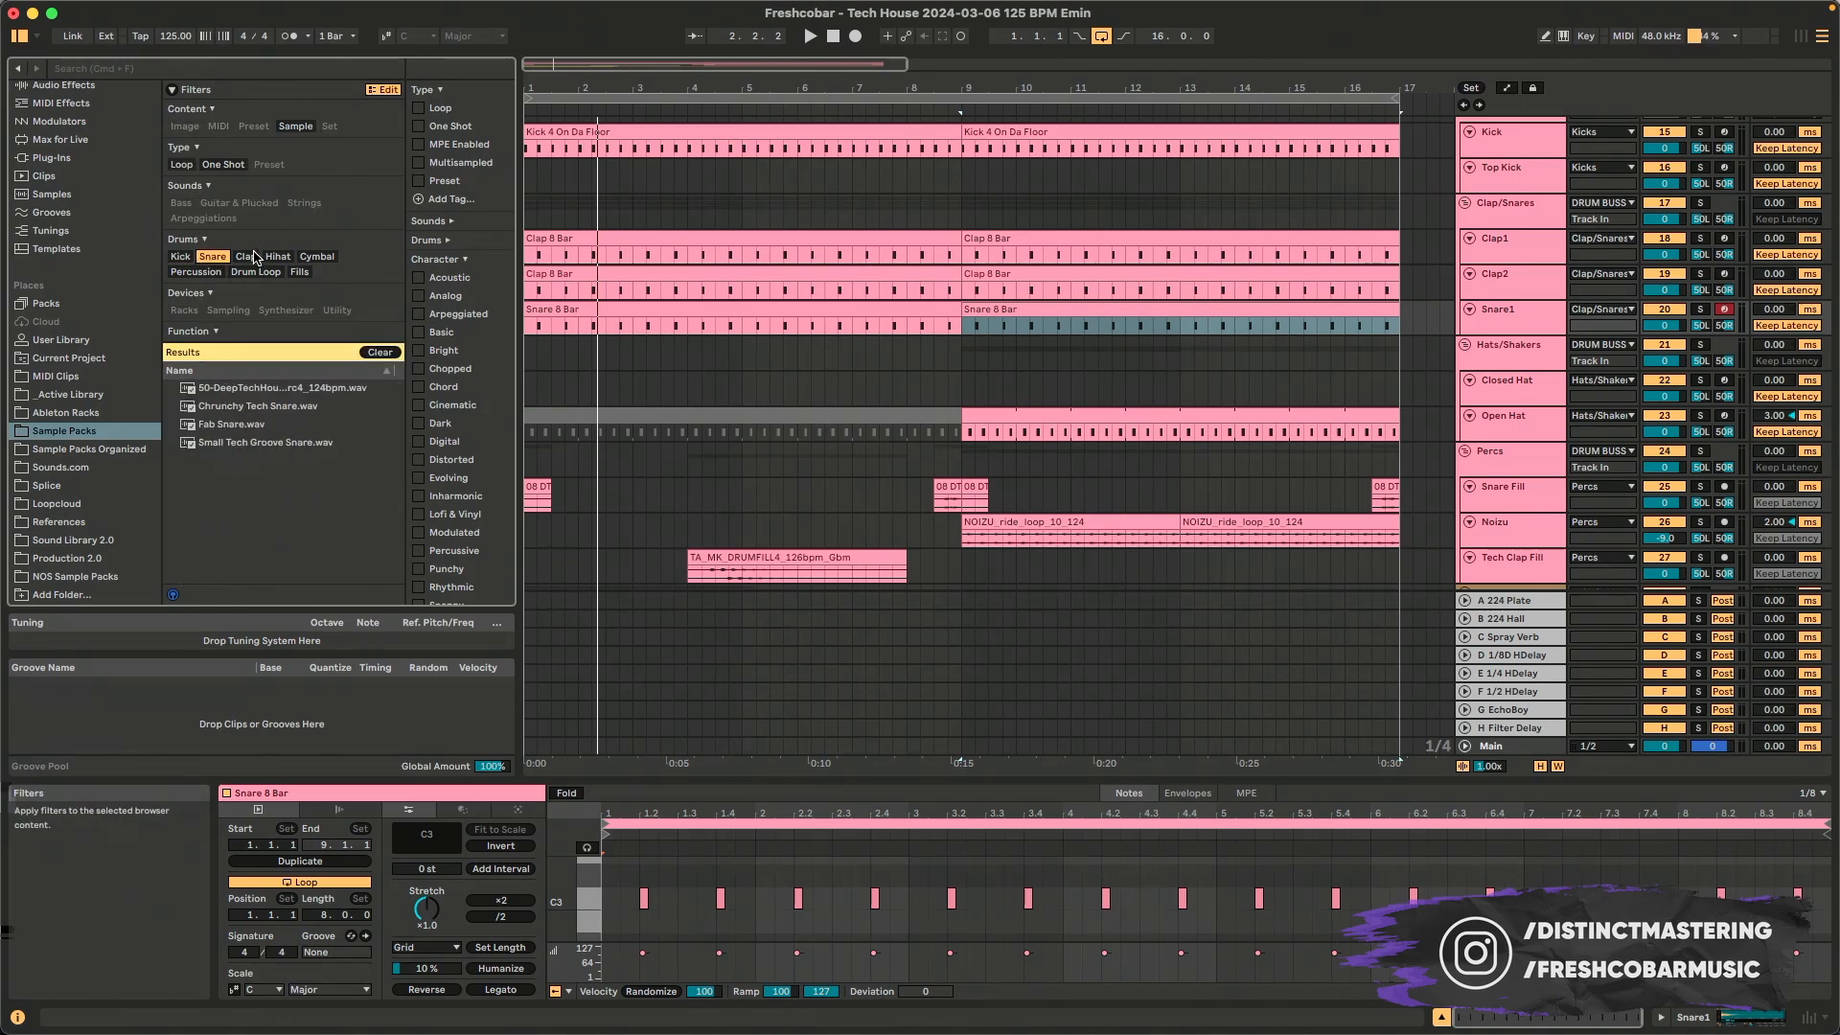
click(245, 256)
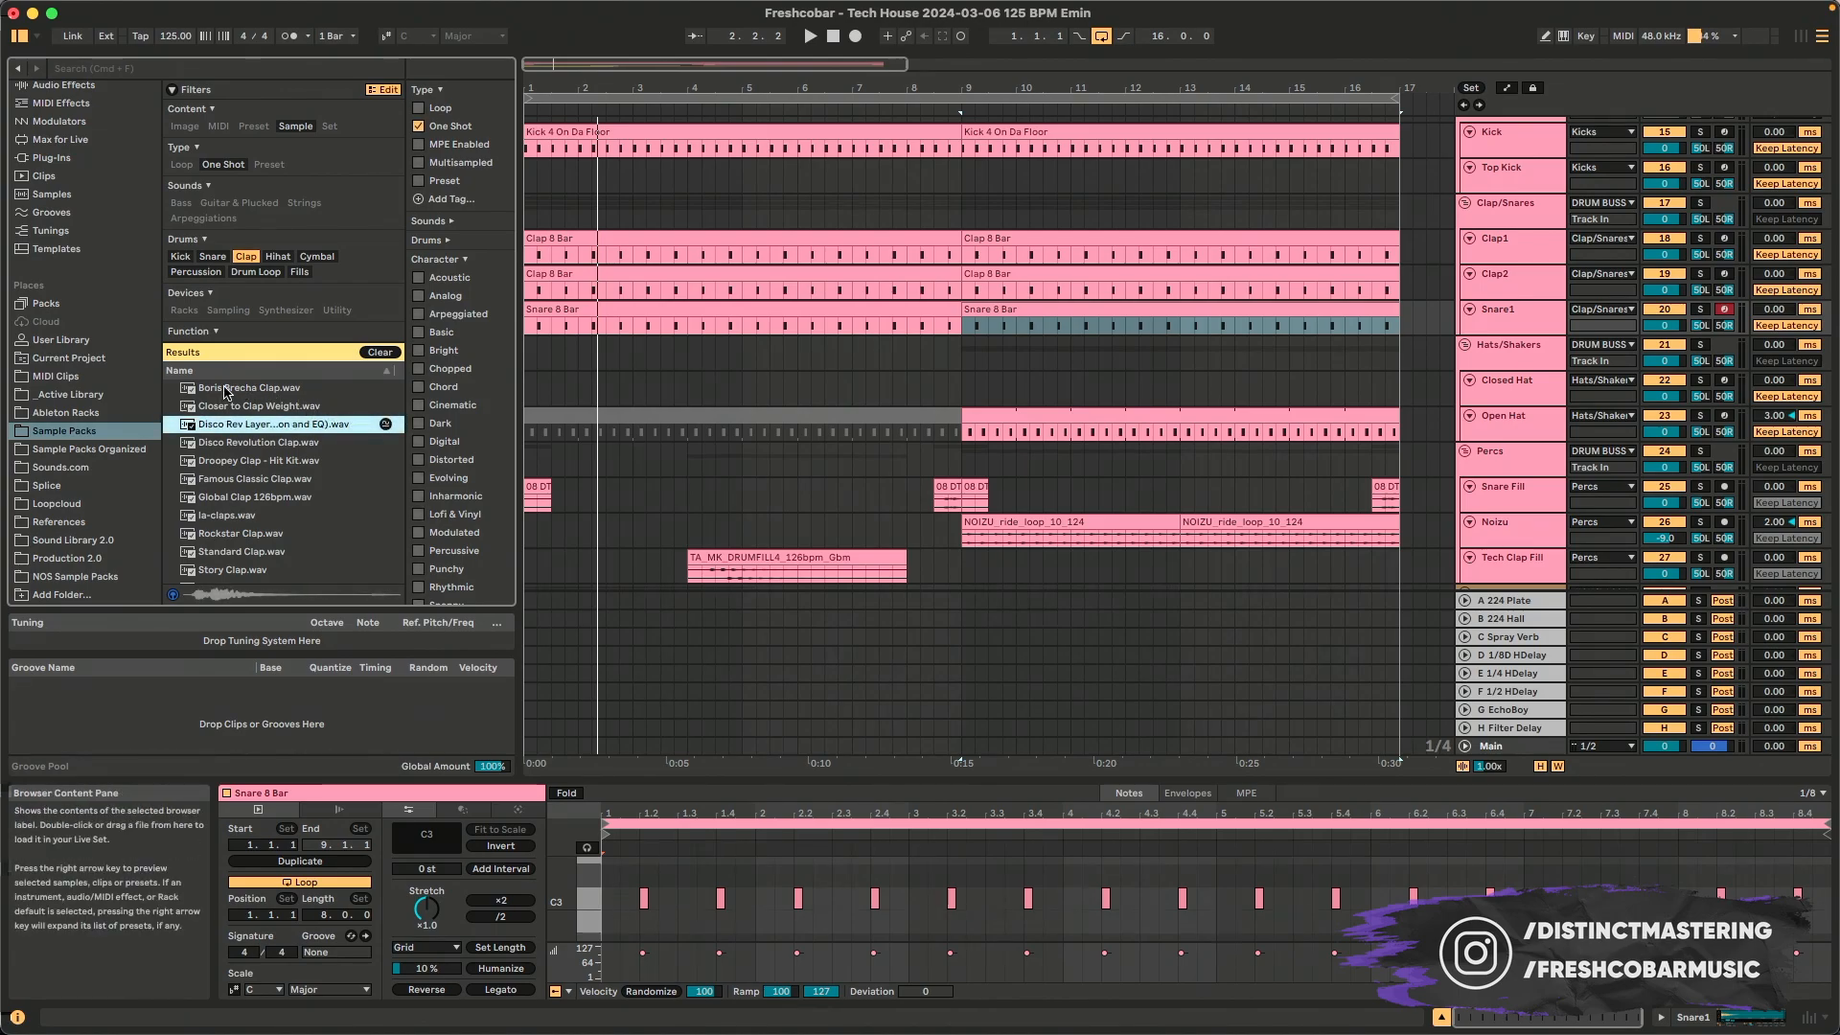
- Show files similar to the Disco Rev Layer clap and audition 009 FR Clap-Snare
click(258, 404)
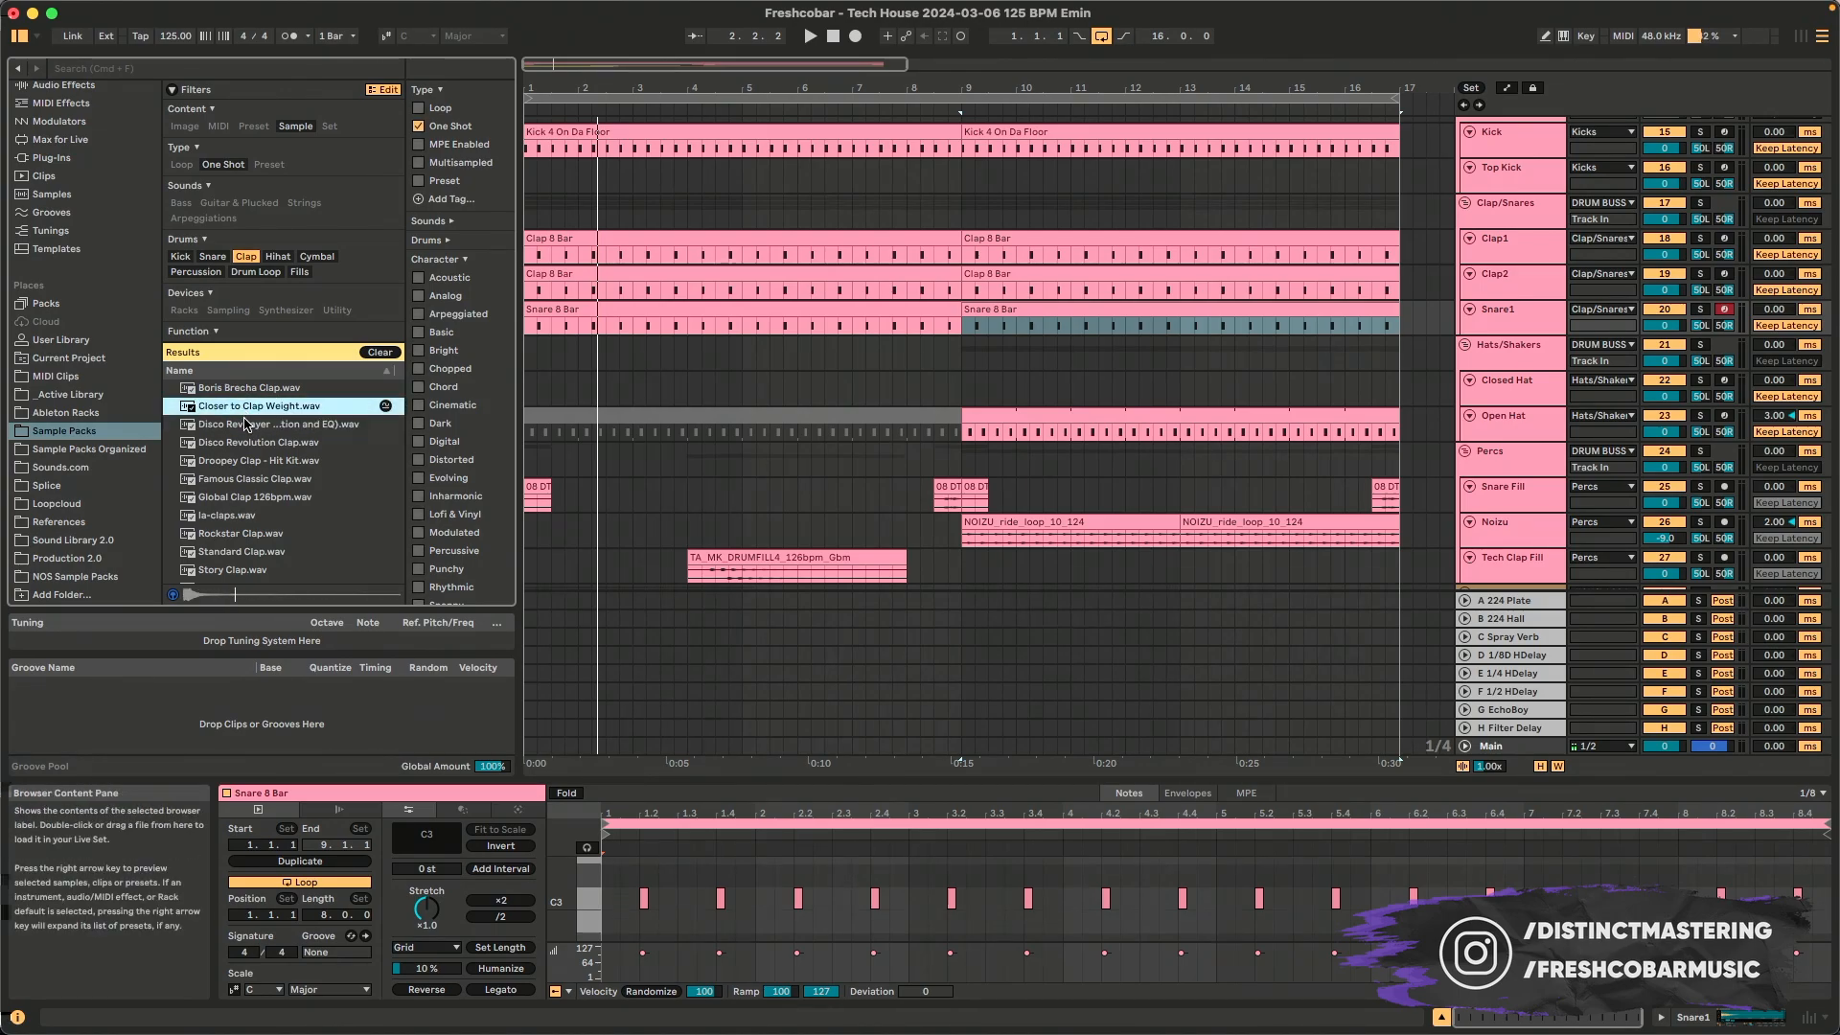
click(276, 423)
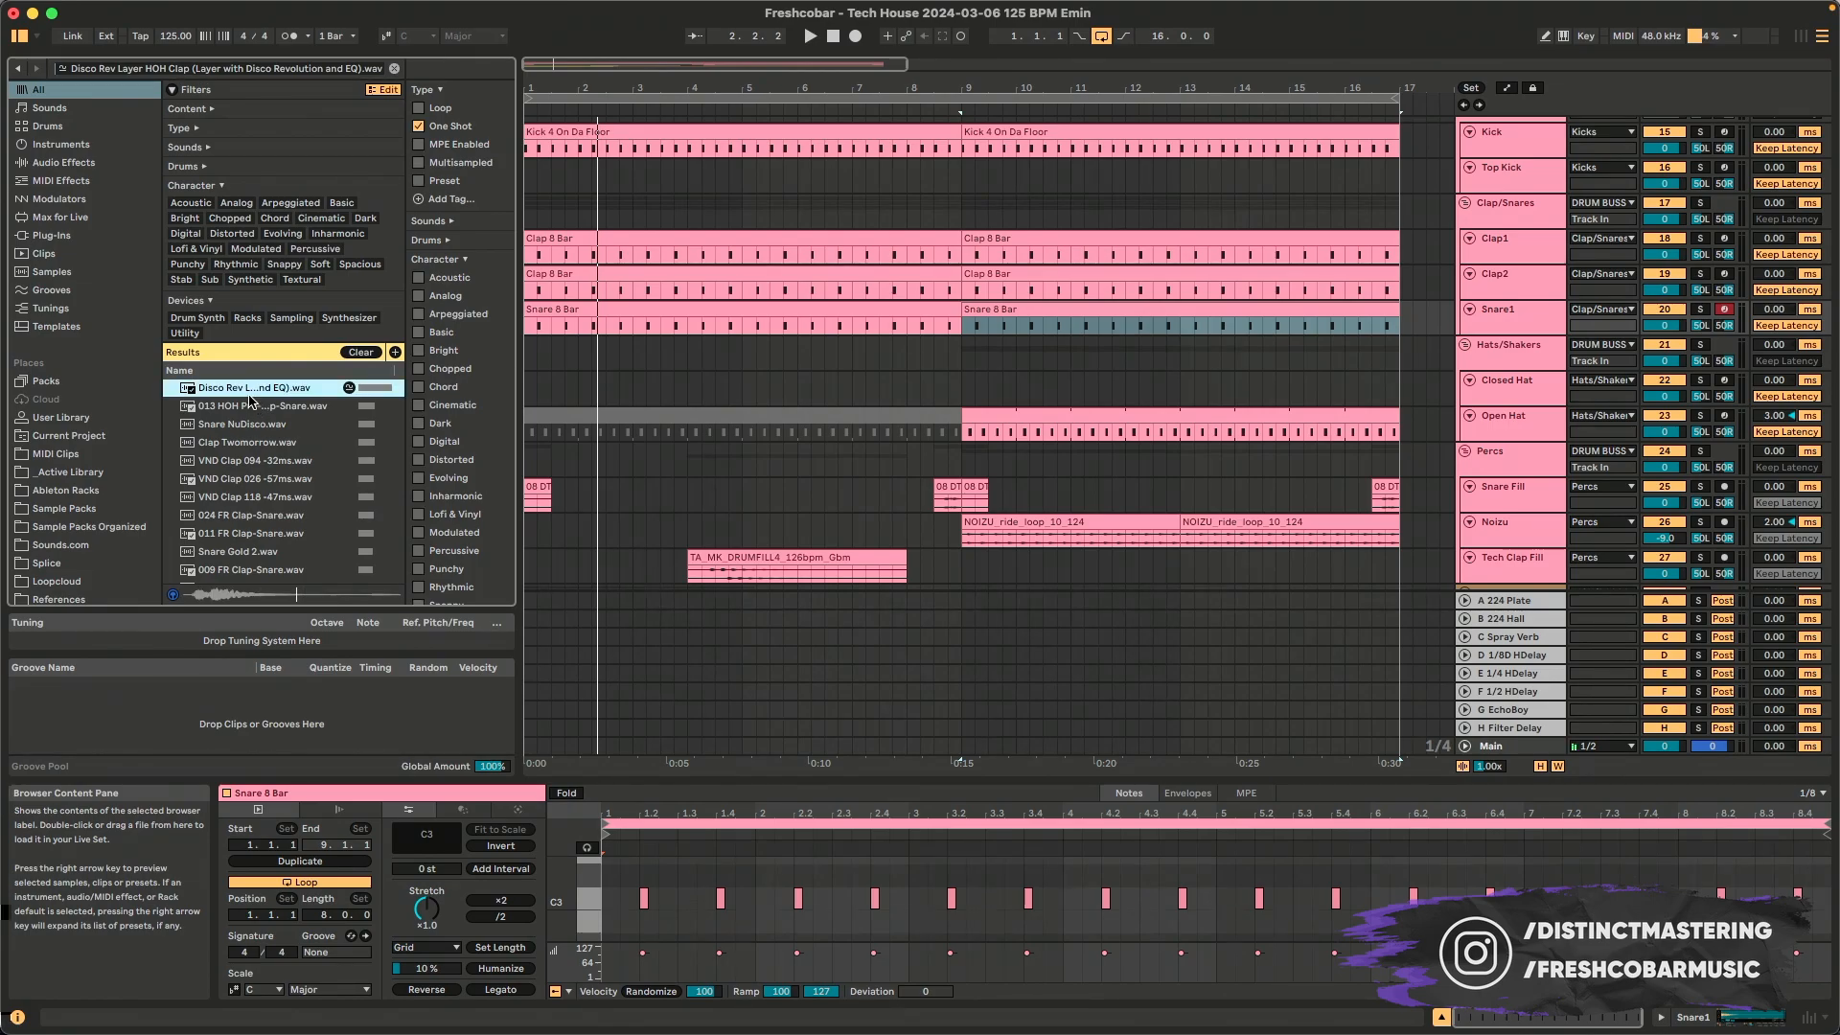
click(252, 514)
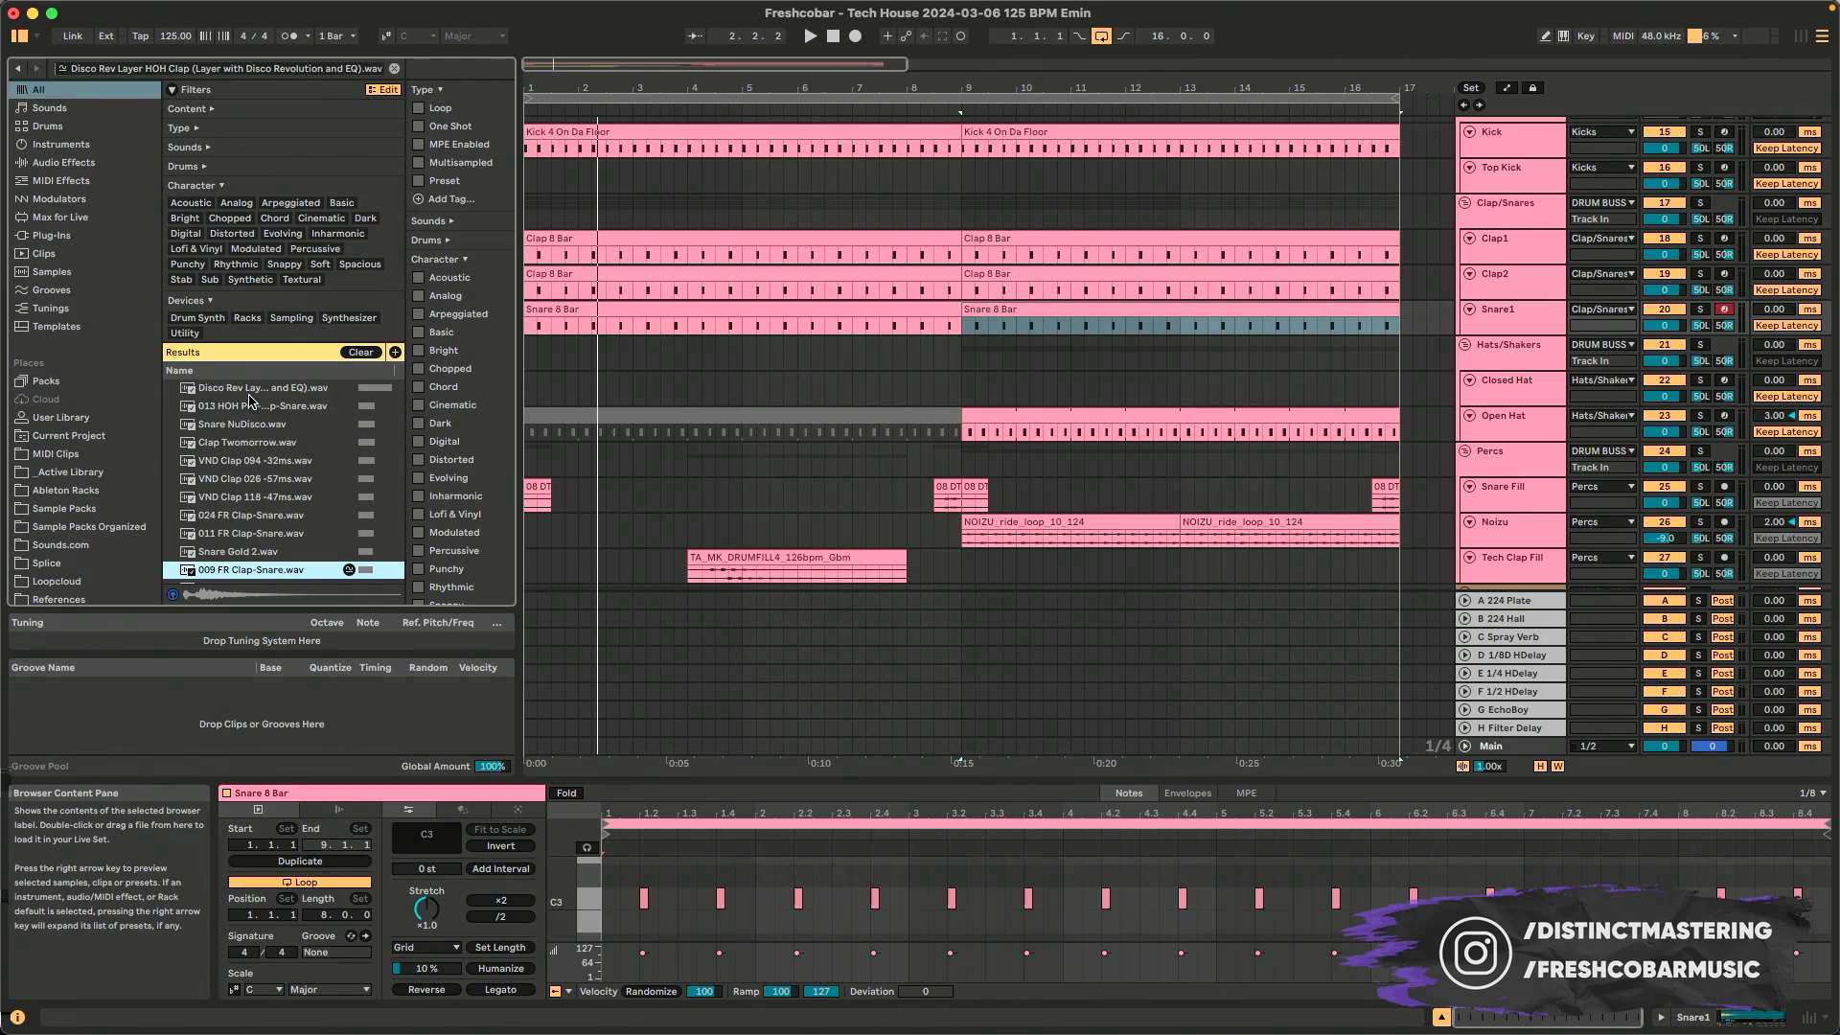
click(72, 623)
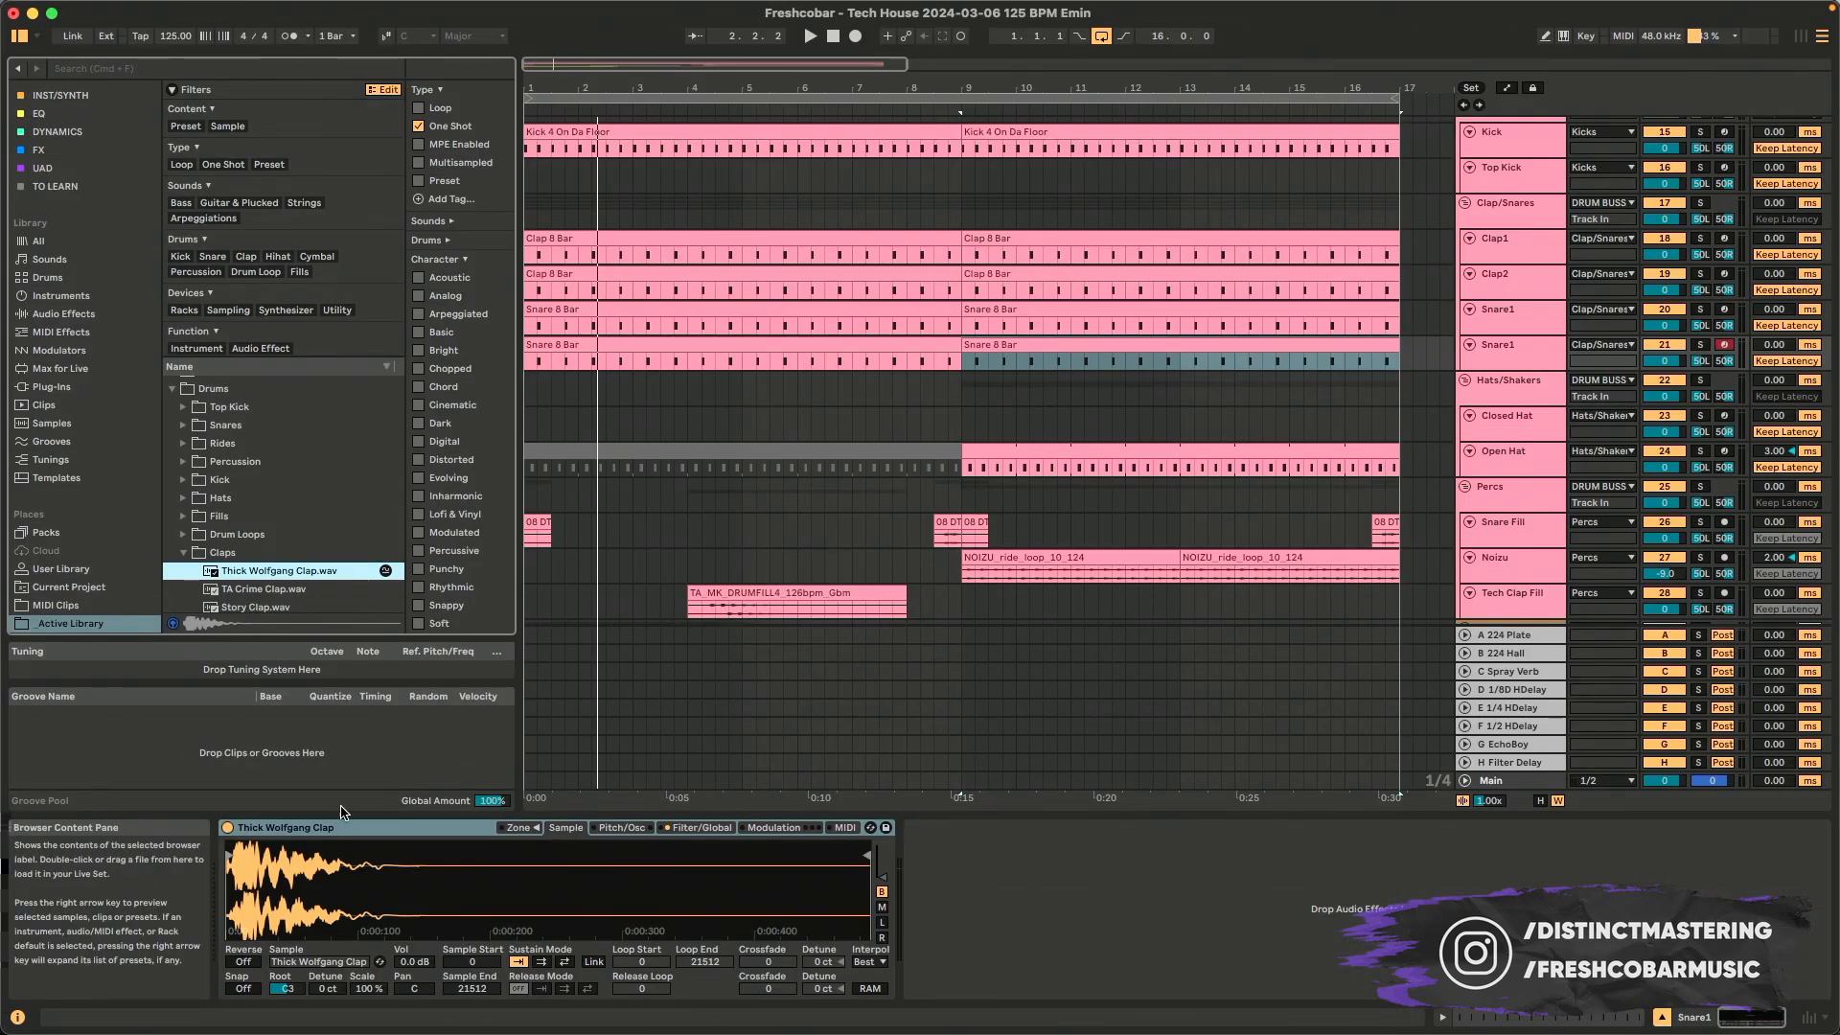
mouse_move(351, 827)
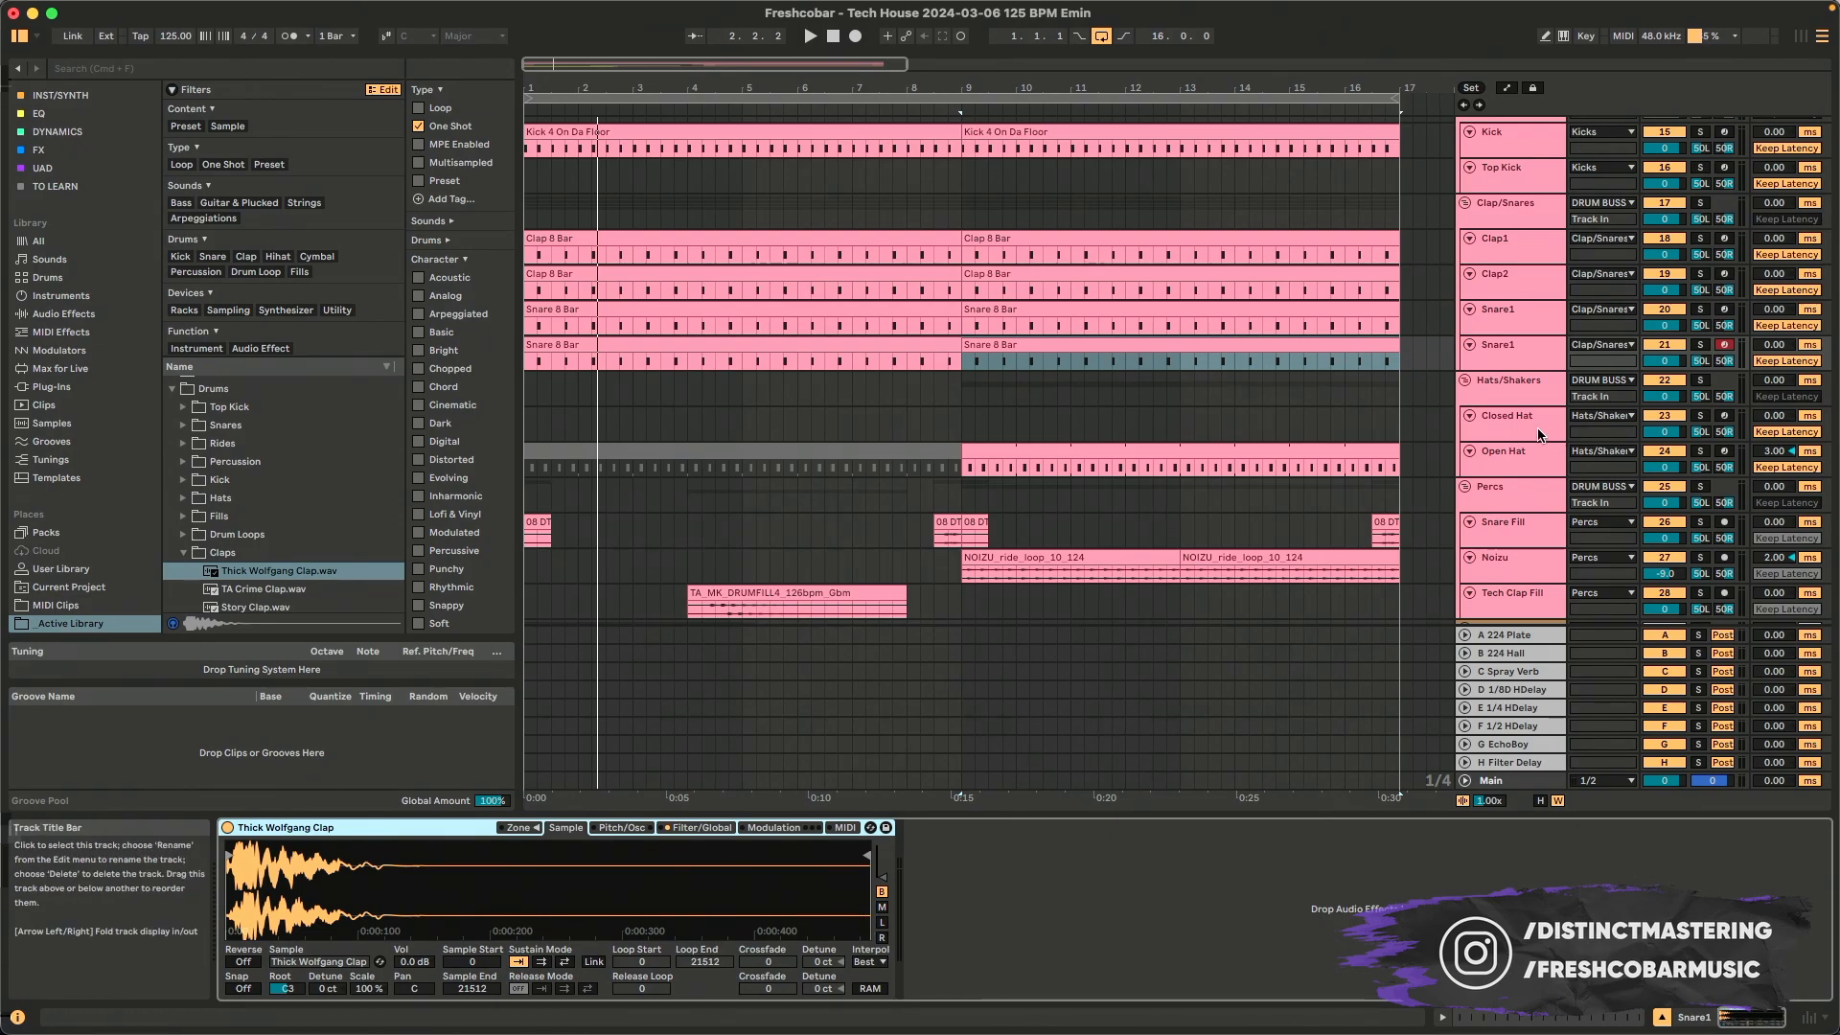
- Swap Snare1's clap through similar samples in Simpler, landing on Combo Zephat 6
click(1505, 309)
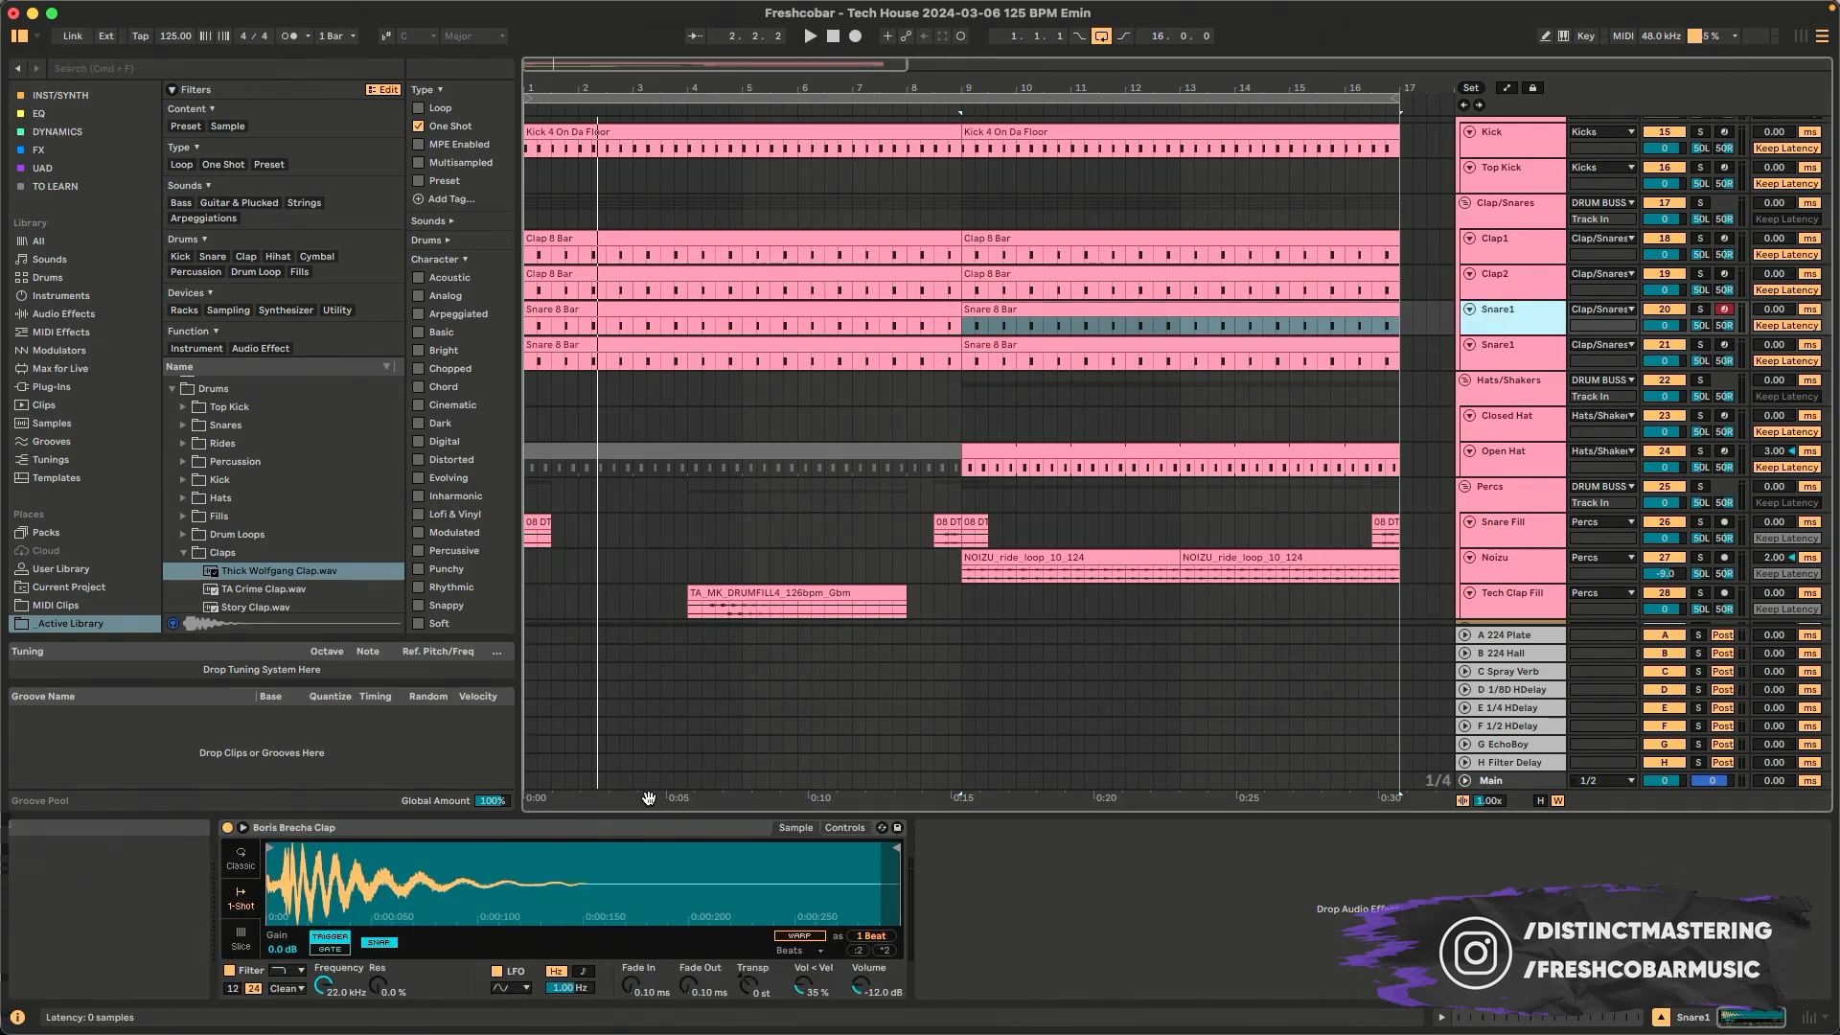
mouse_move(591, 882)
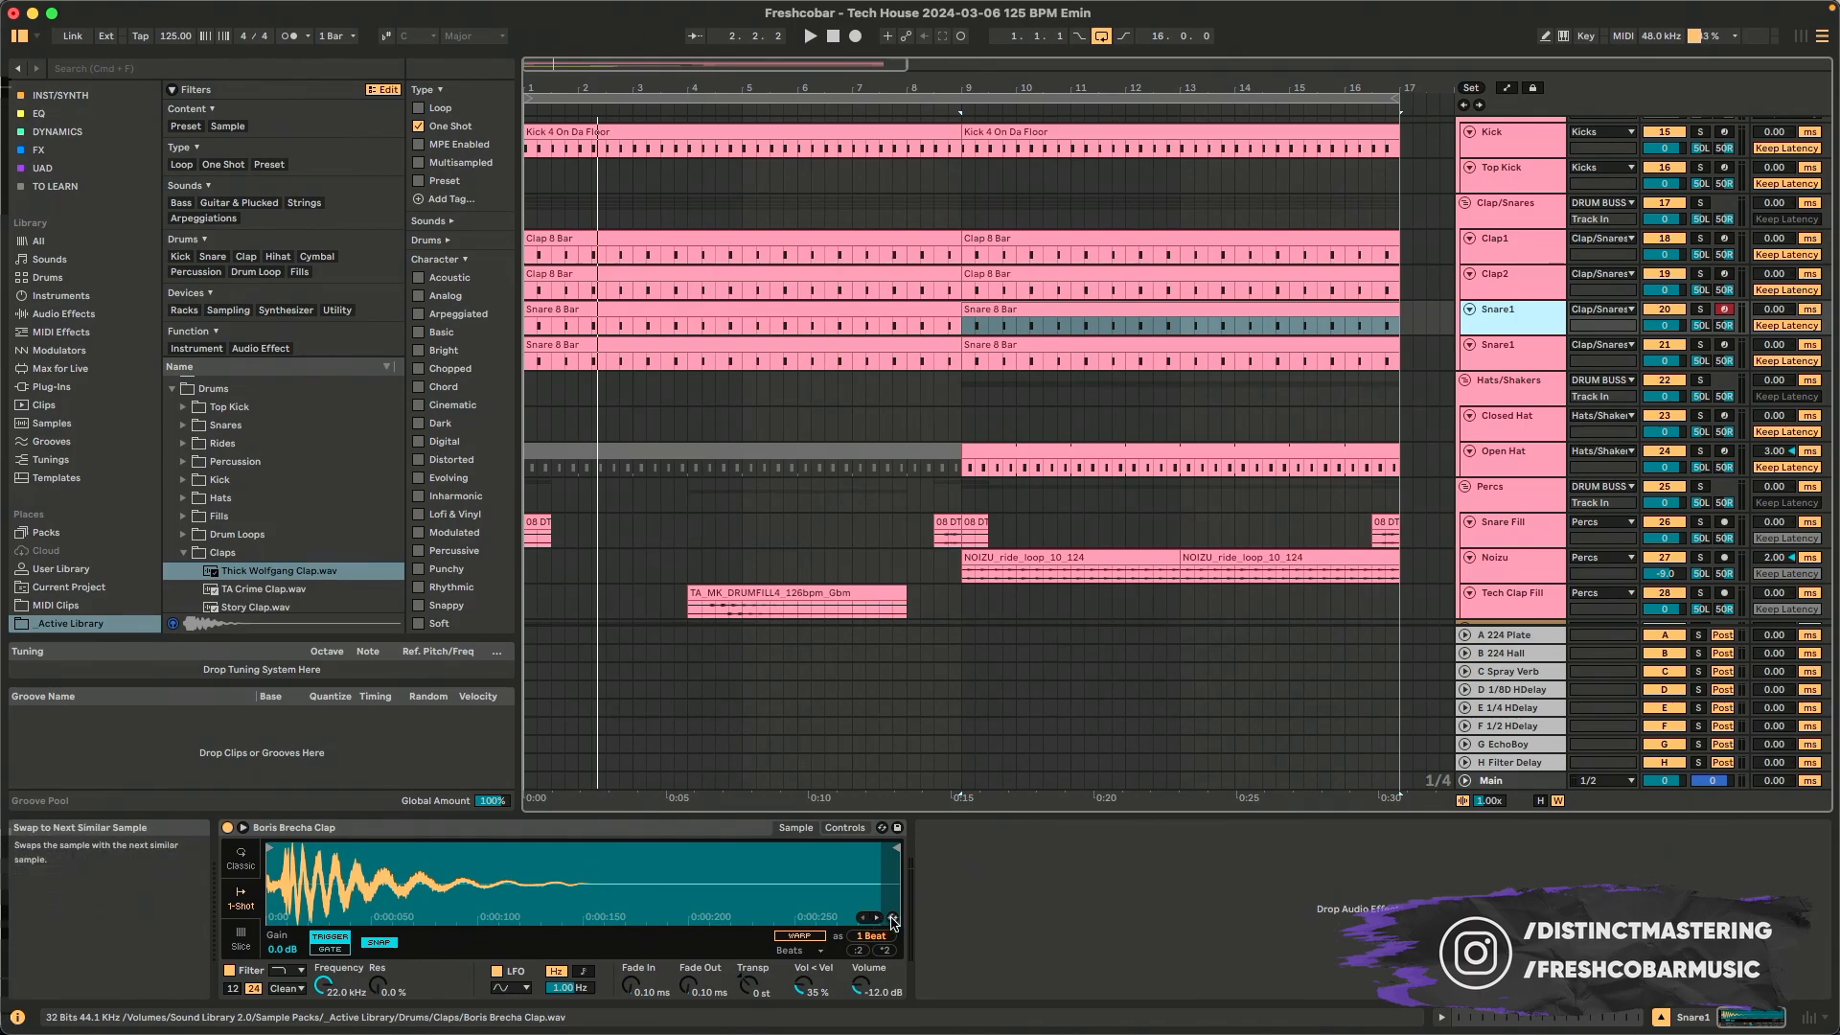
mouse_move(892, 919)
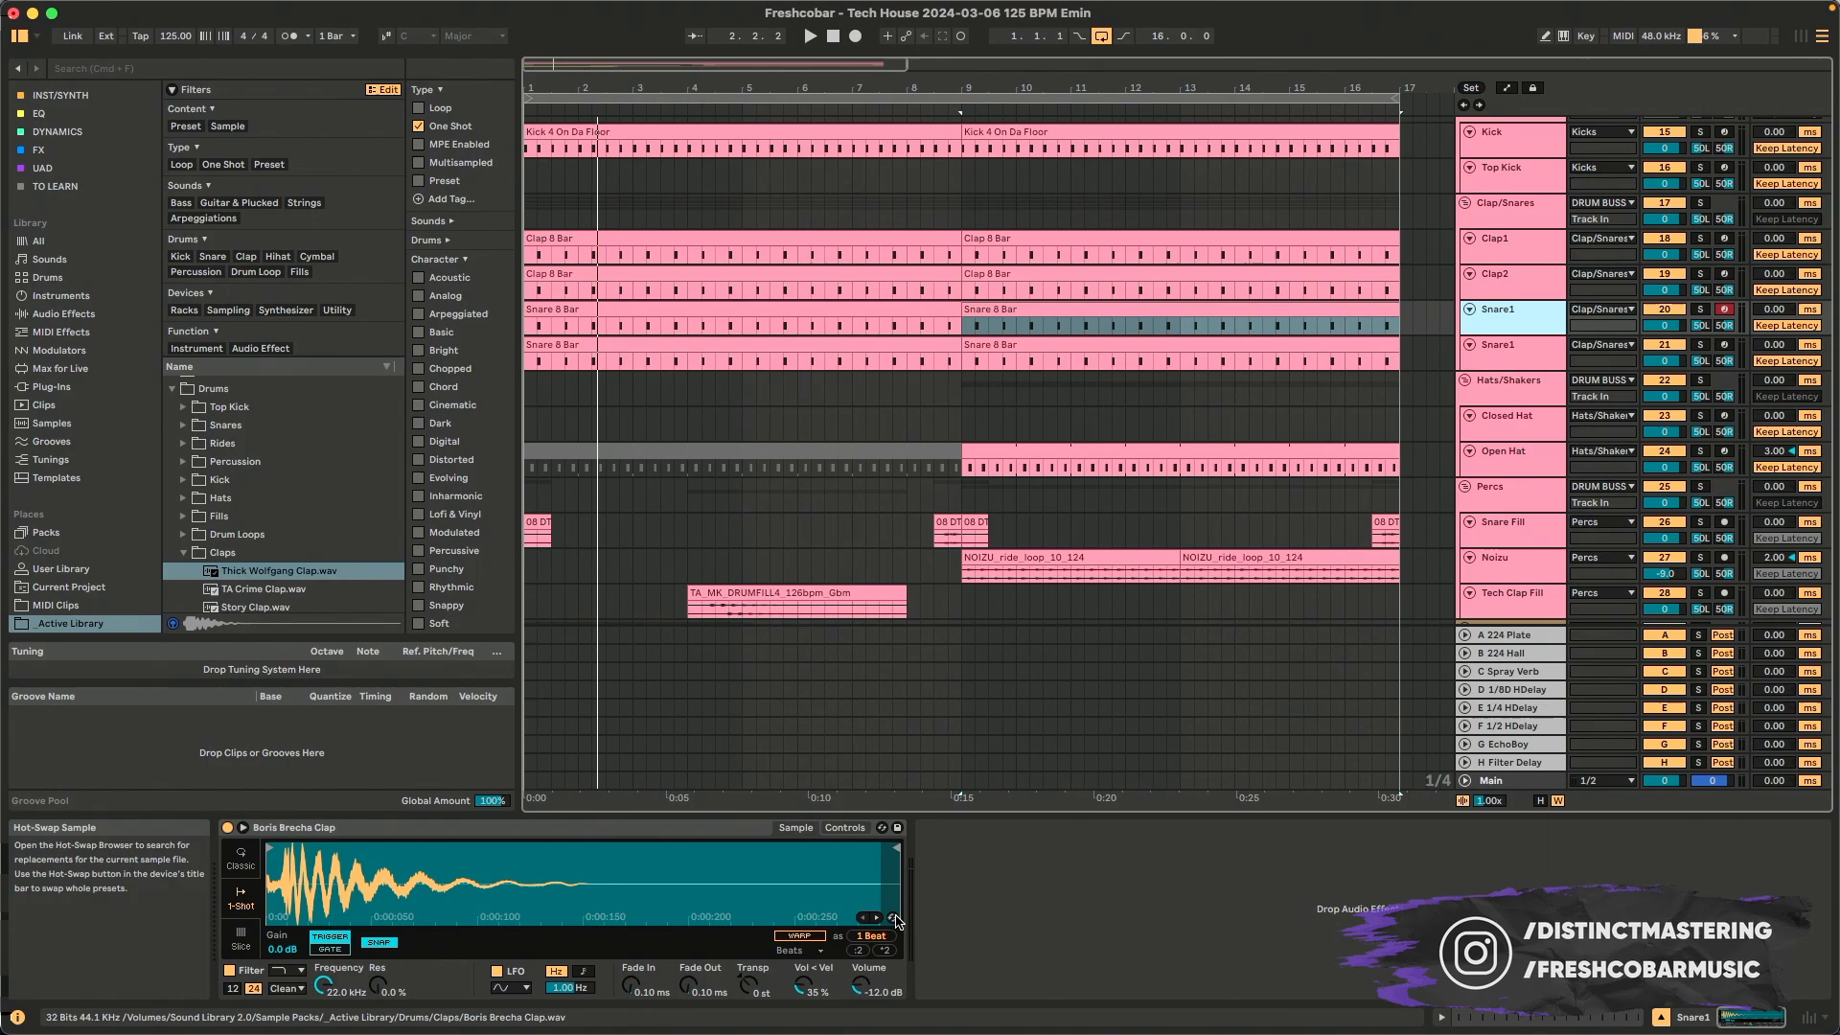
mouse_move(890, 918)
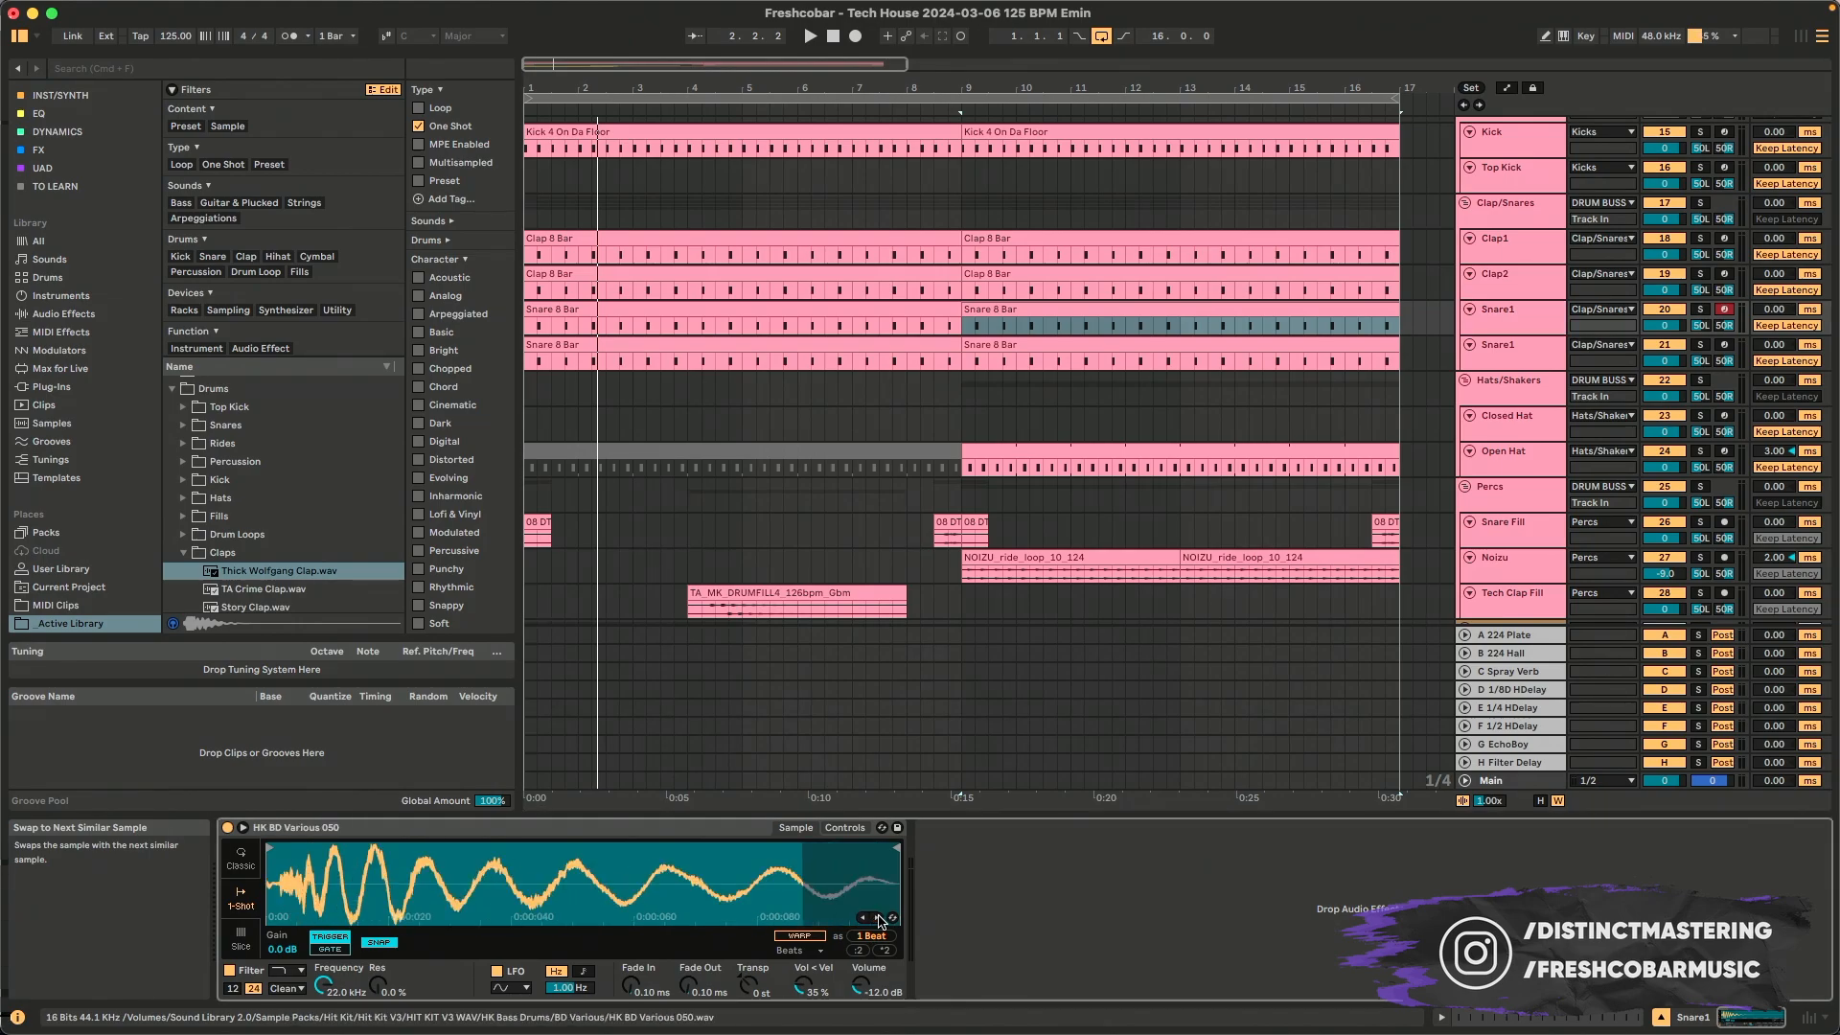
click(877, 919)
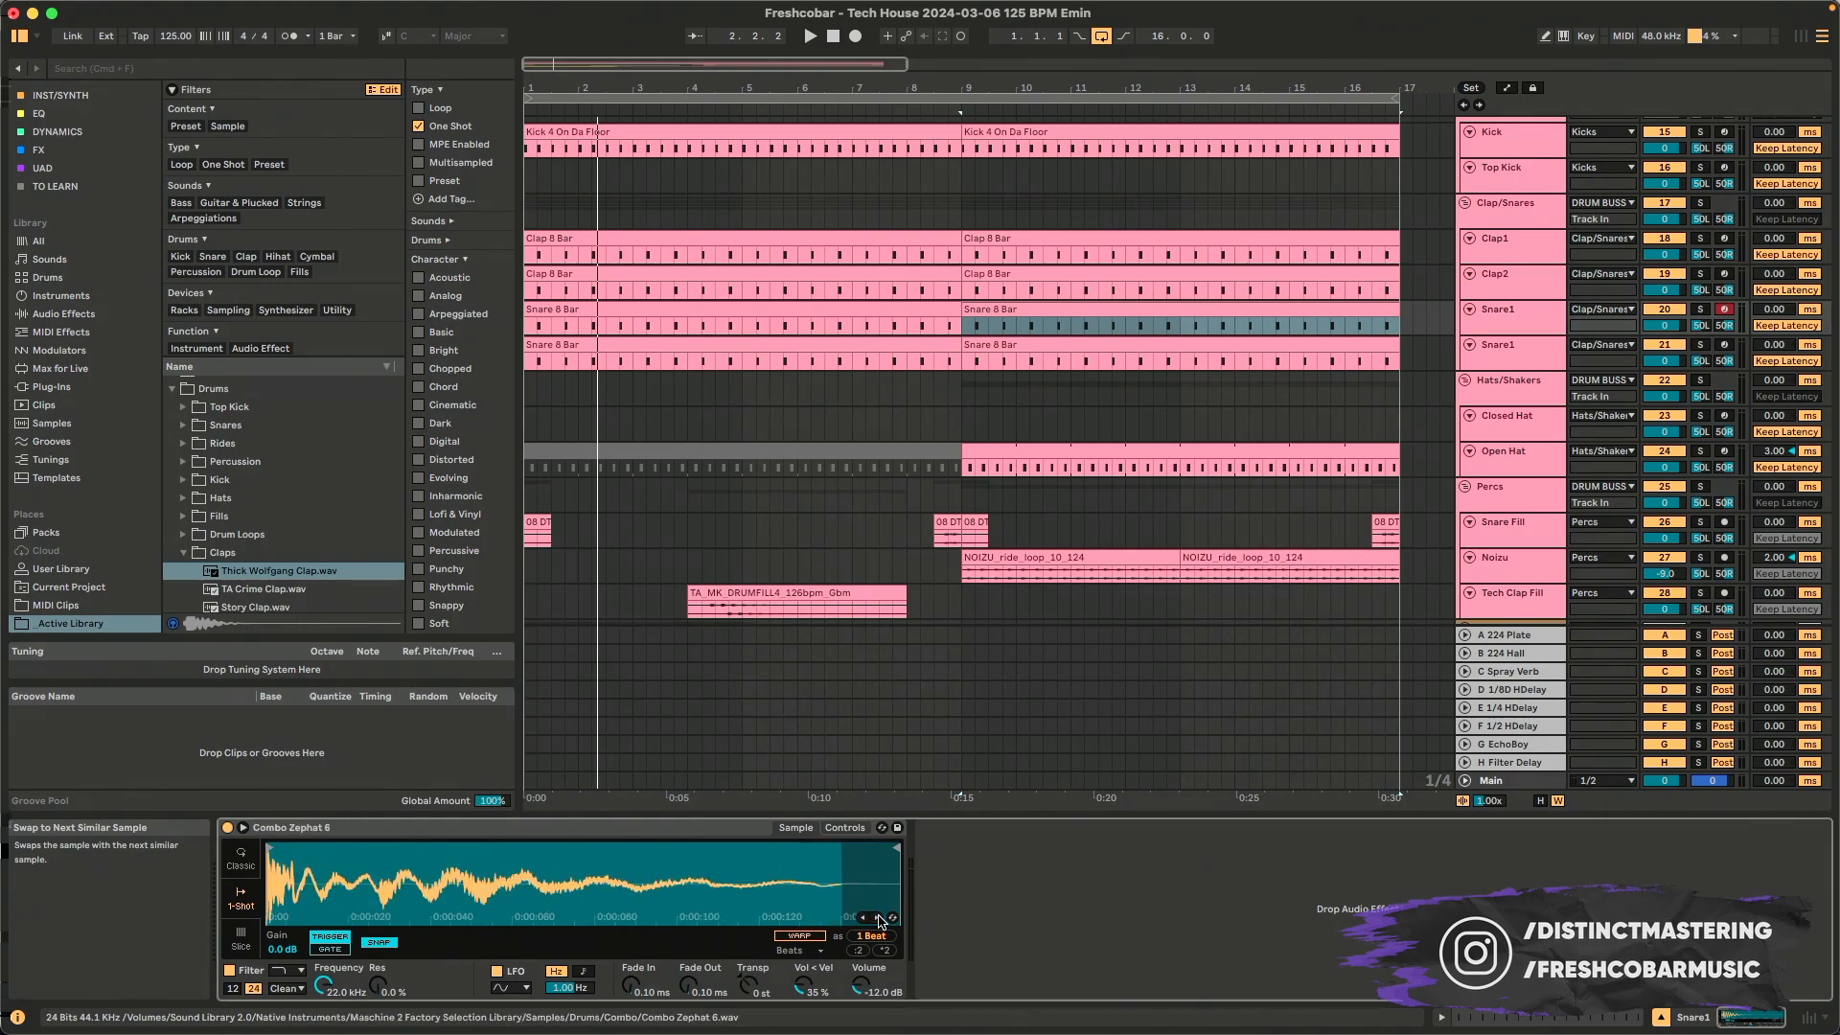
click(878, 918)
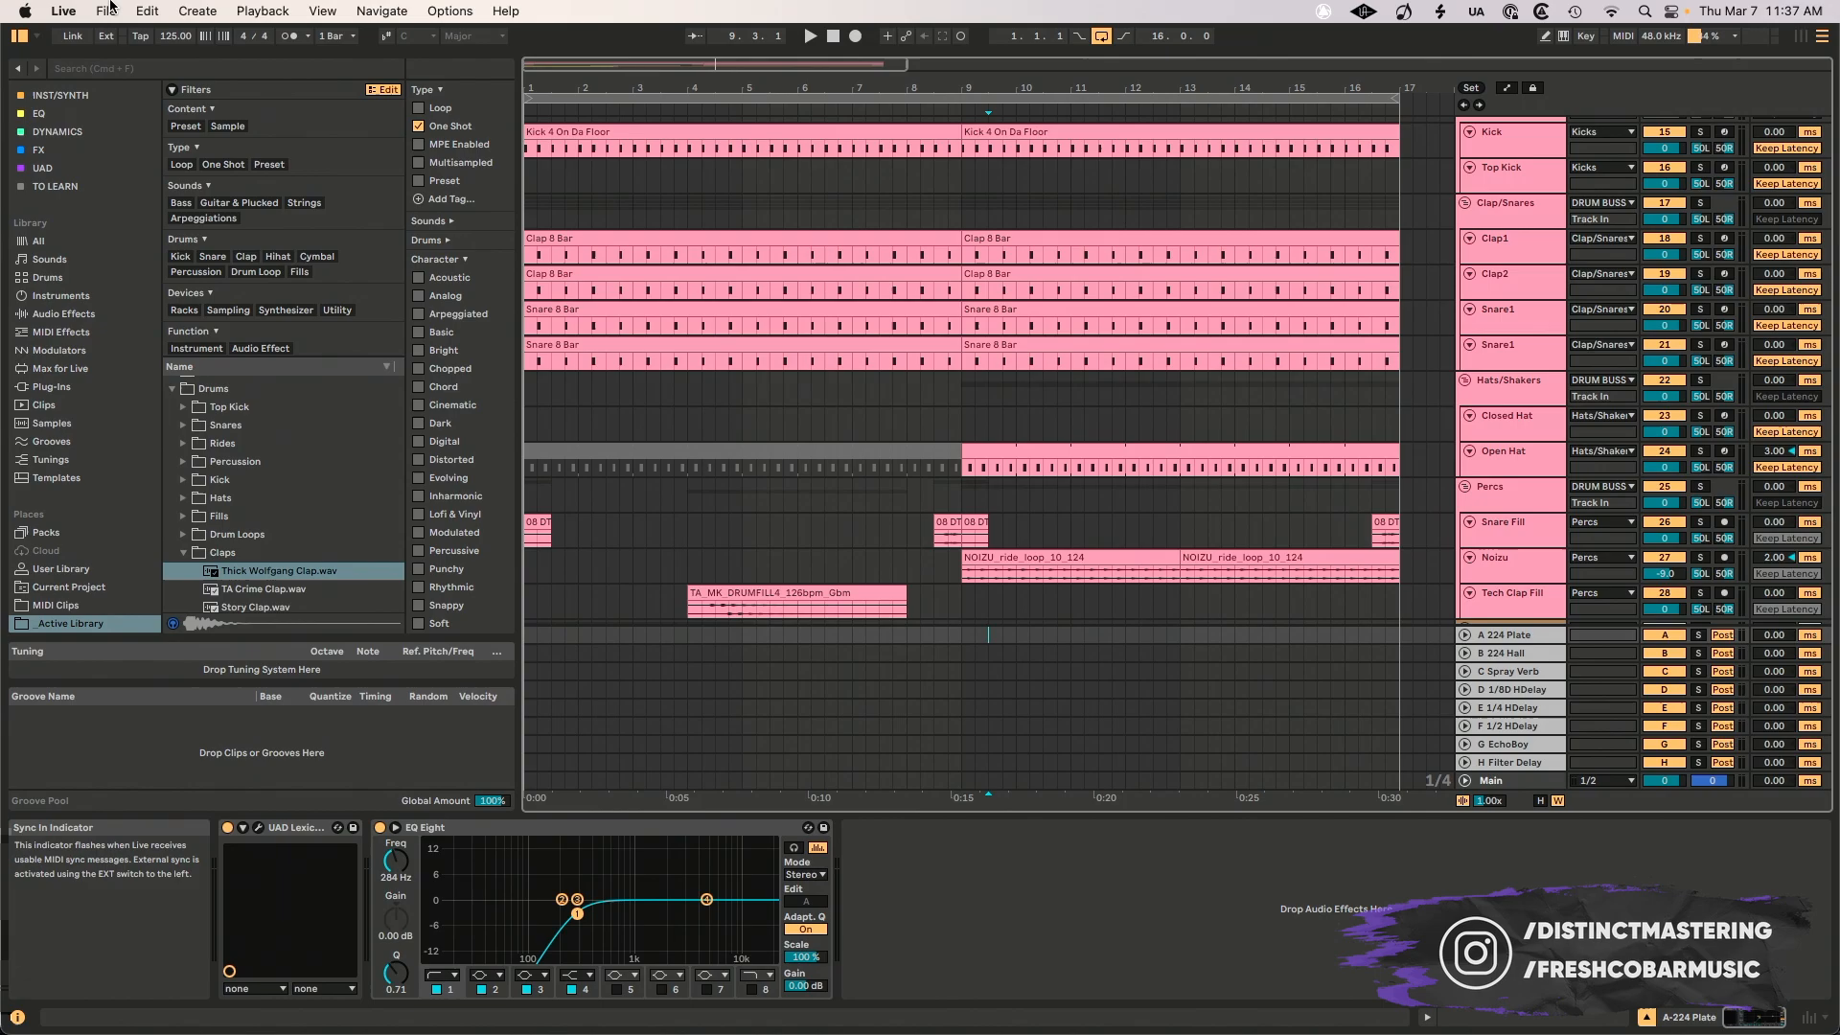
click(146, 11)
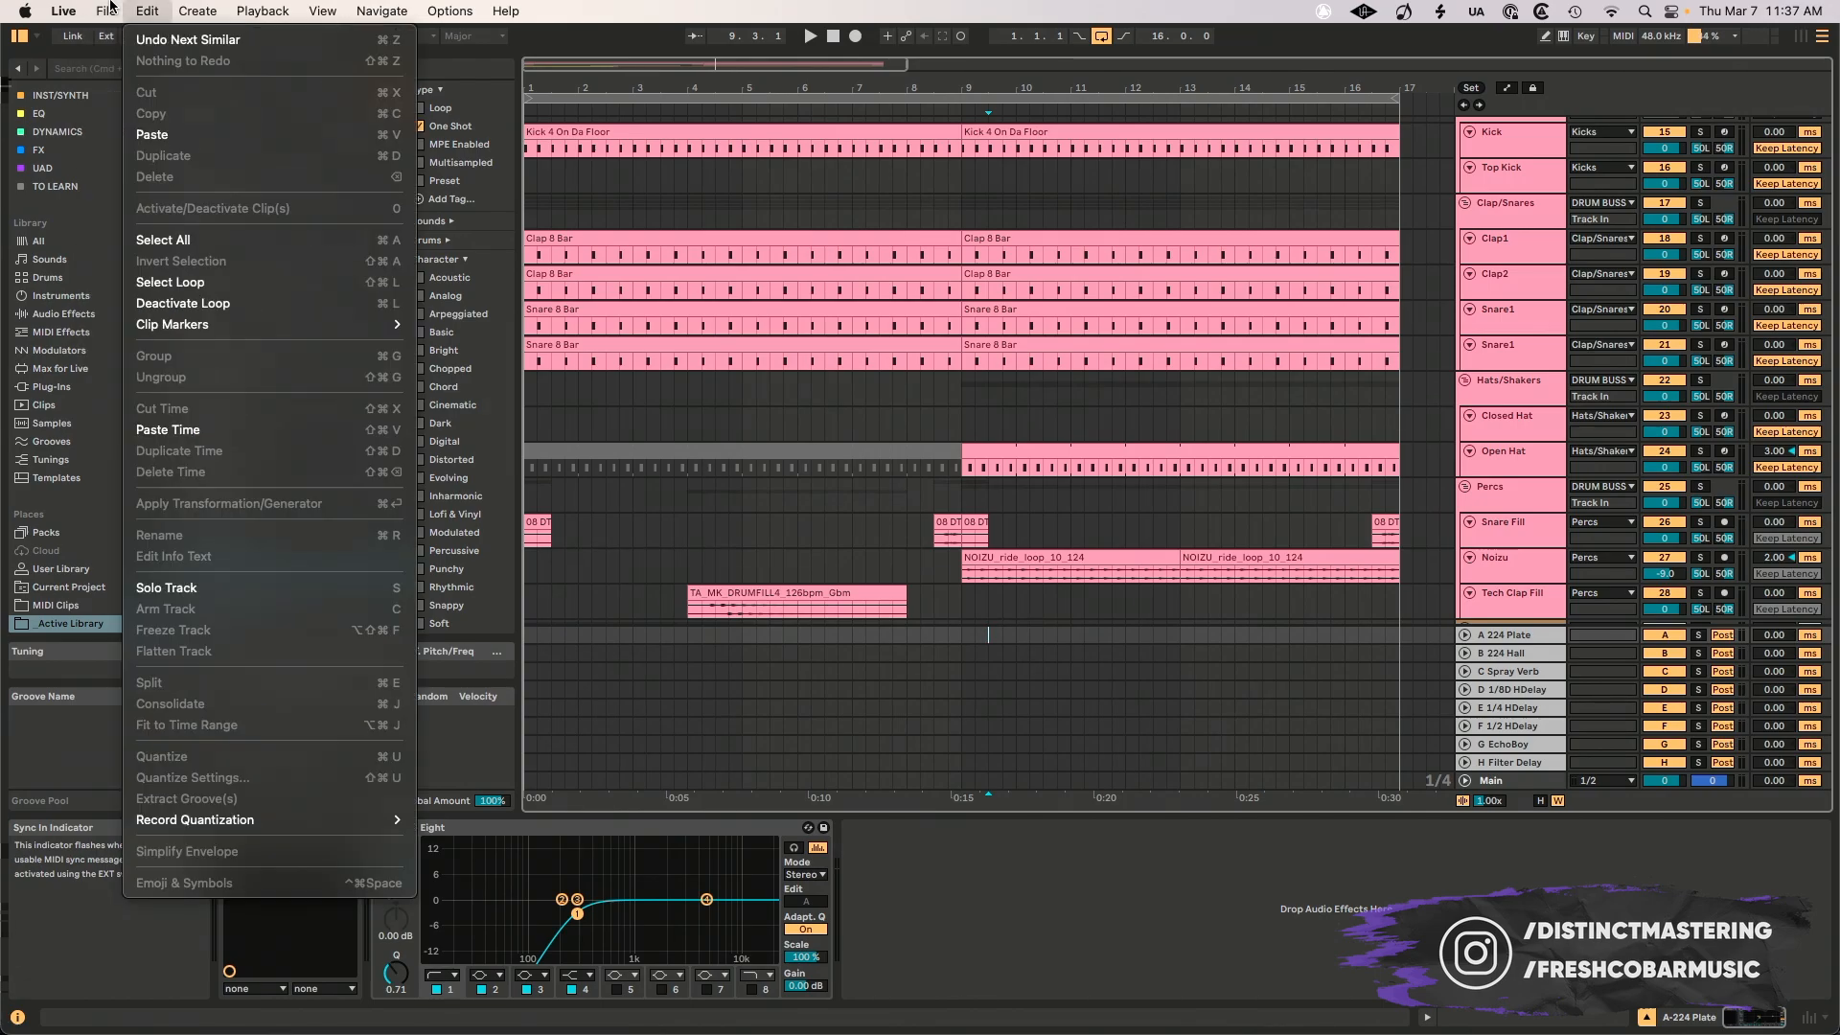
click(195, 10)
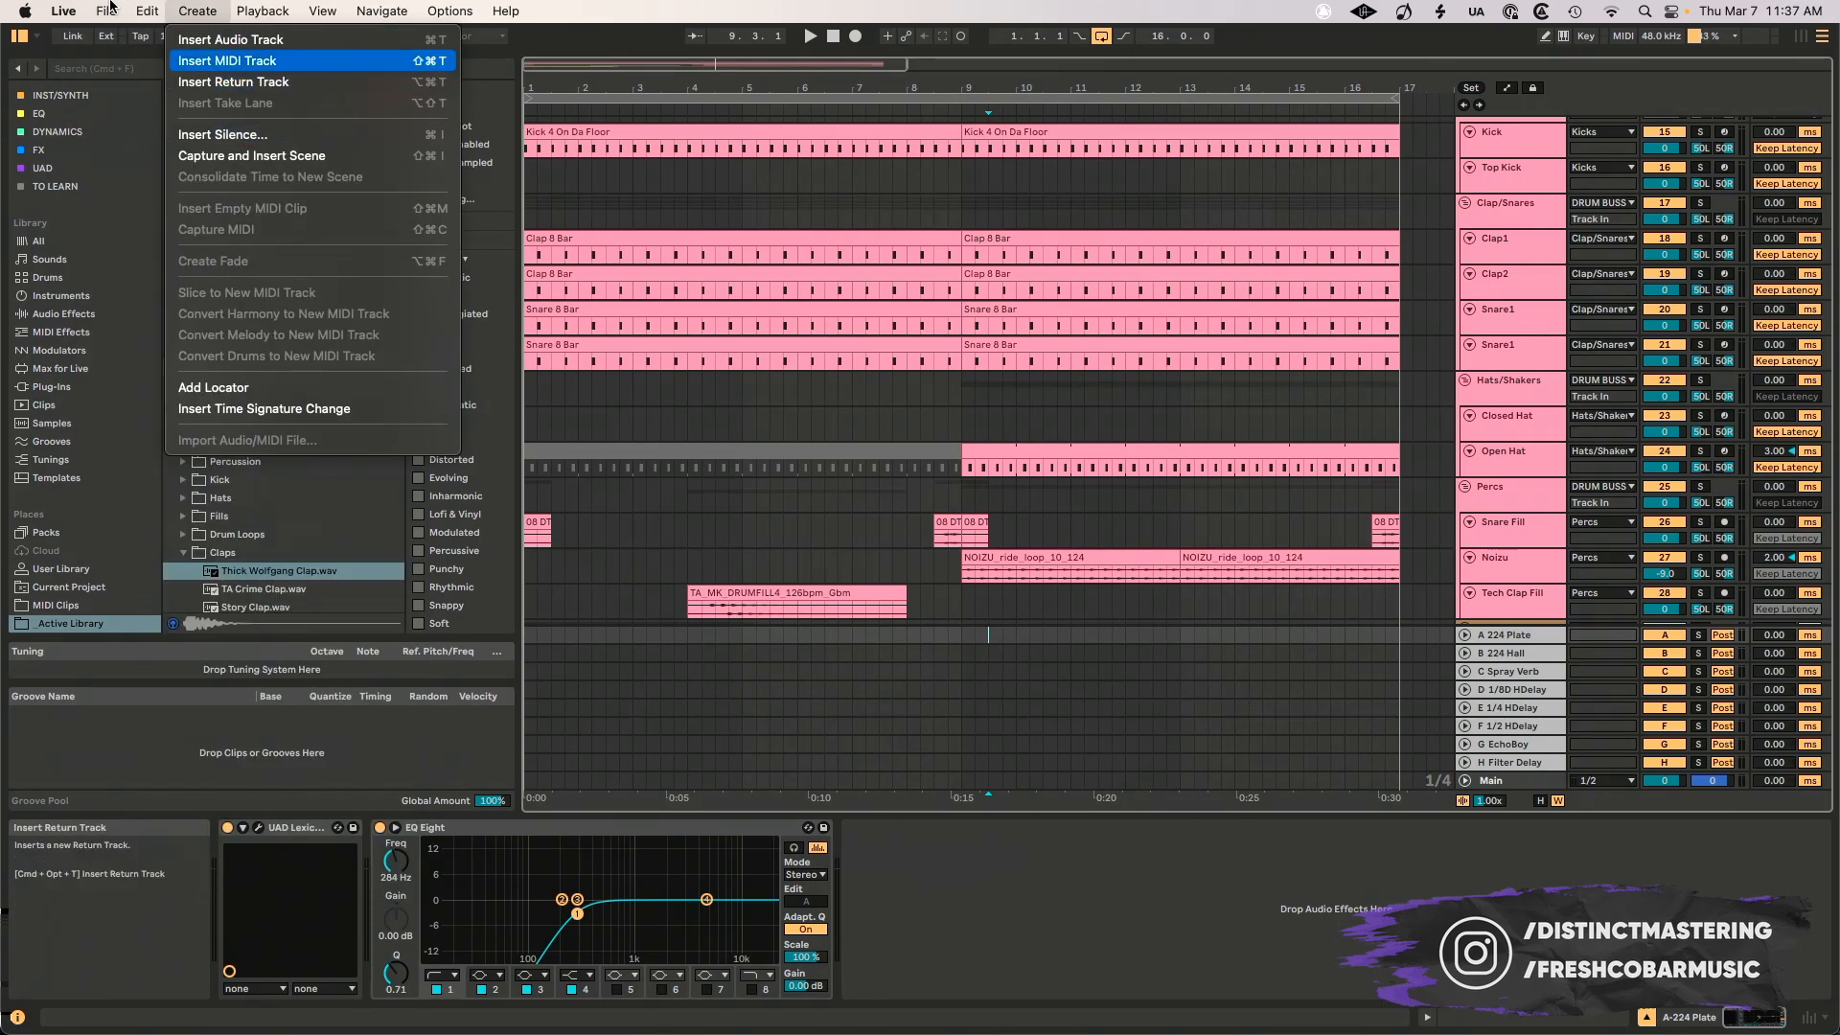
click(262, 11)
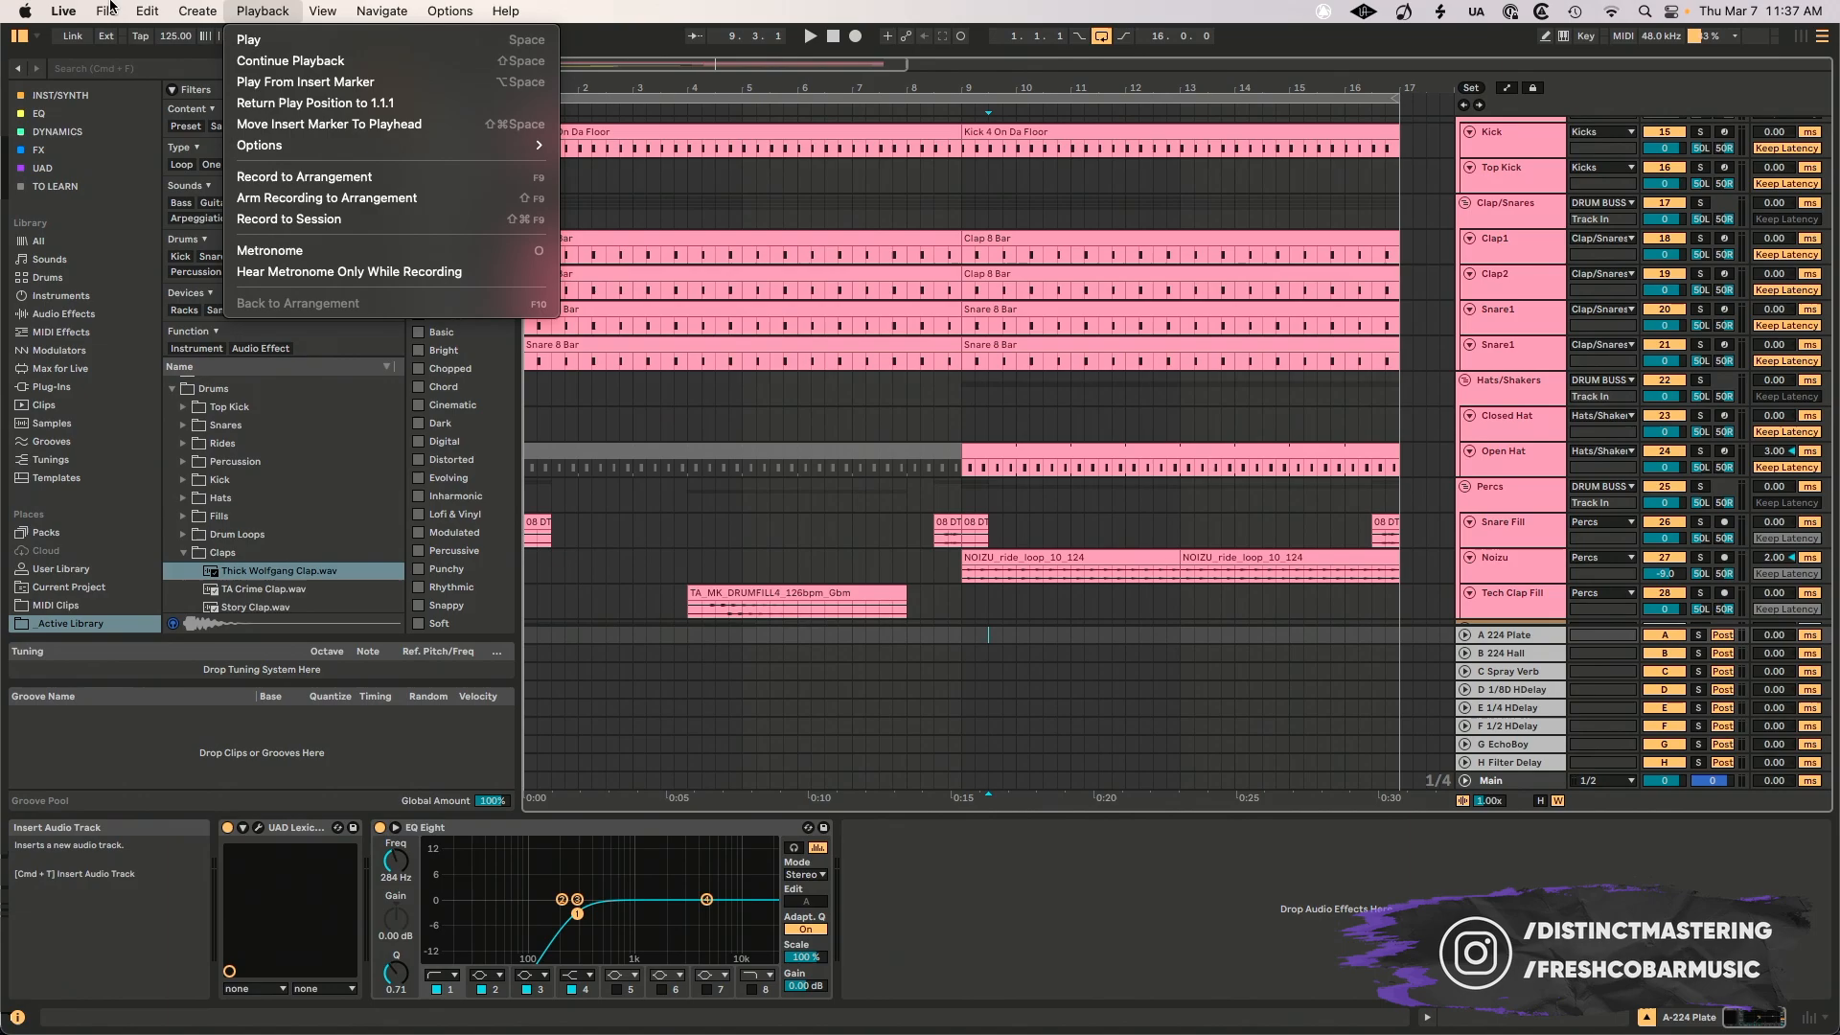
click(113, 10)
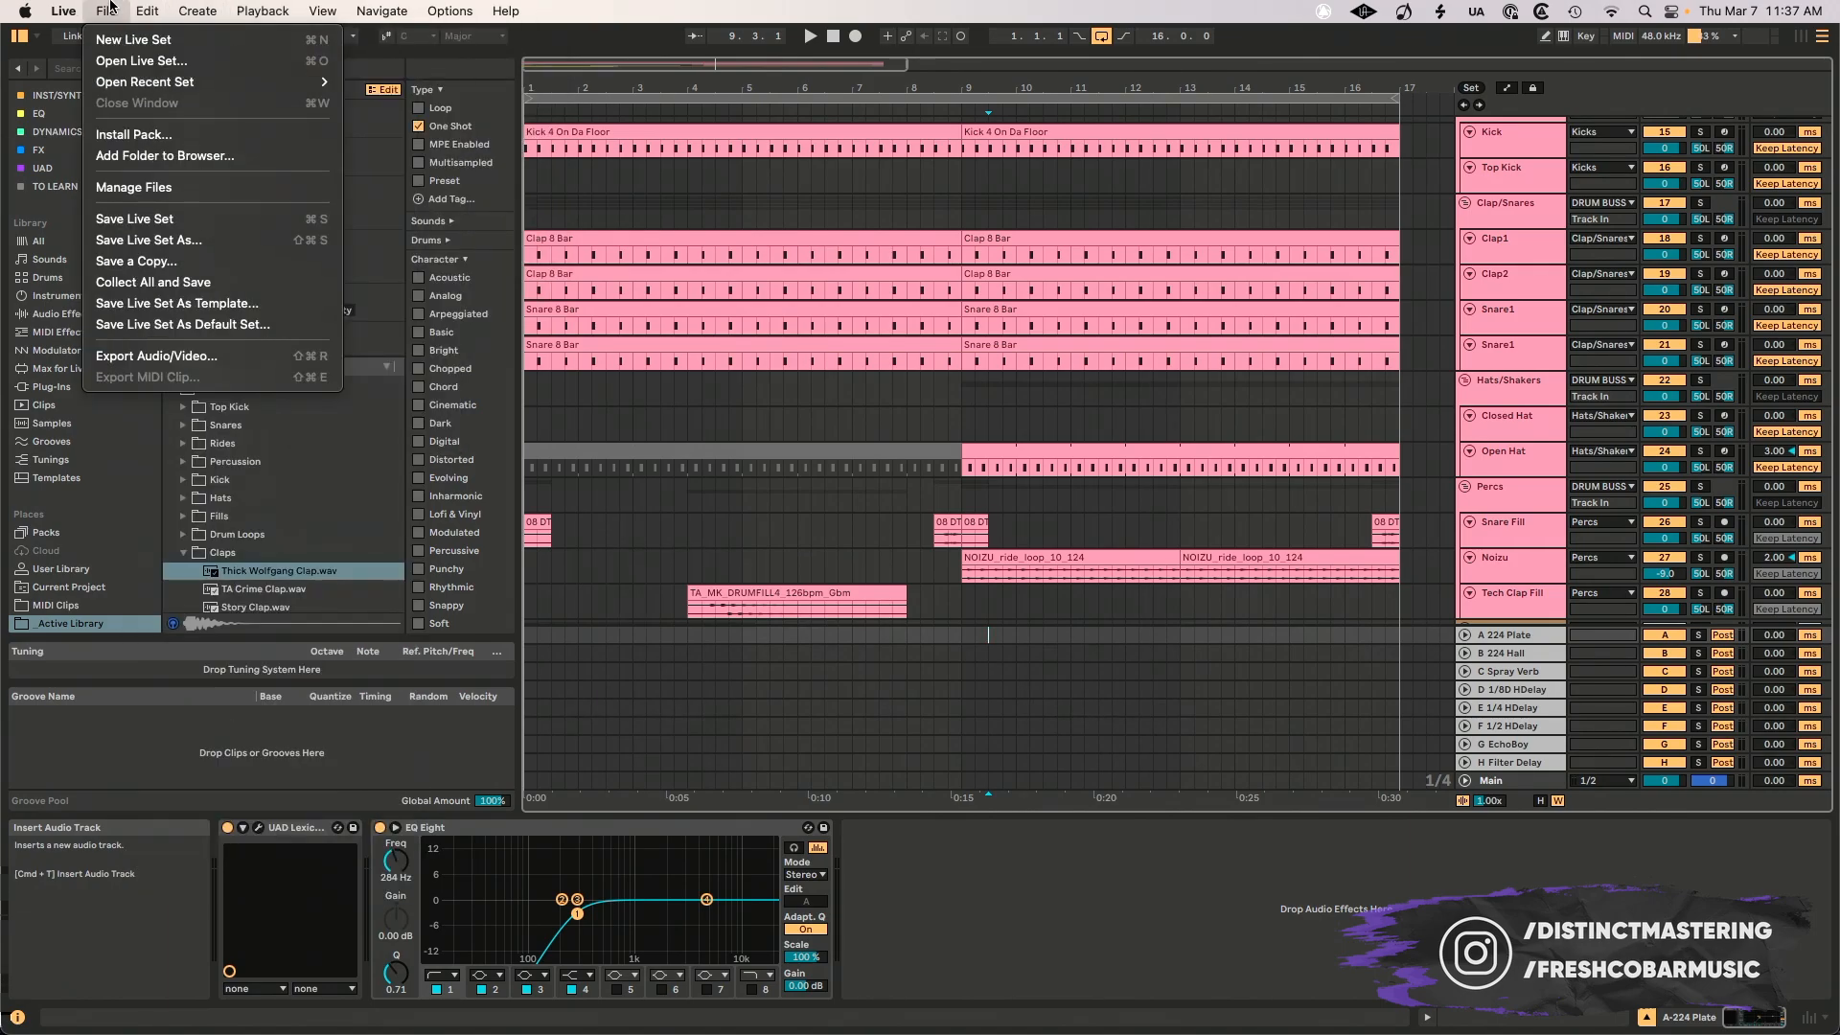
click(198, 11)
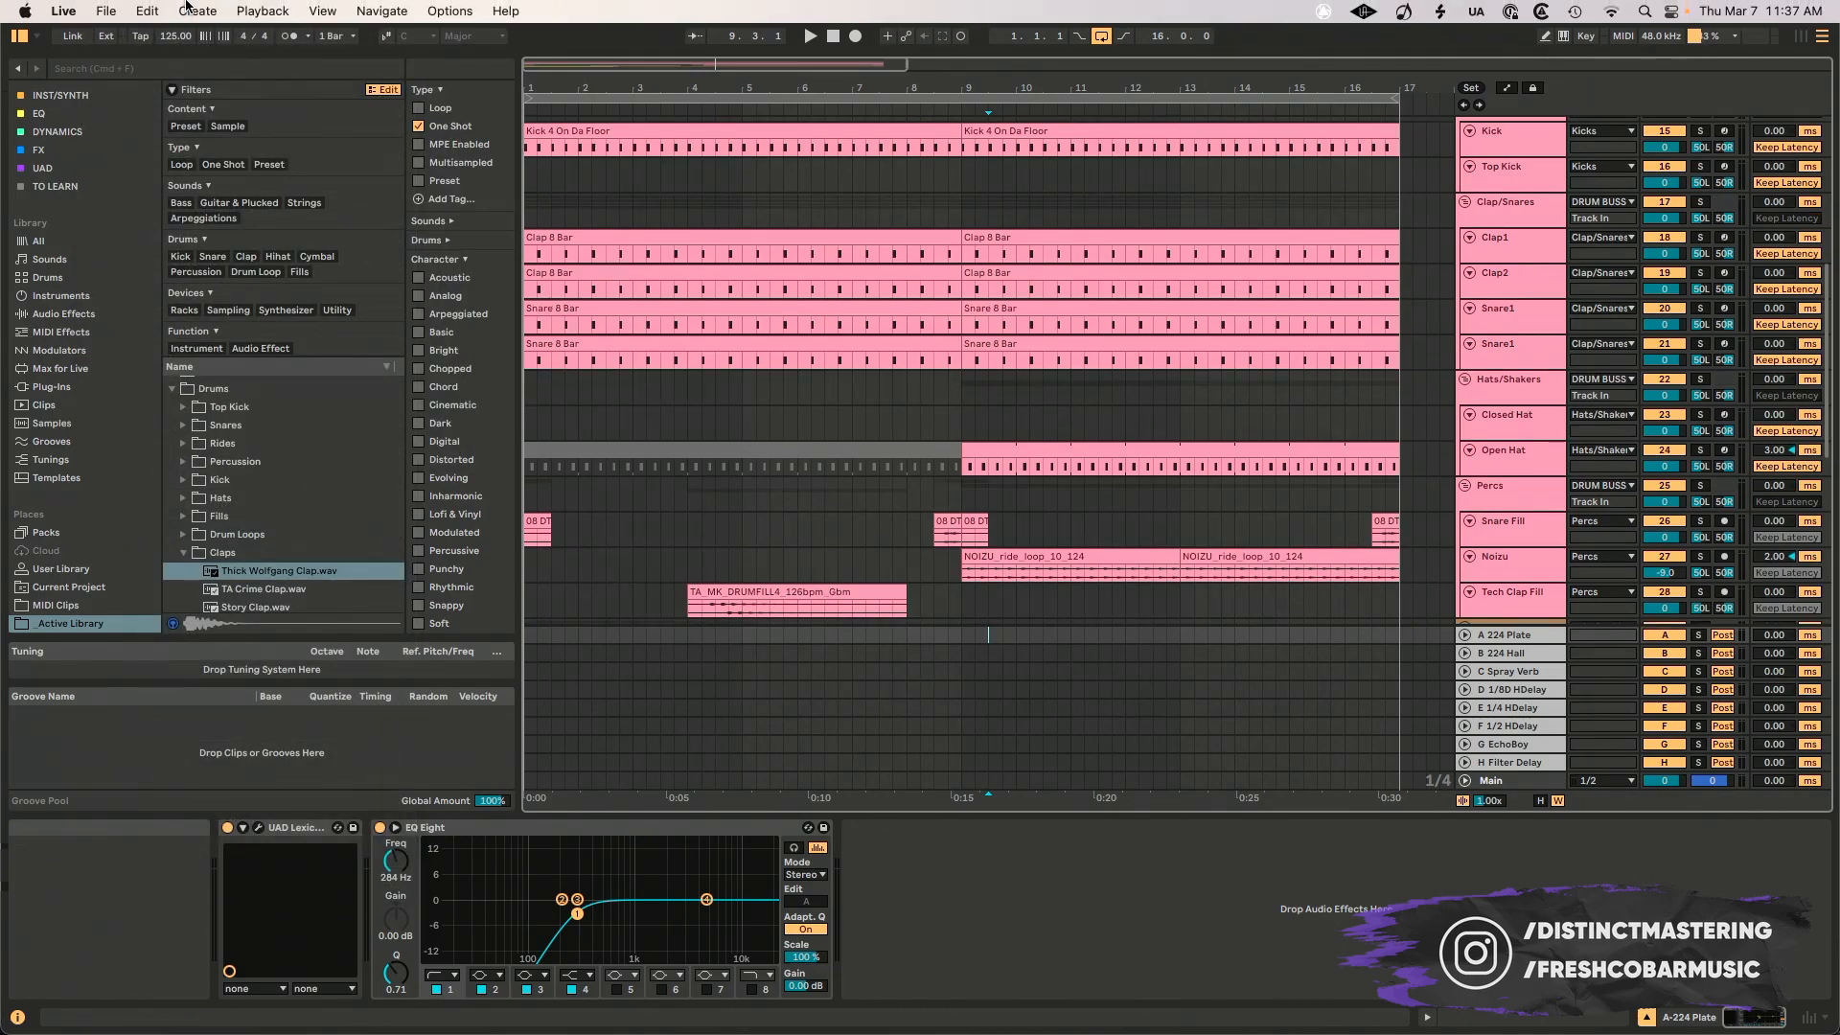
click(195, 10)
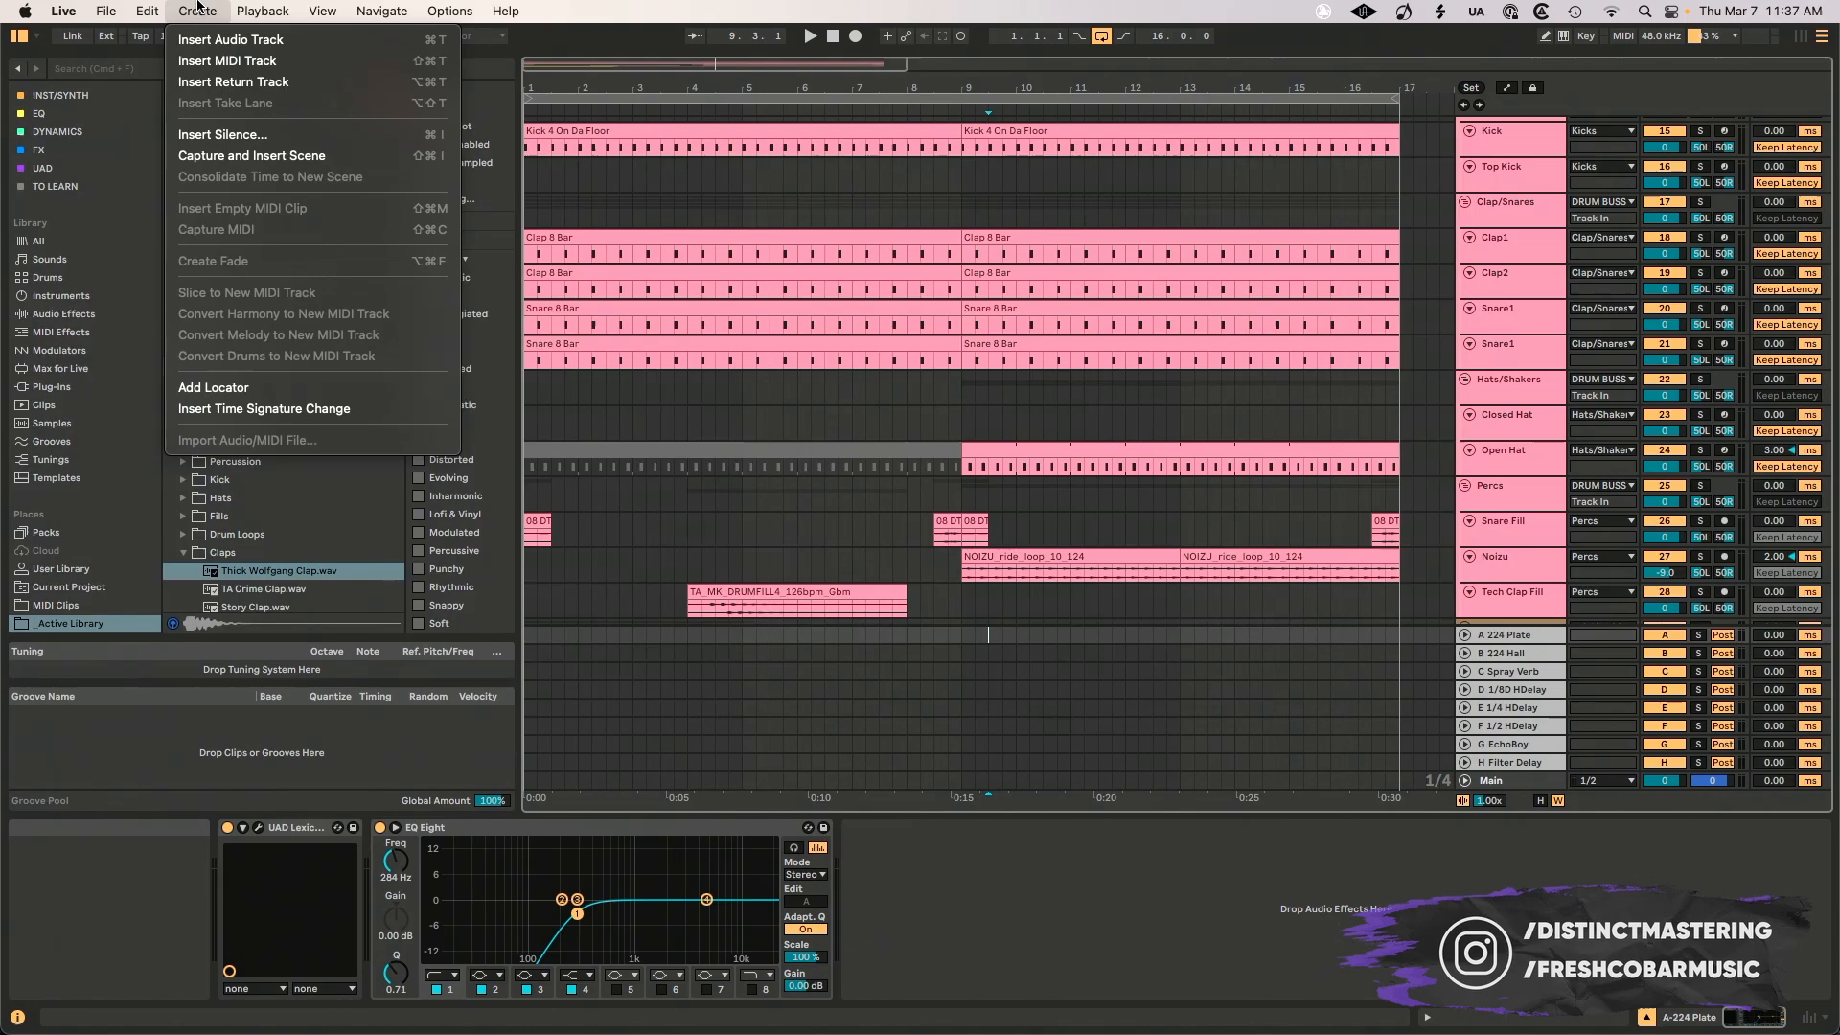
click(322, 10)
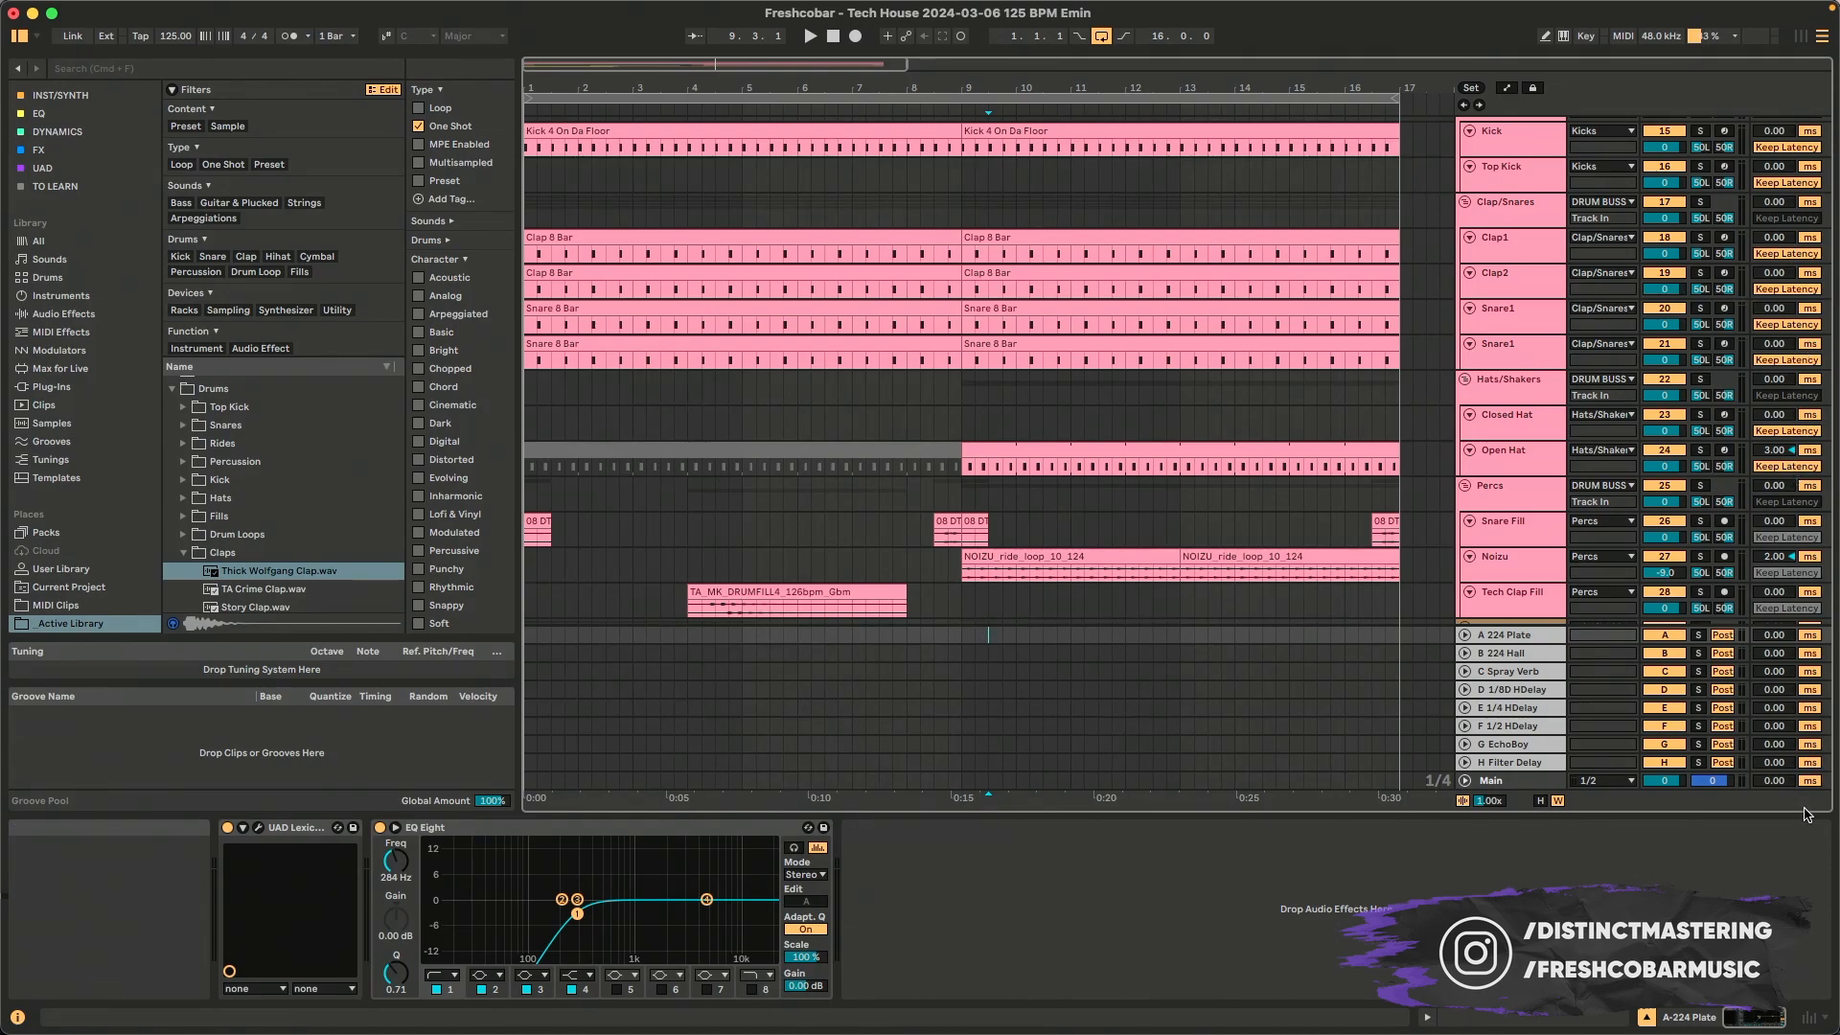
mouse_move(1795, 807)
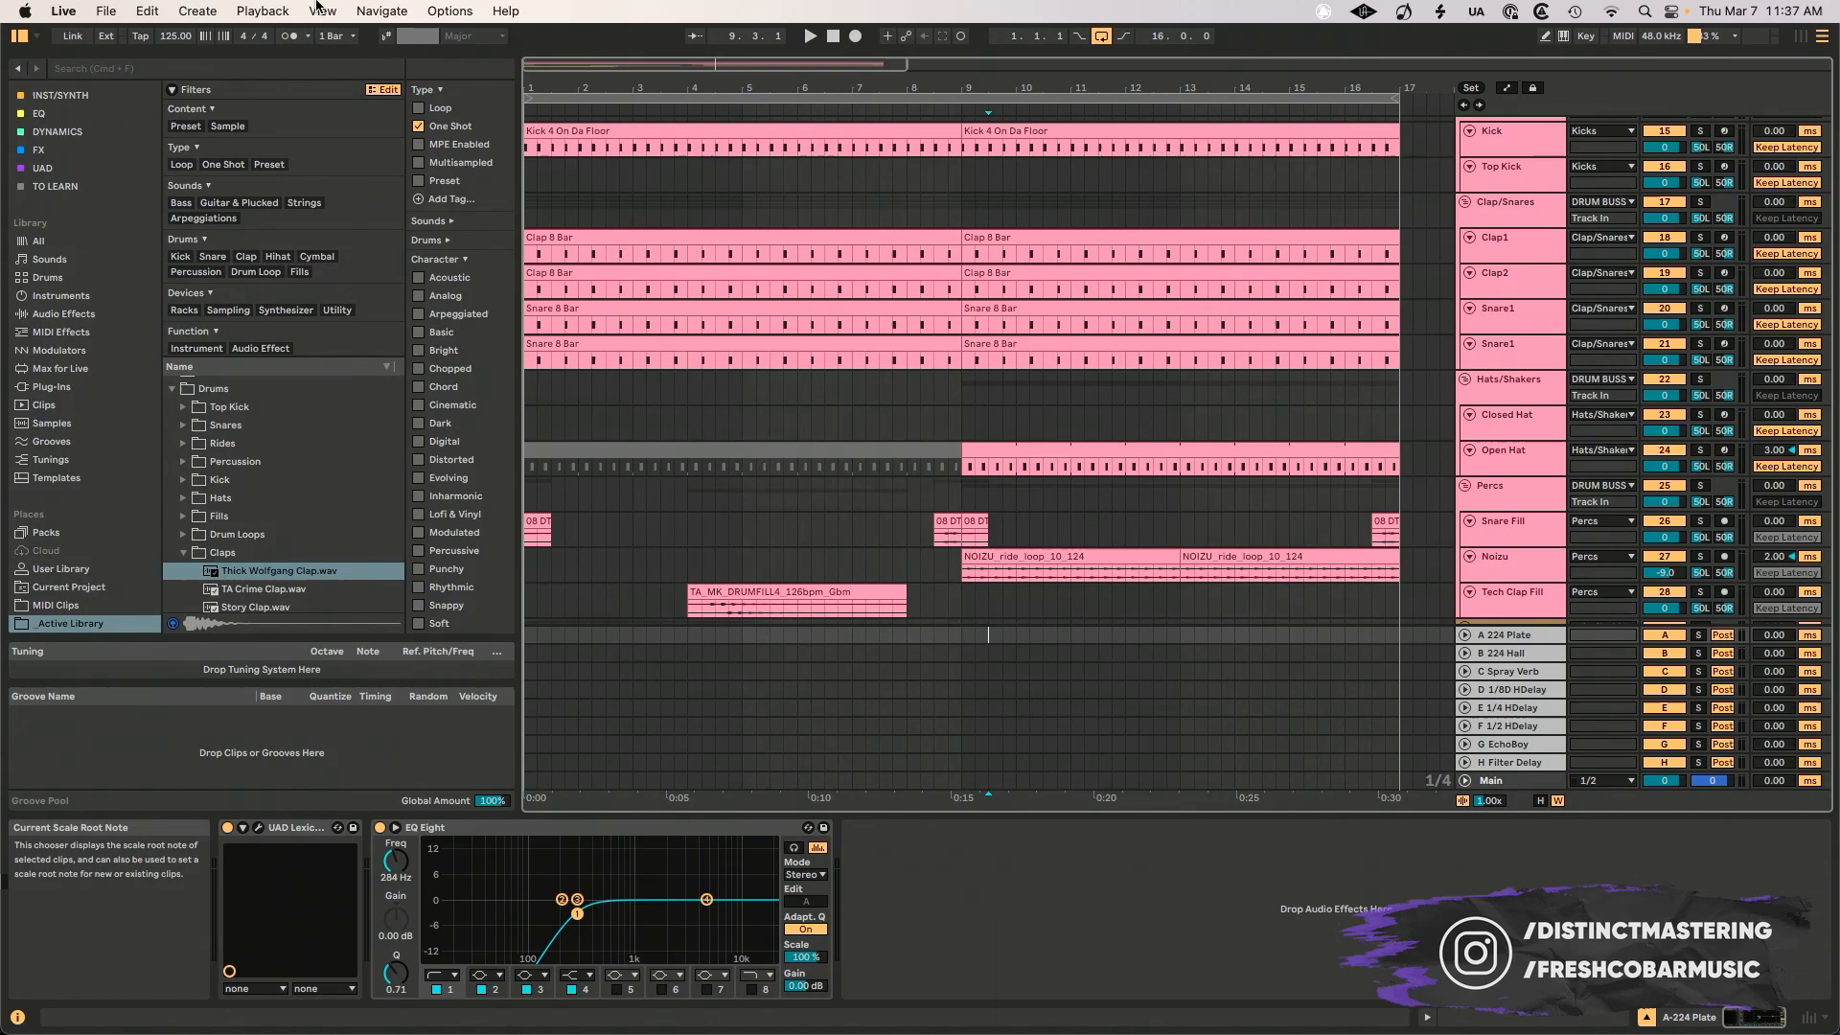
click(320, 10)
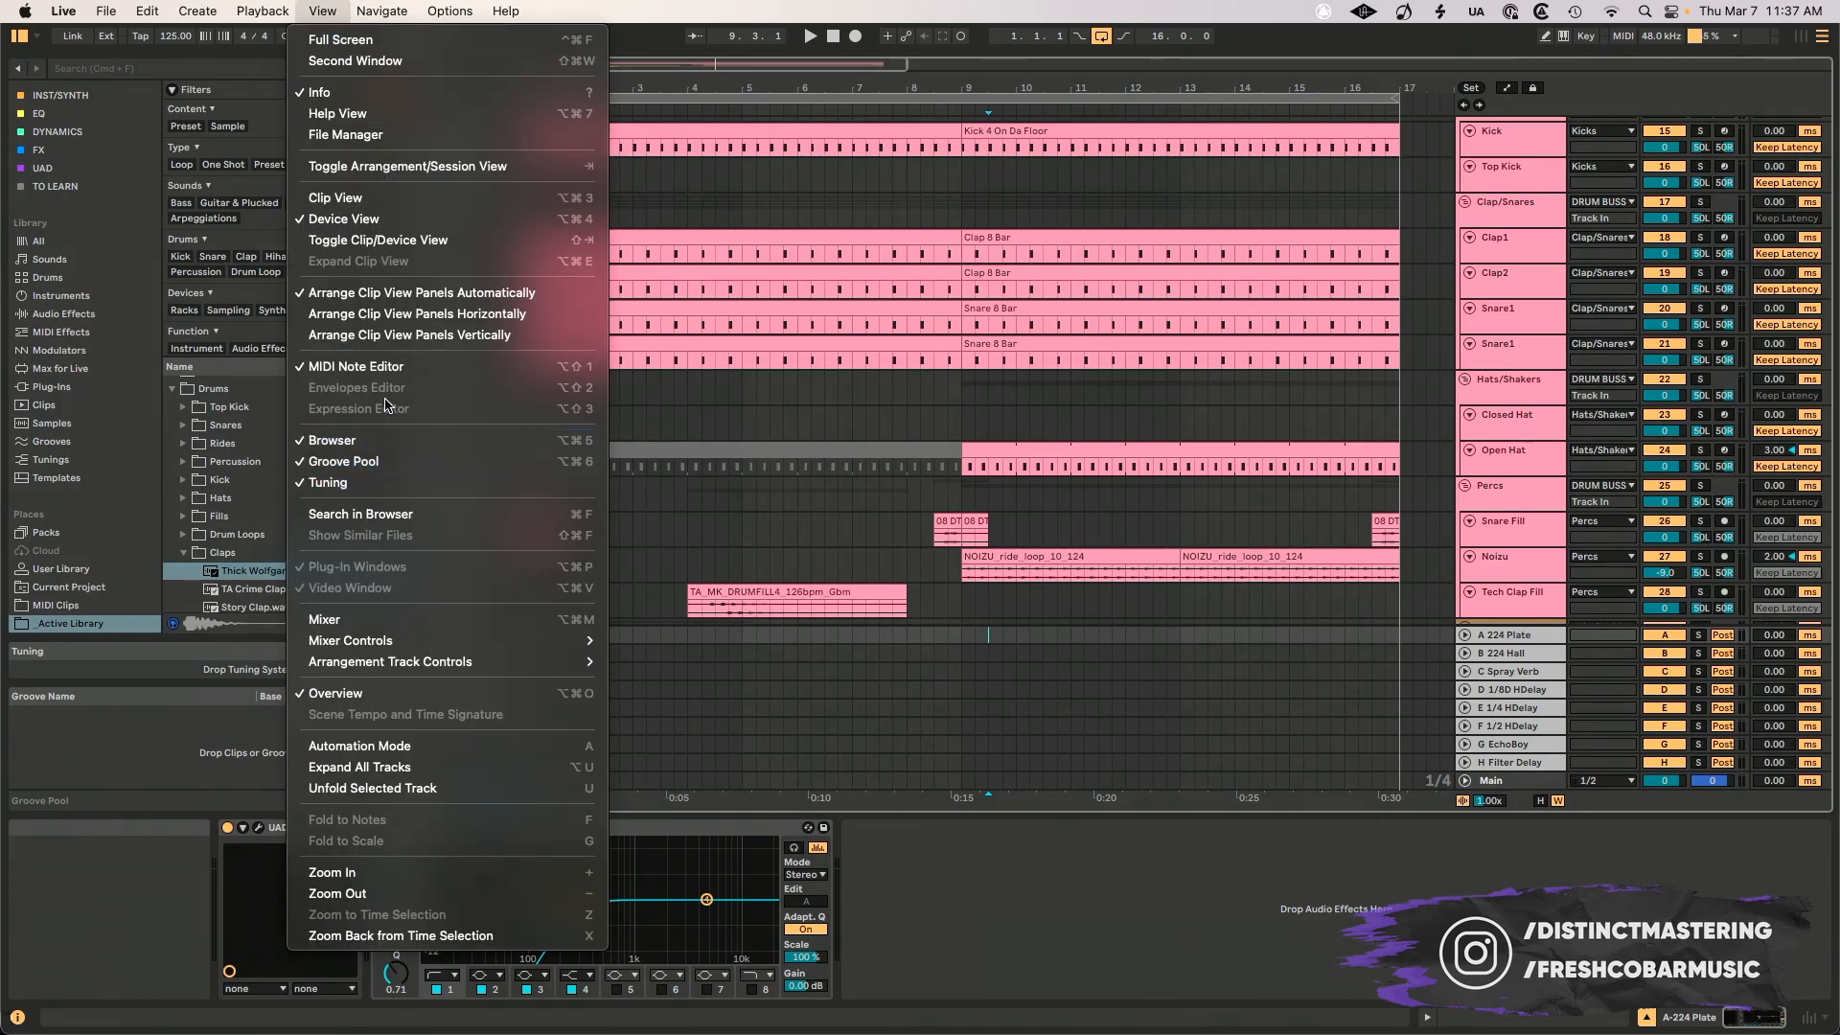
mouse_move(390, 661)
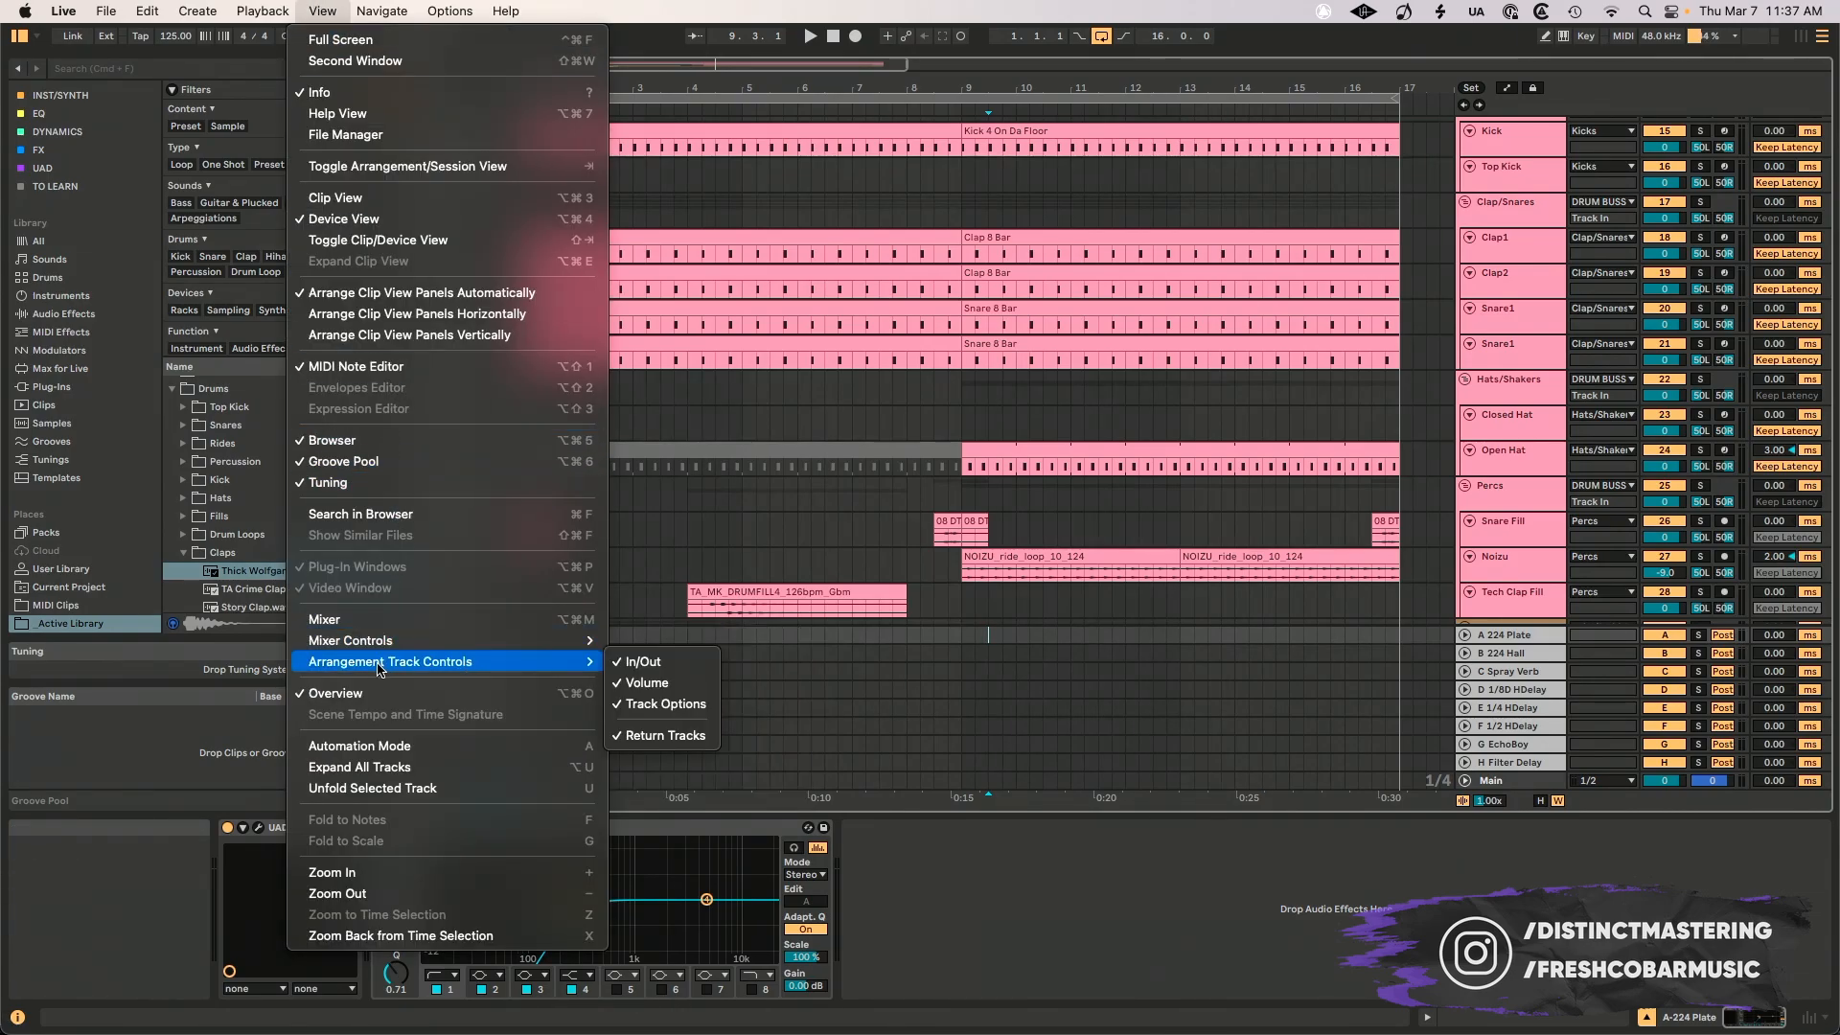
mouse_move(642, 660)
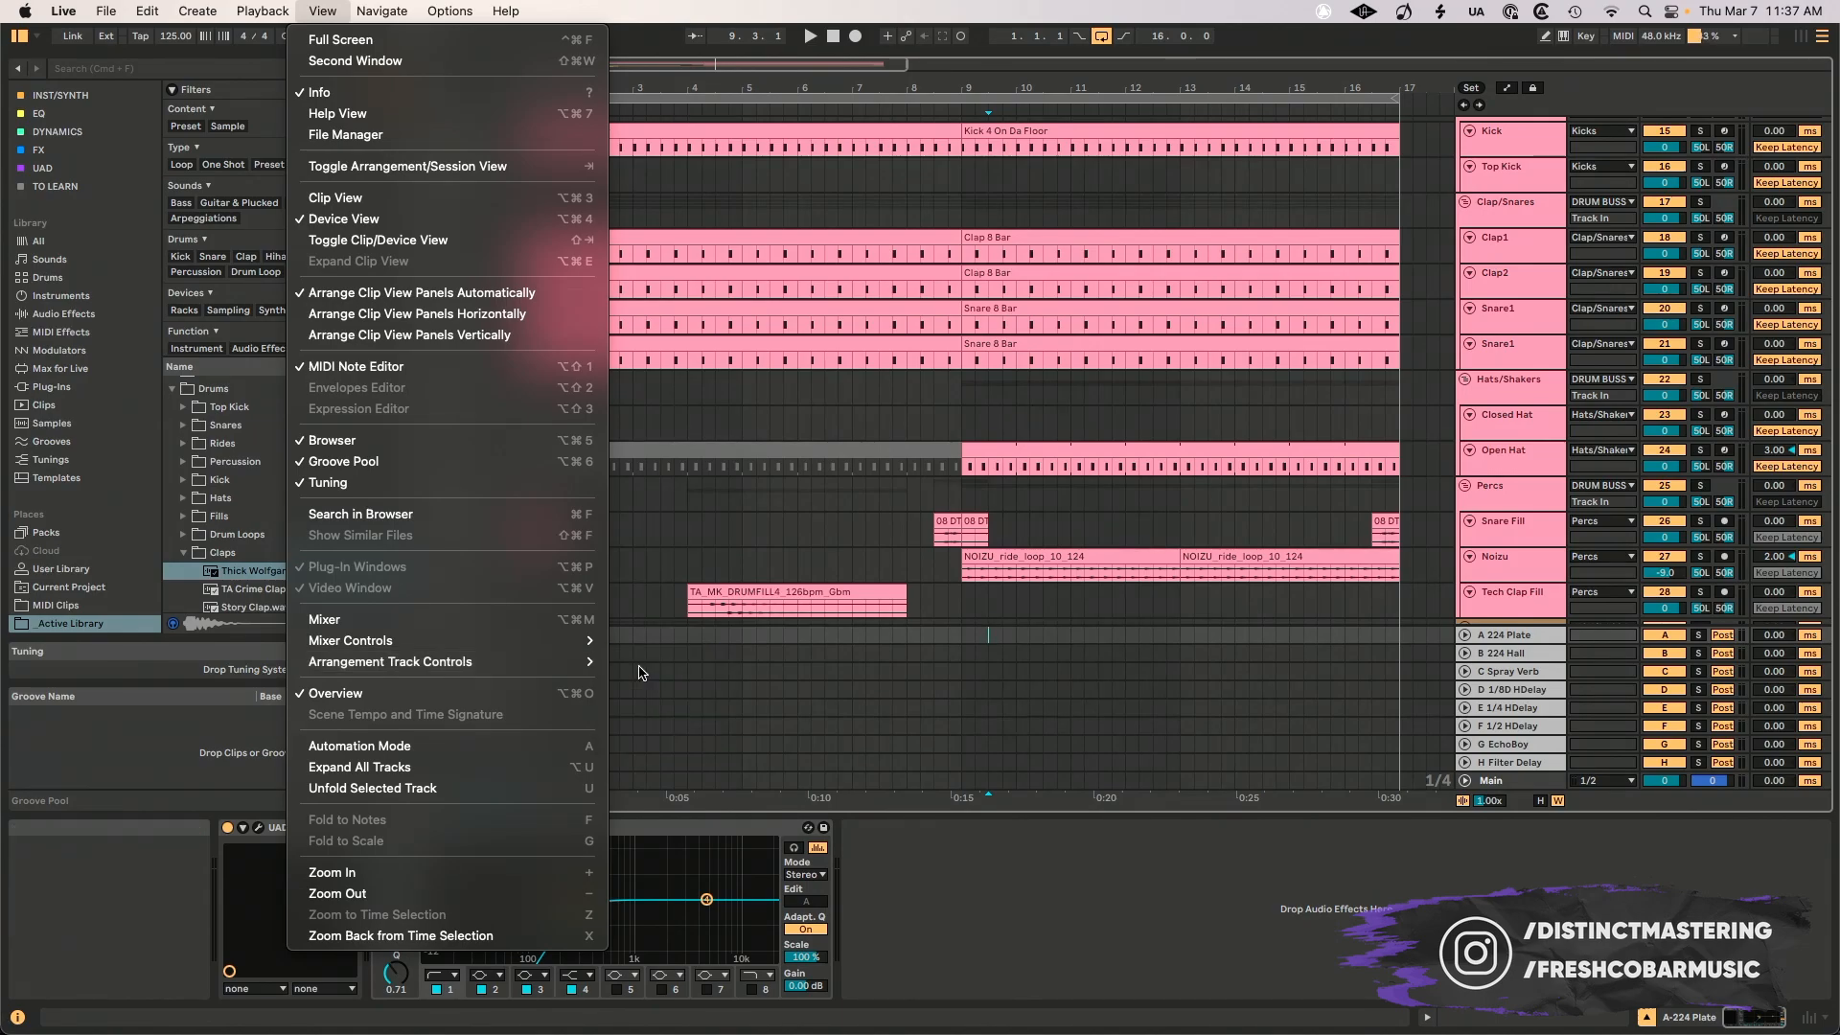
mouse_move(388, 660)
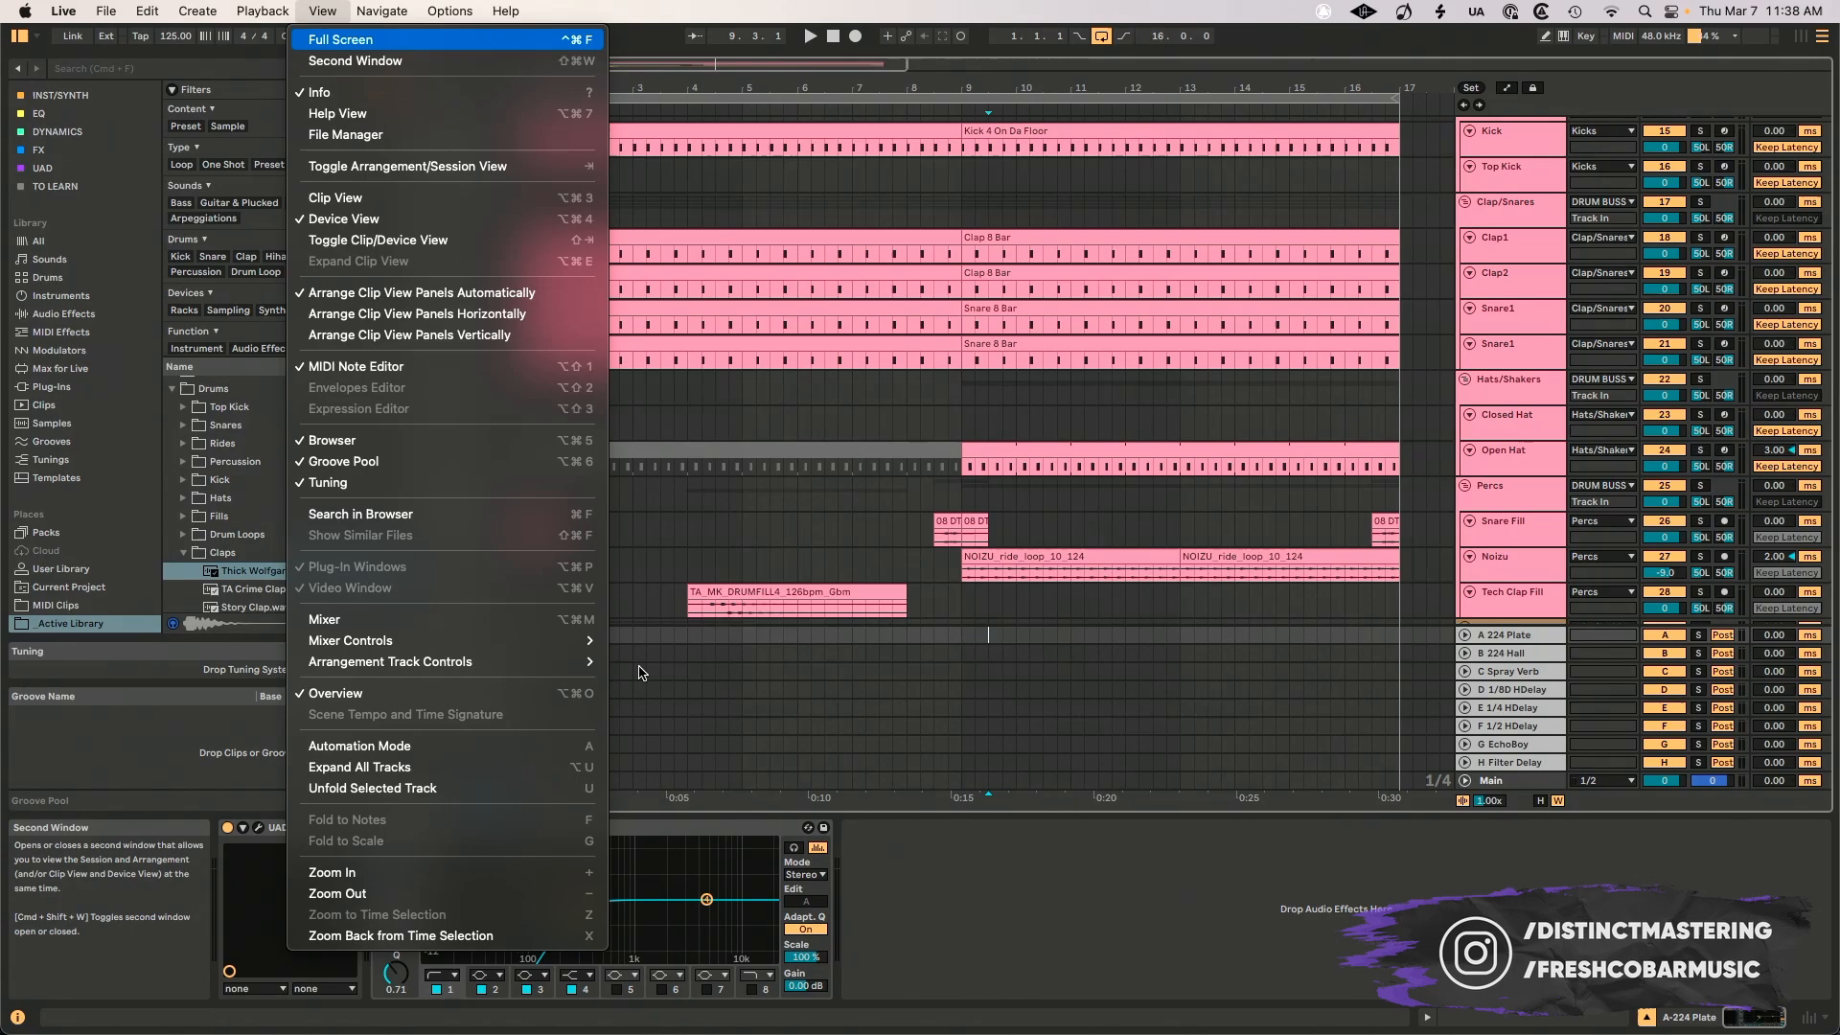
click(106, 10)
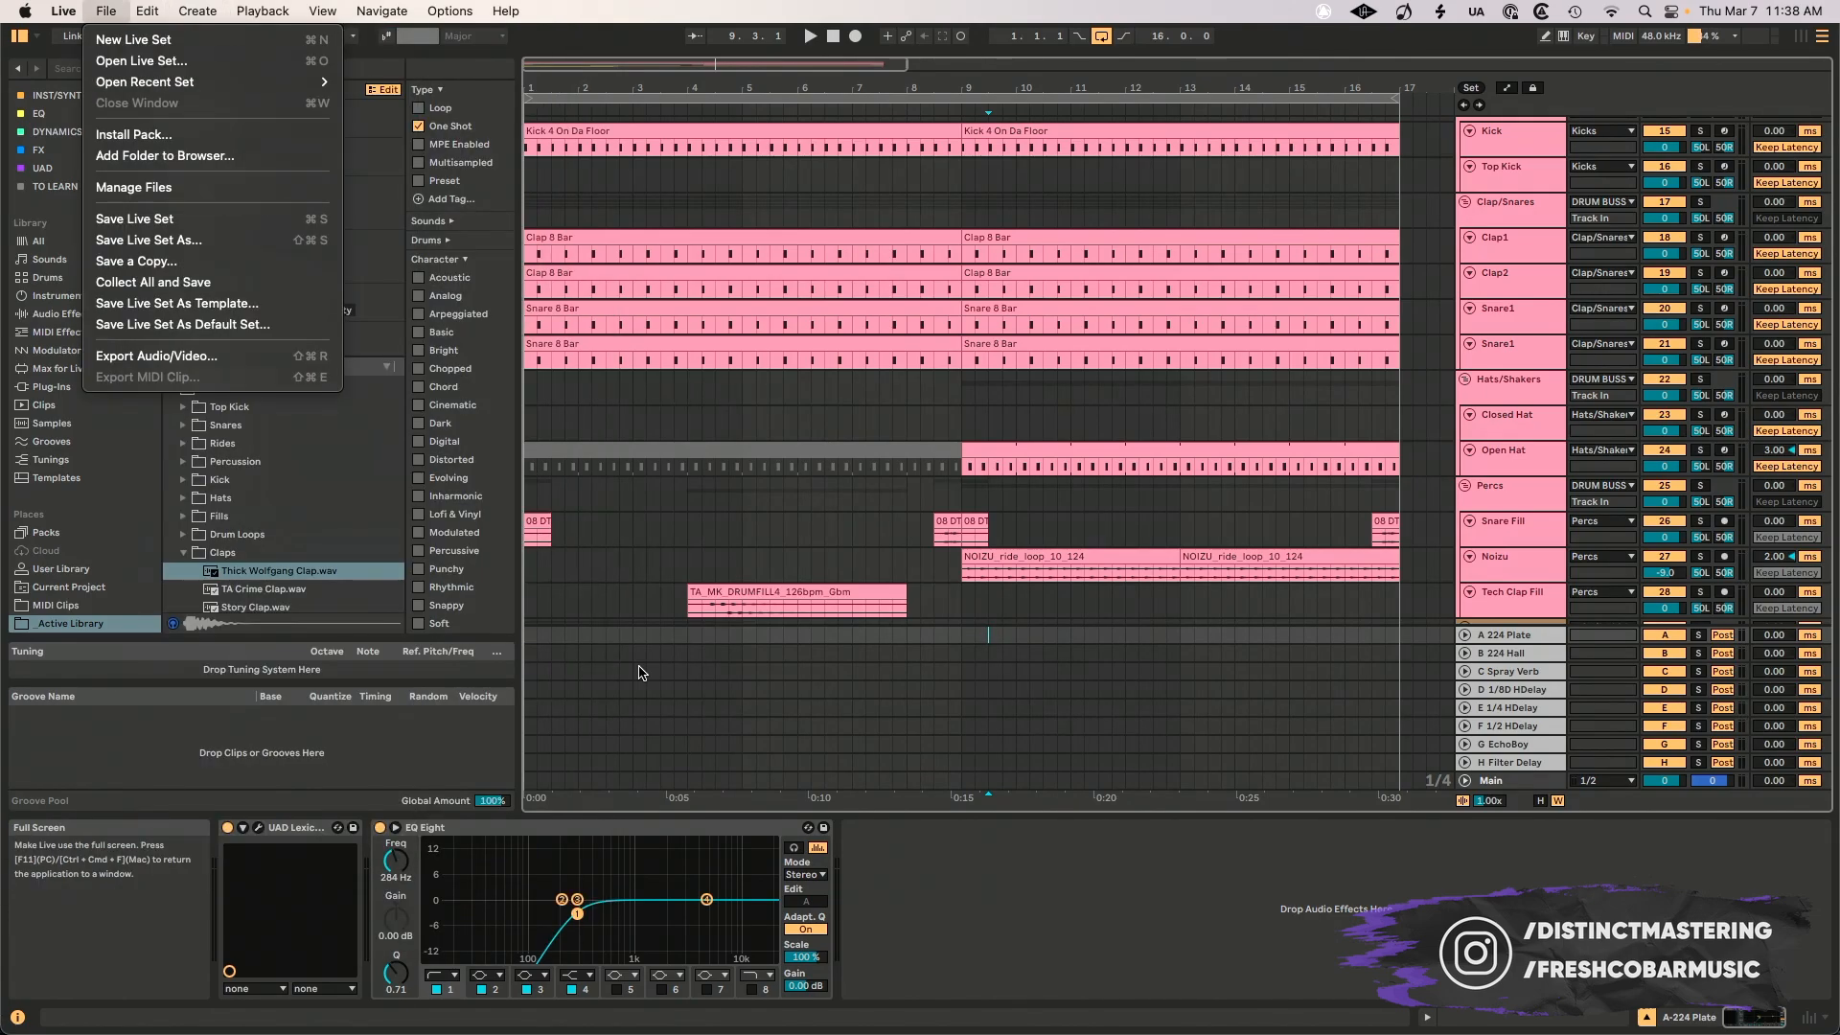
click(505, 11)
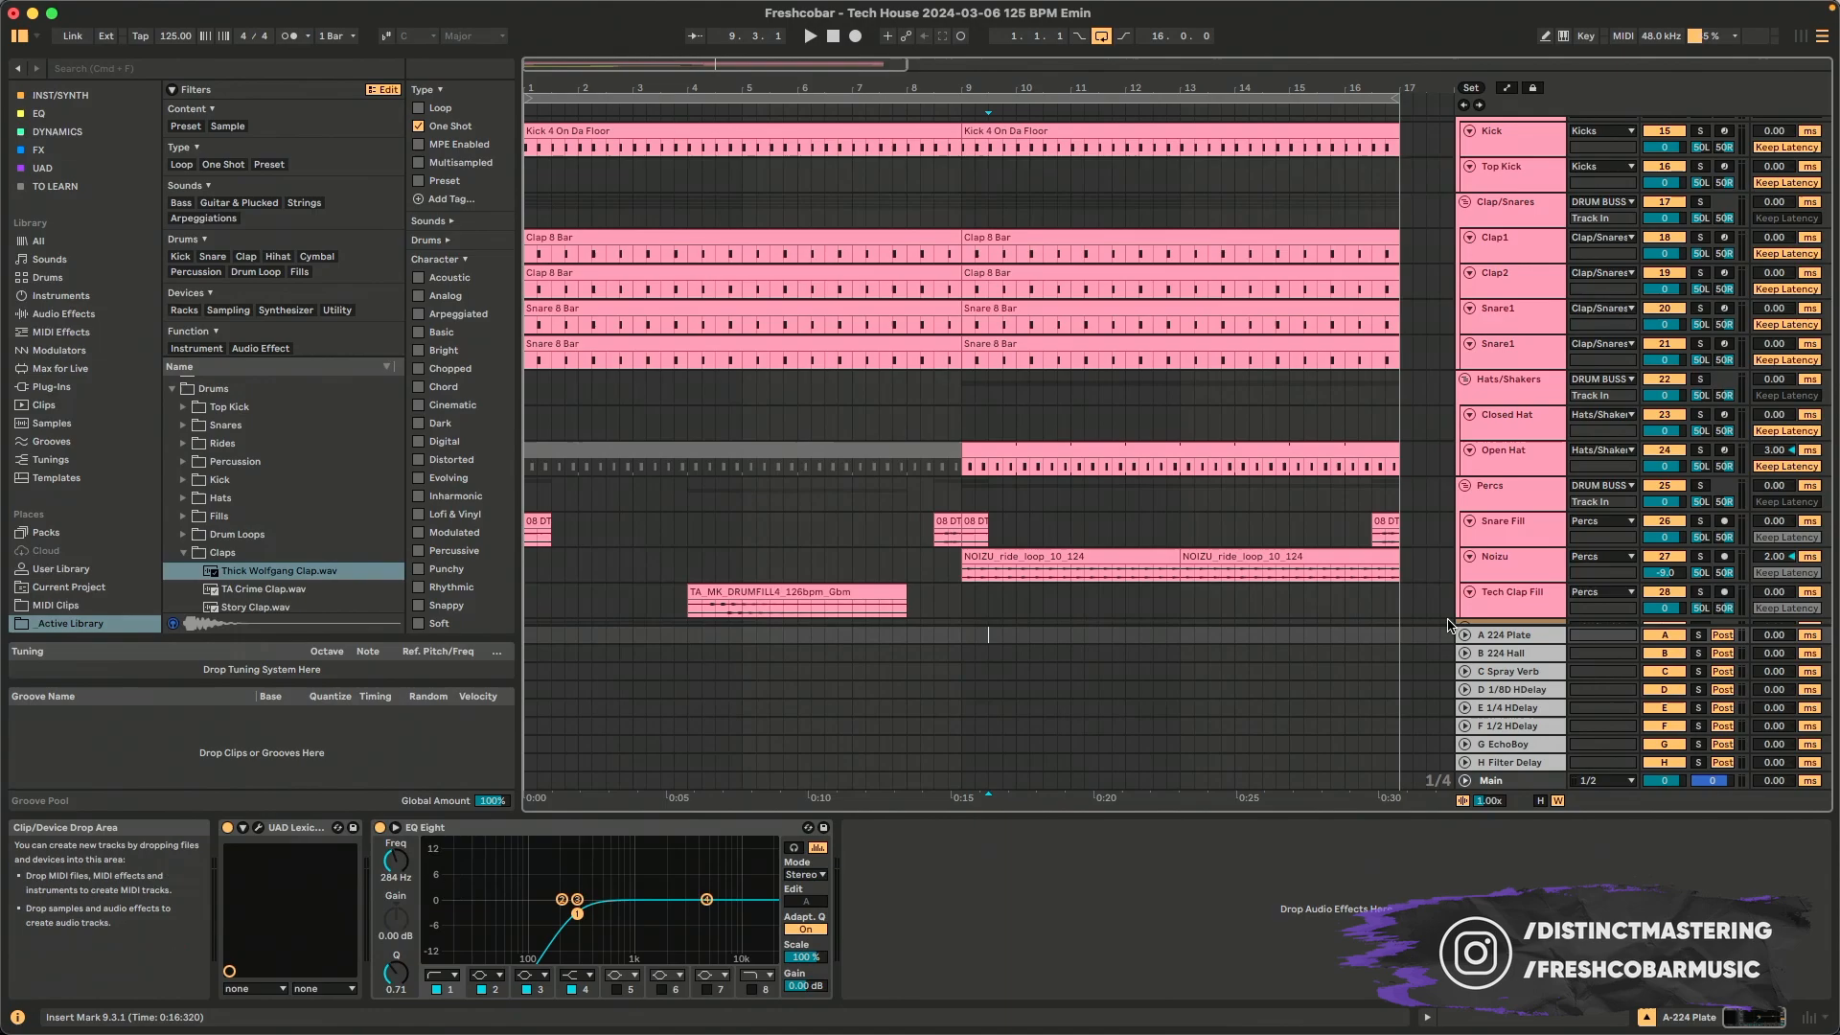
mouse_move(1311, 584)
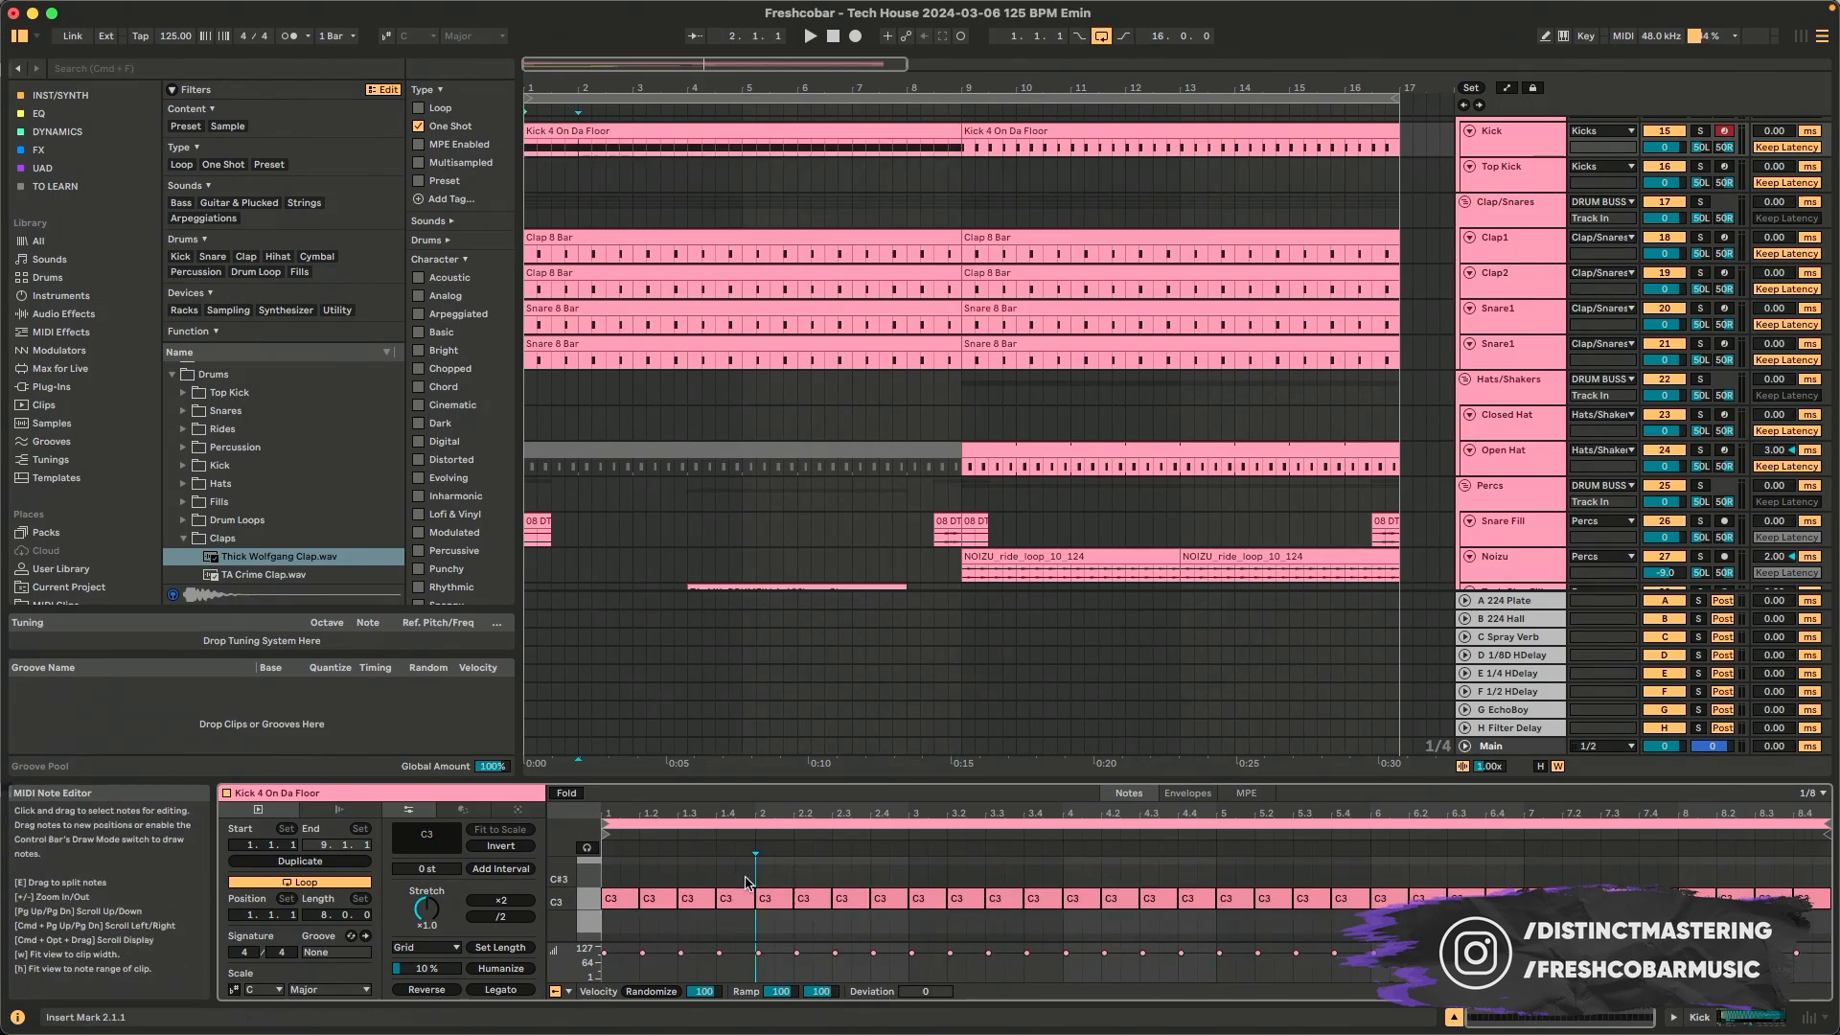
- Select and split the kick notes between 1.4.1 and 2.1.1
click(733, 898)
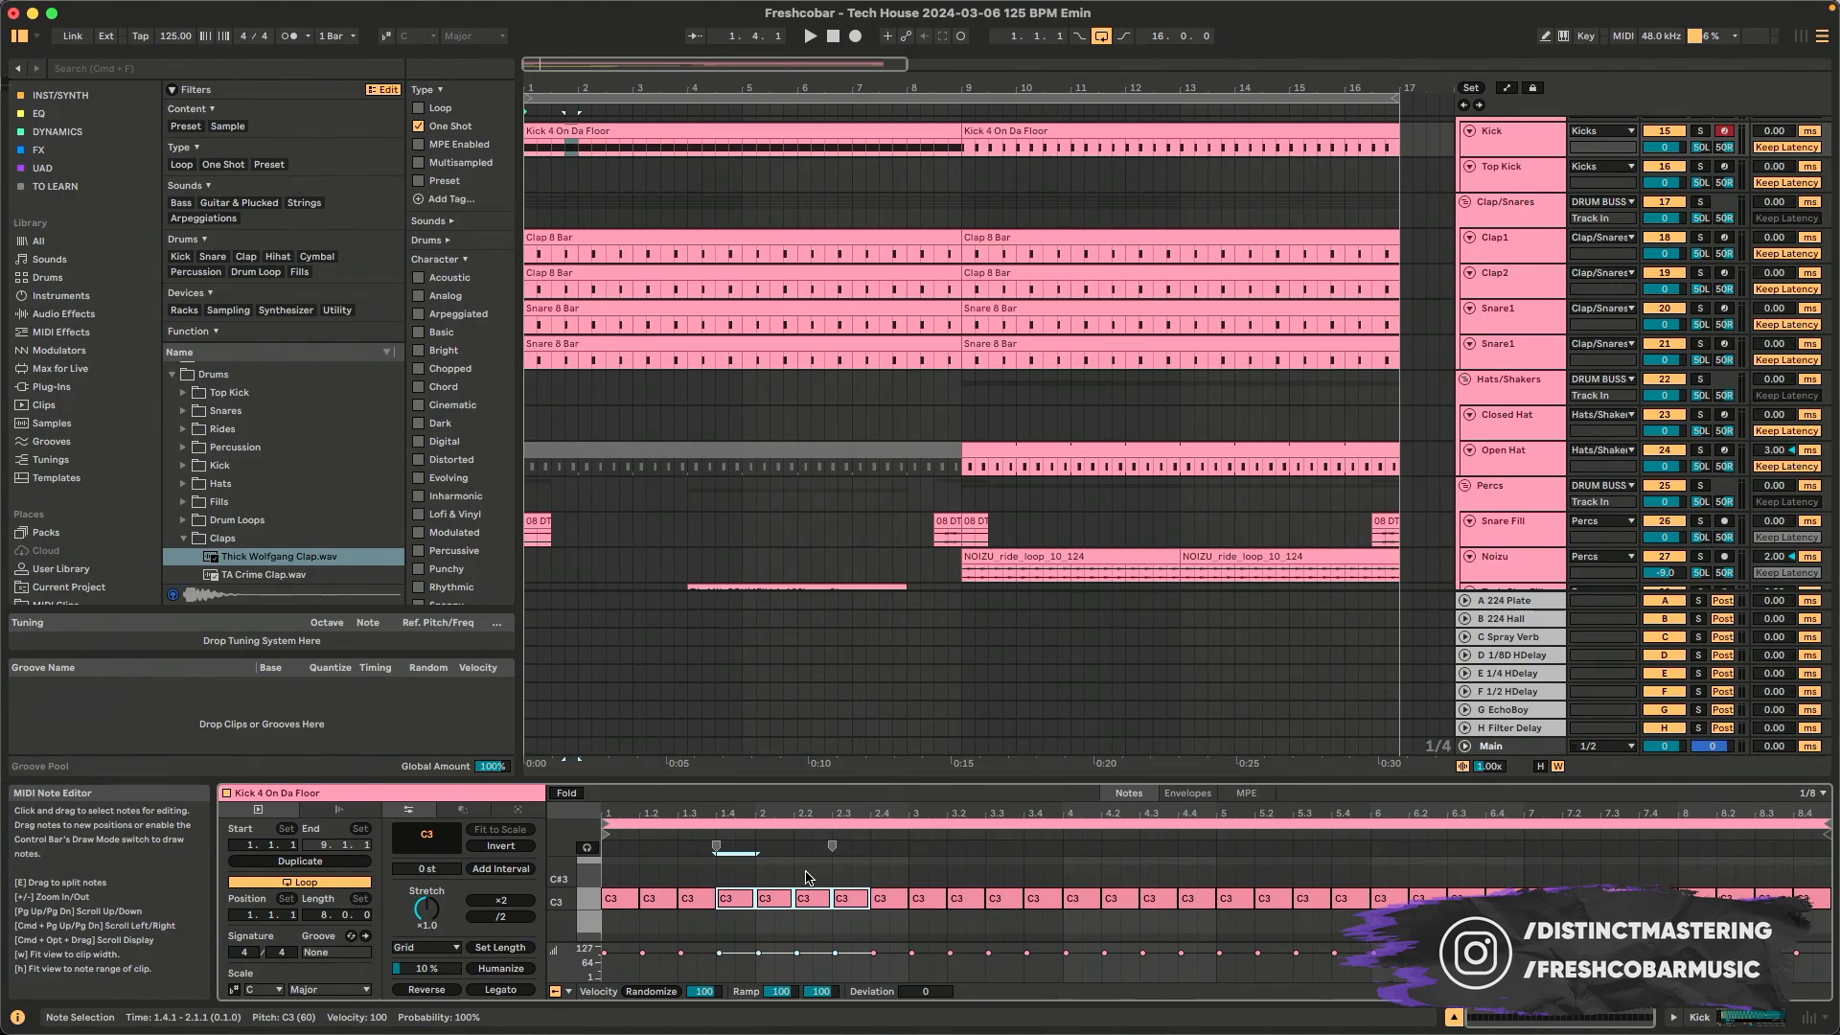
click(810, 851)
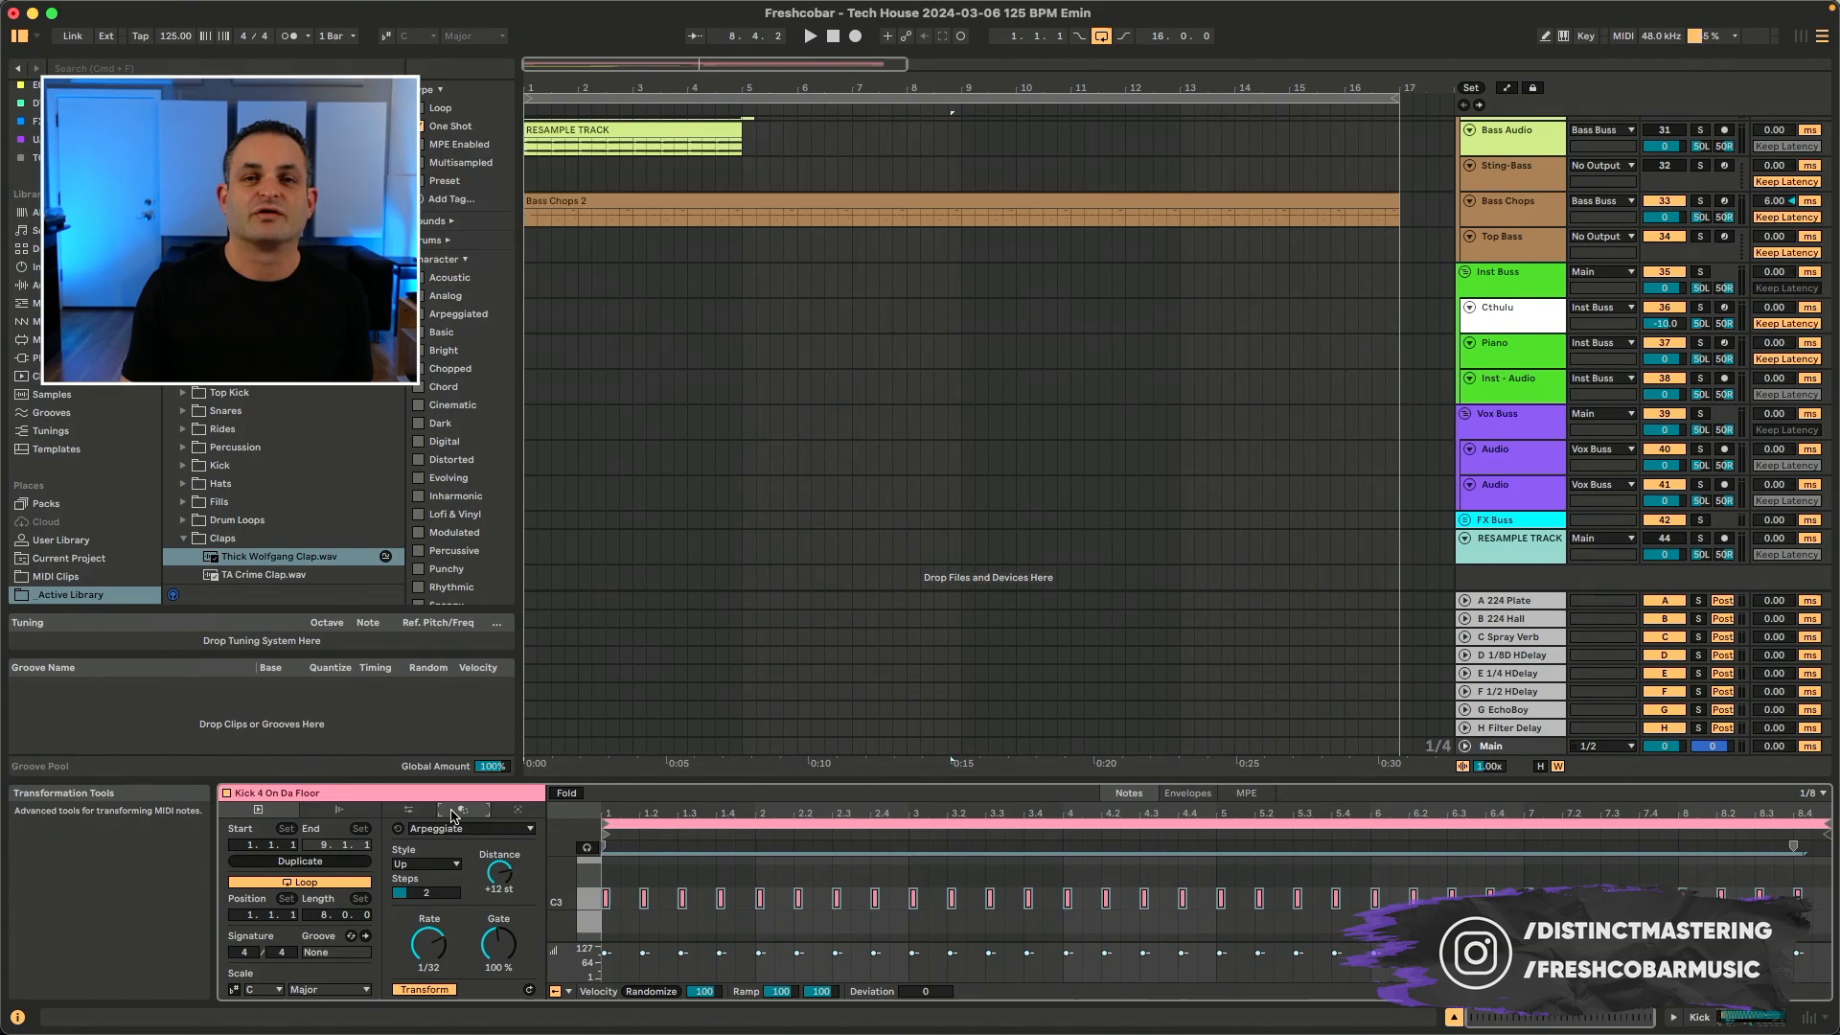
- Review the transformation list, keep Arpeggiate, and move to the Generate tools
click(466, 828)
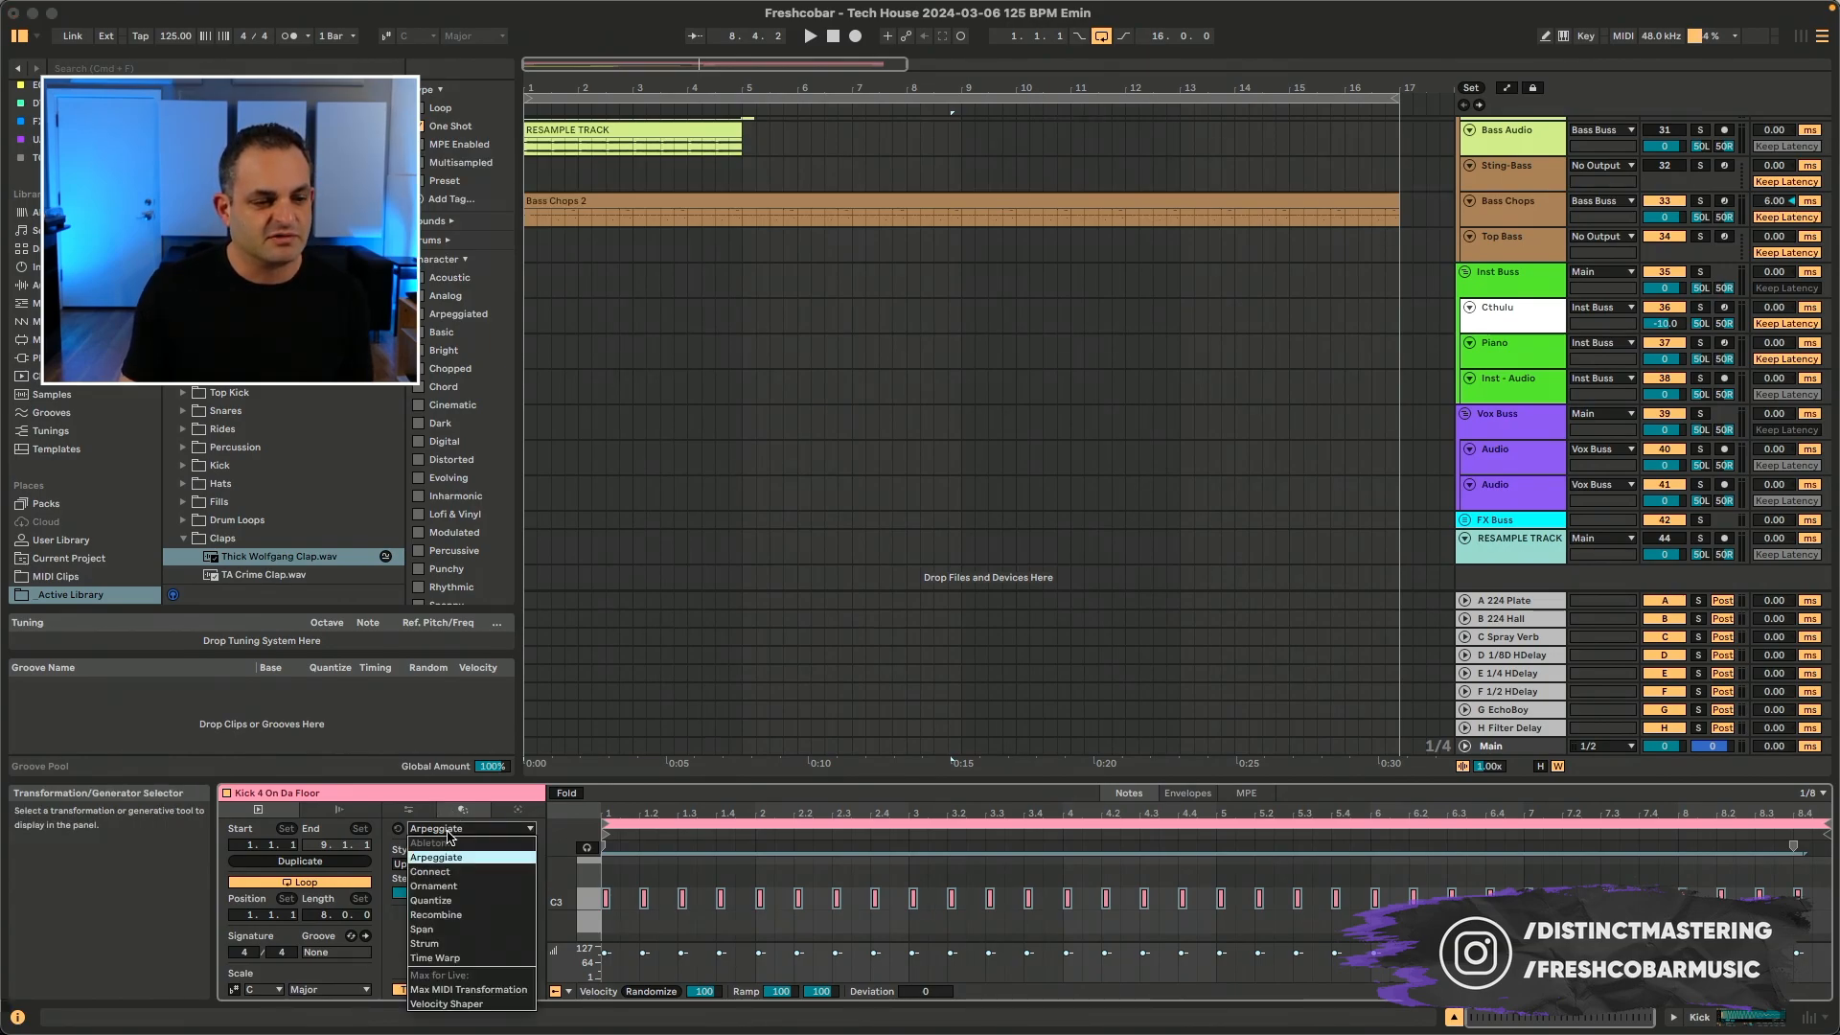
mouse_move(435, 871)
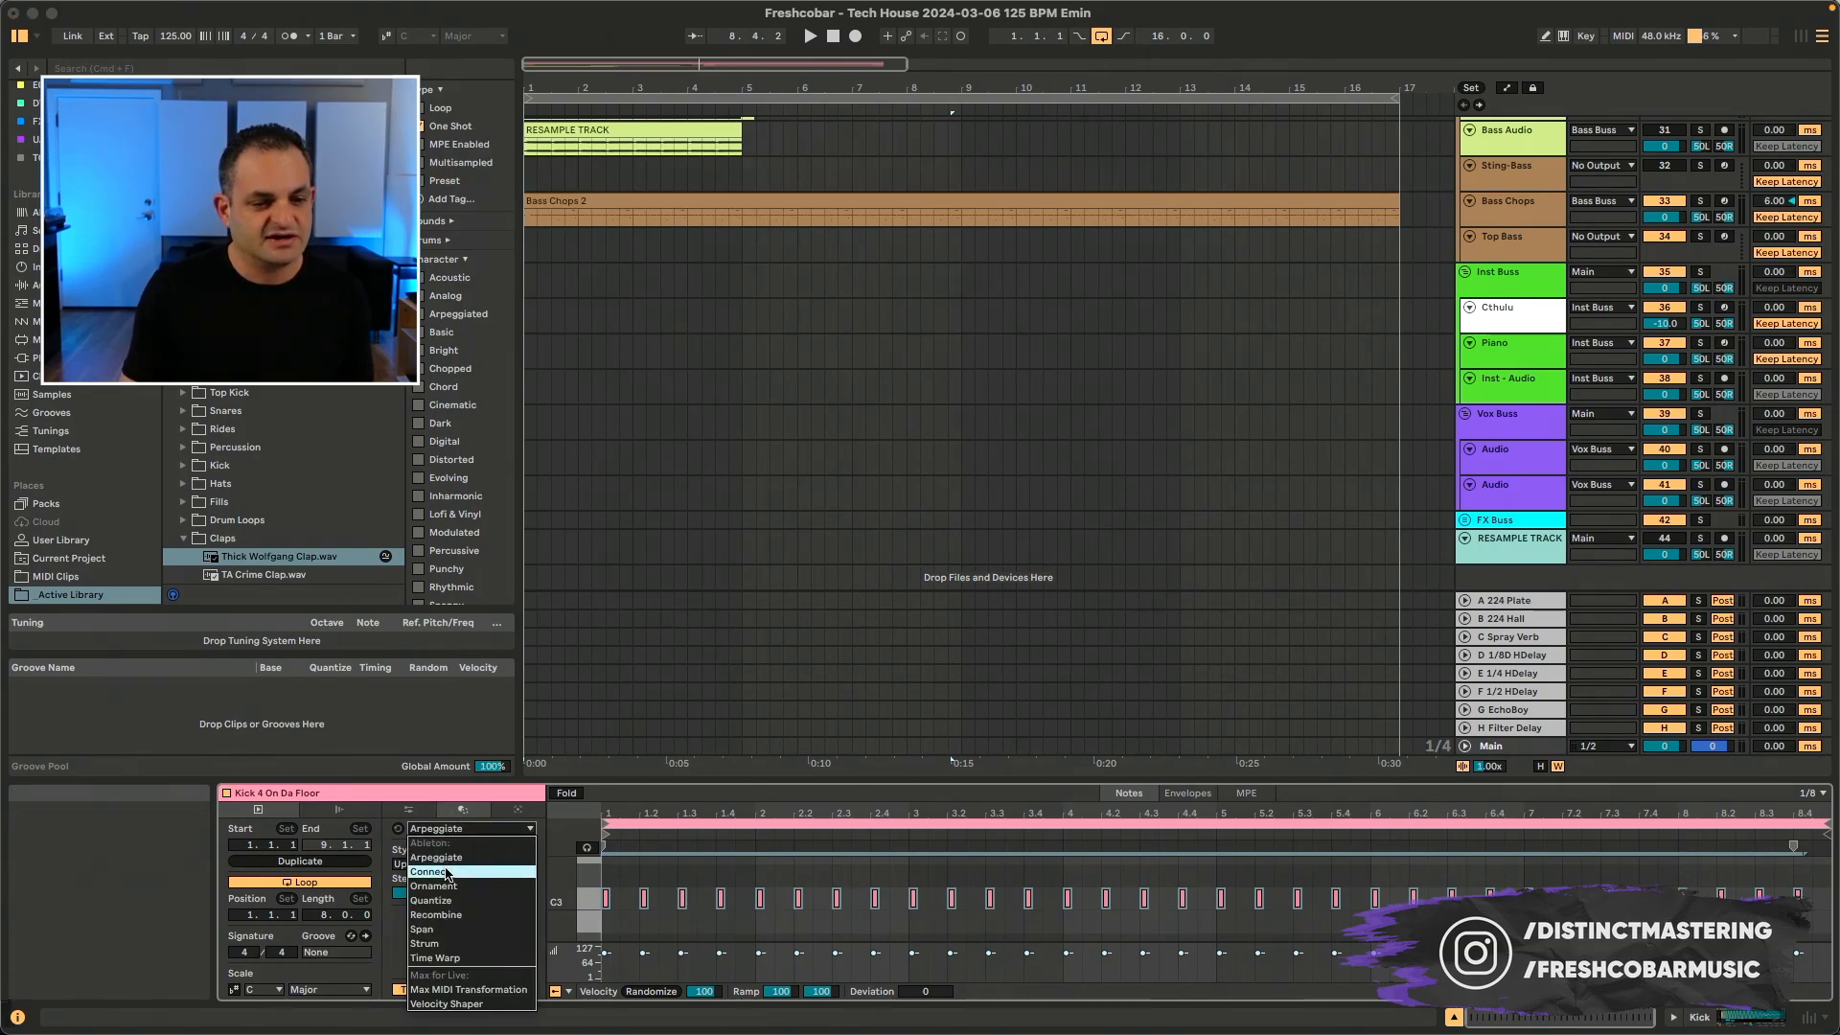
mouse_move(467, 914)
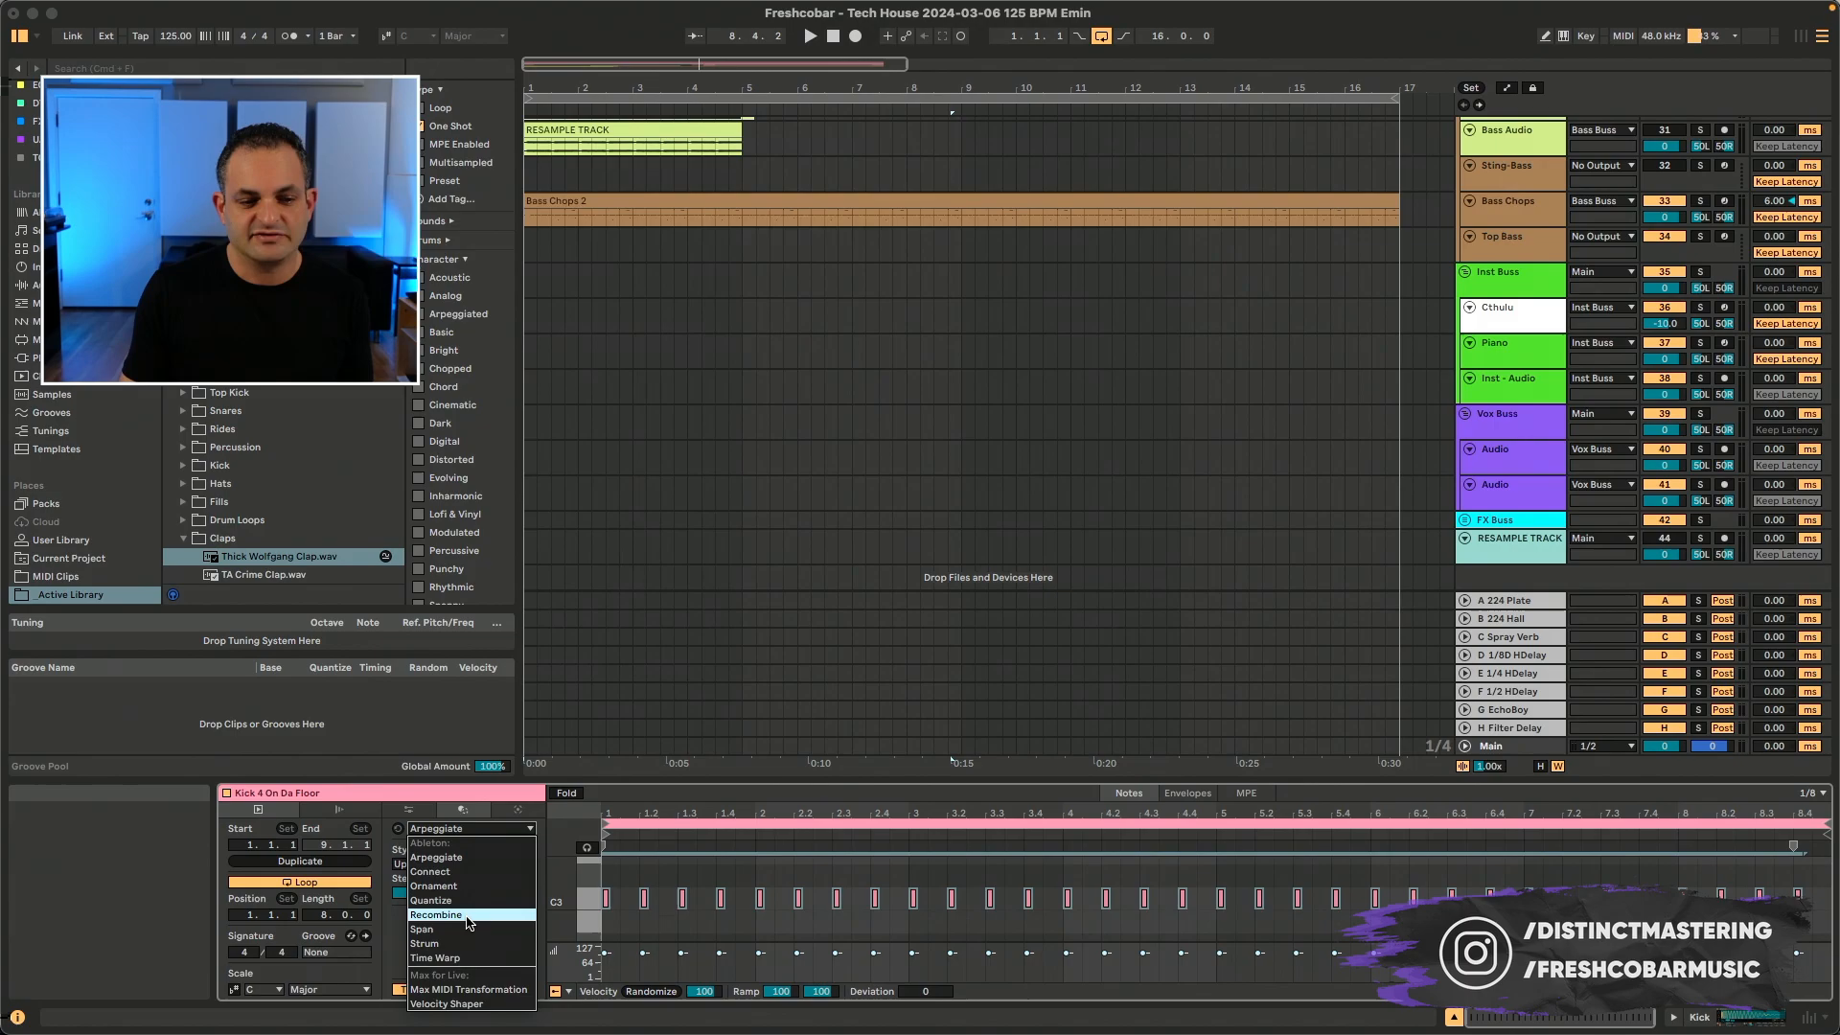
mouse_move(425, 942)
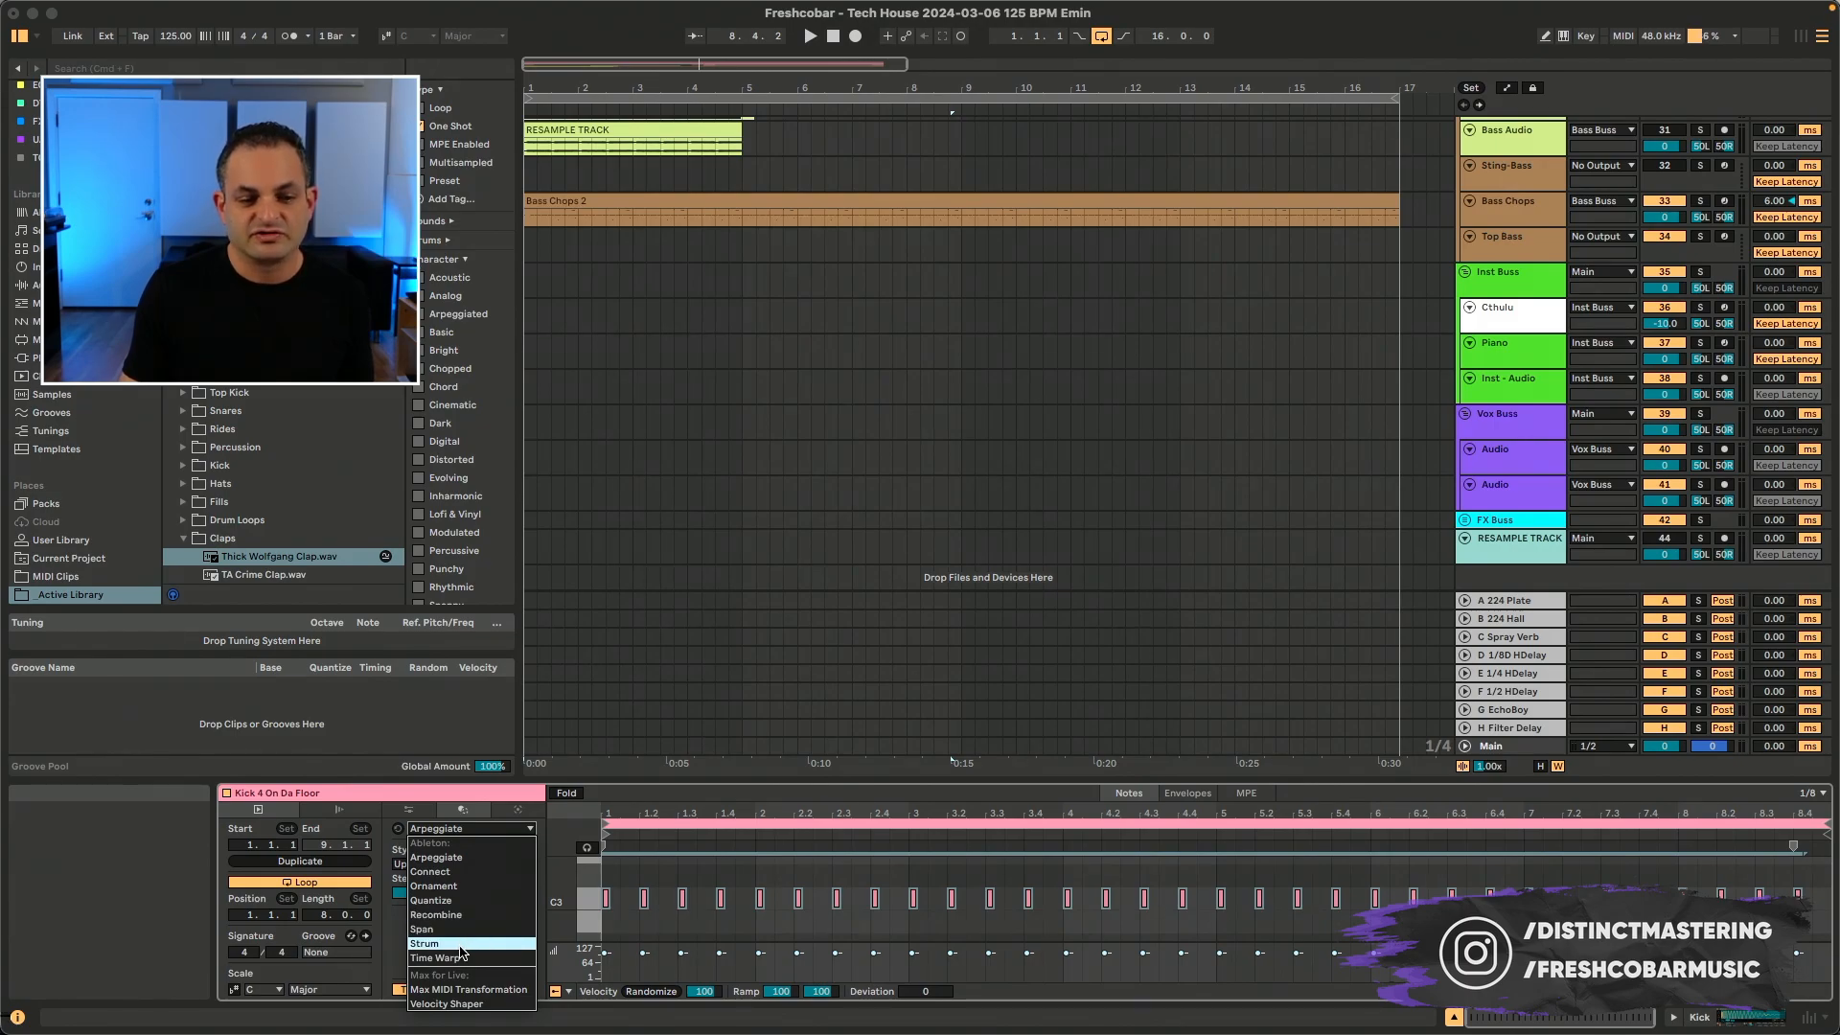
mouse_move(469, 989)
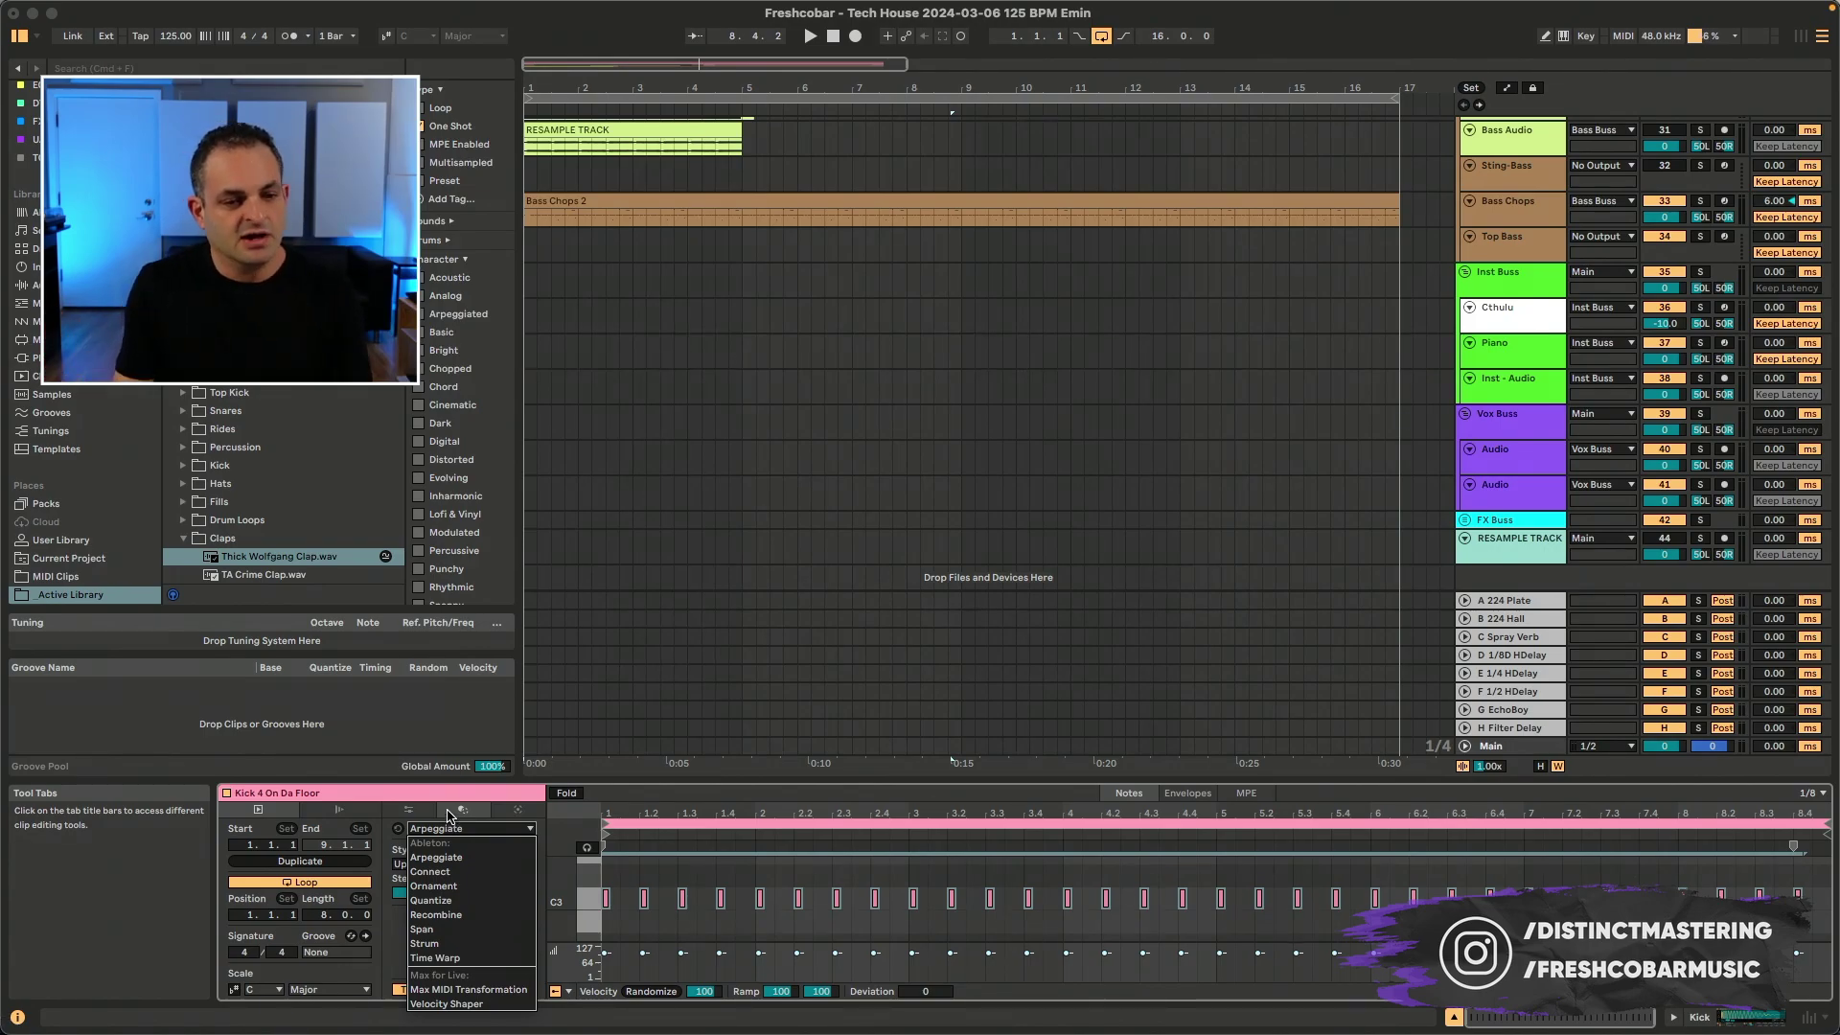
click(437, 857)
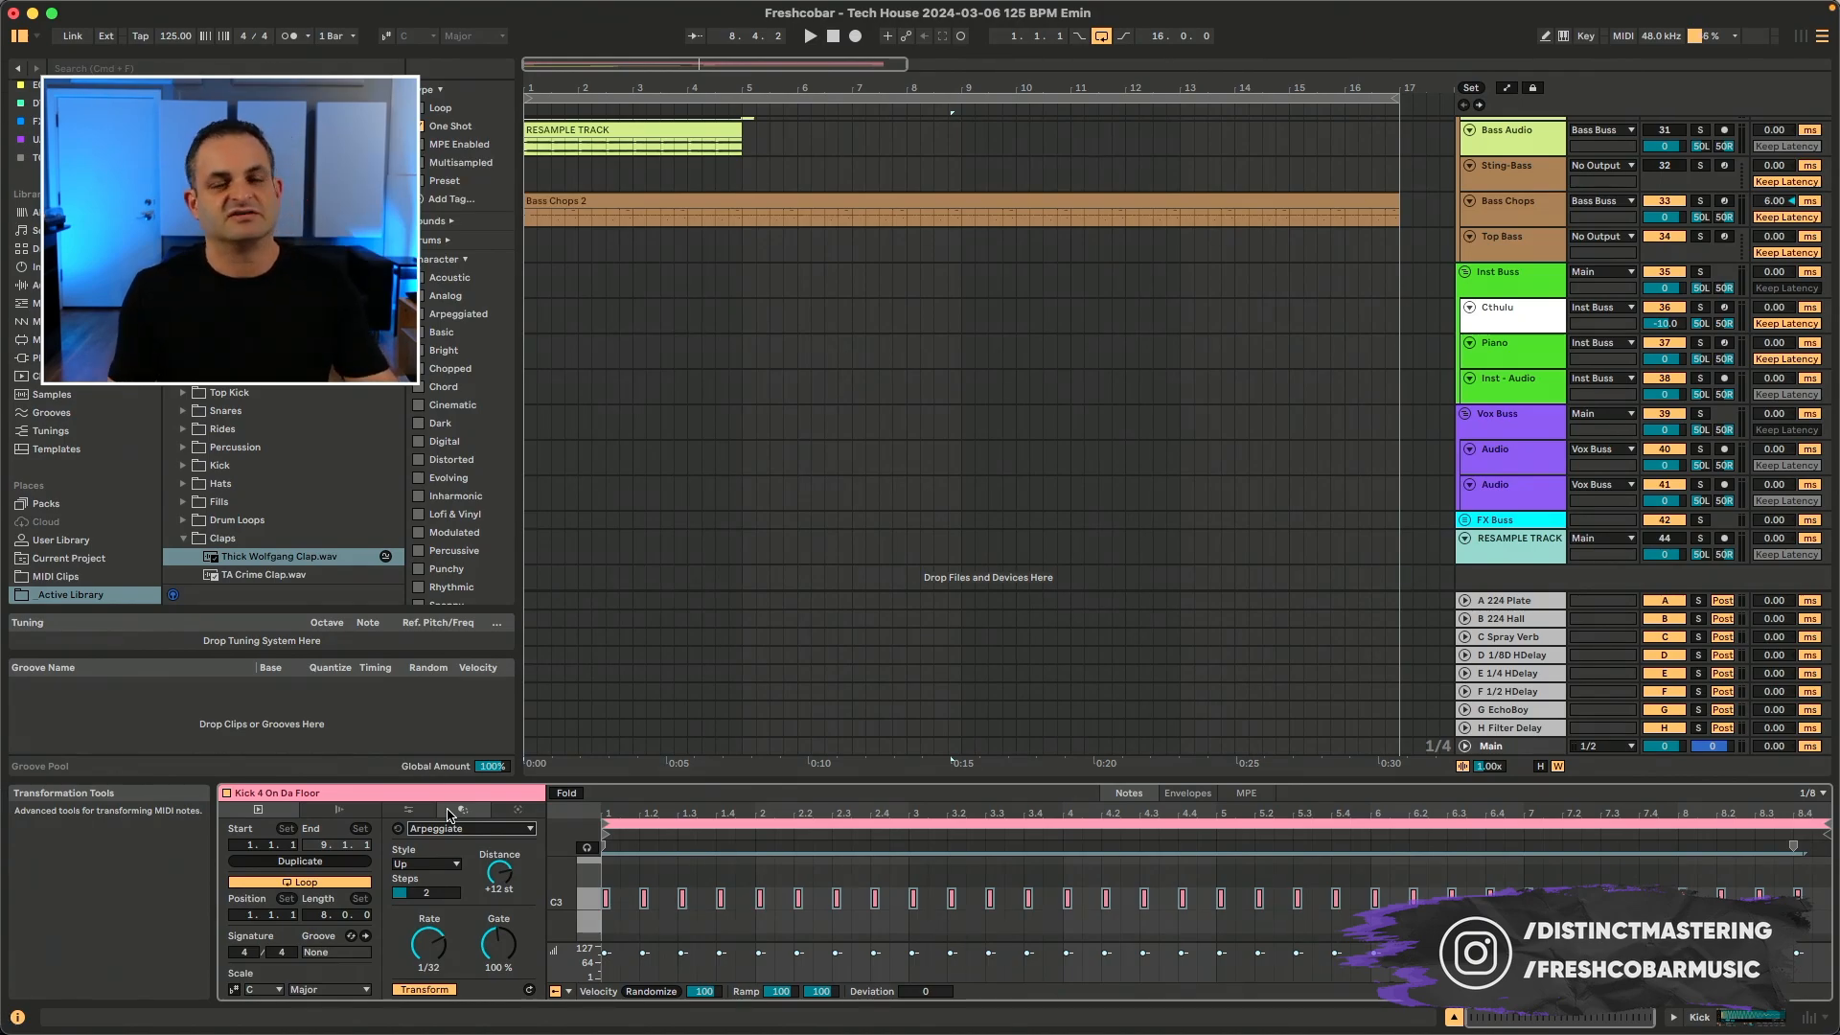
click(459, 810)
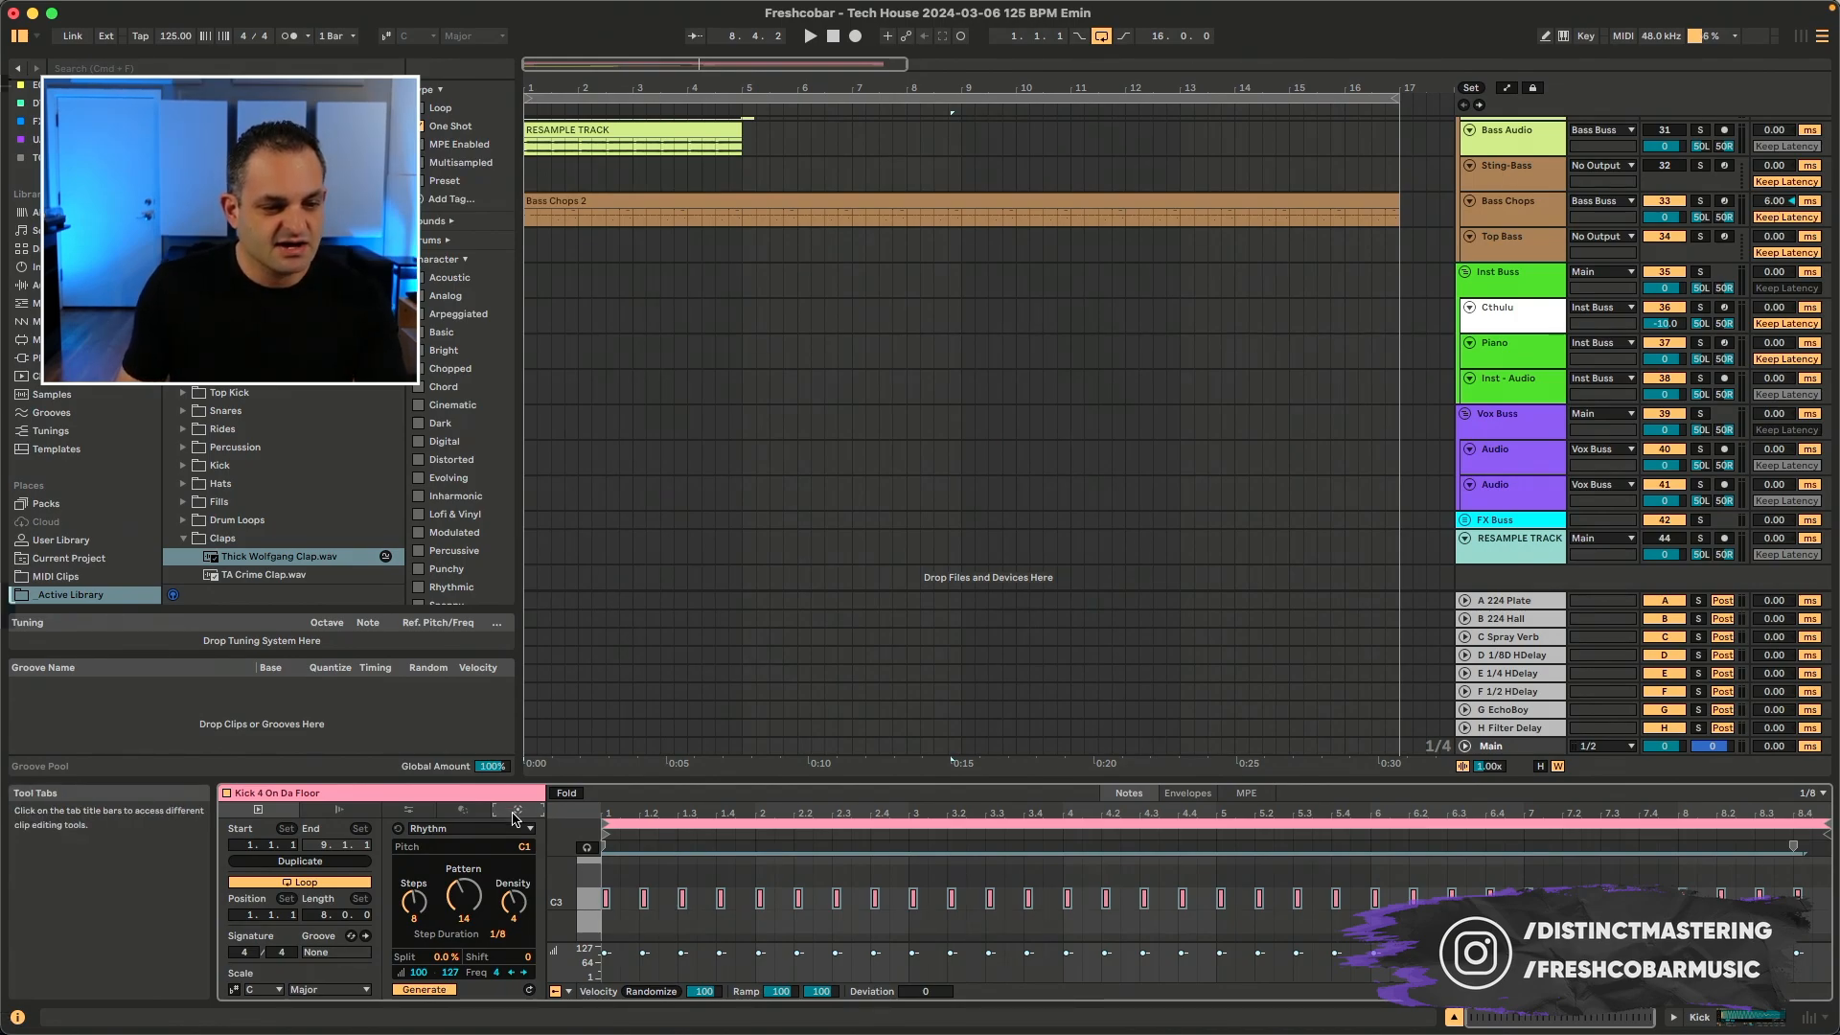
mouse_move(458, 854)
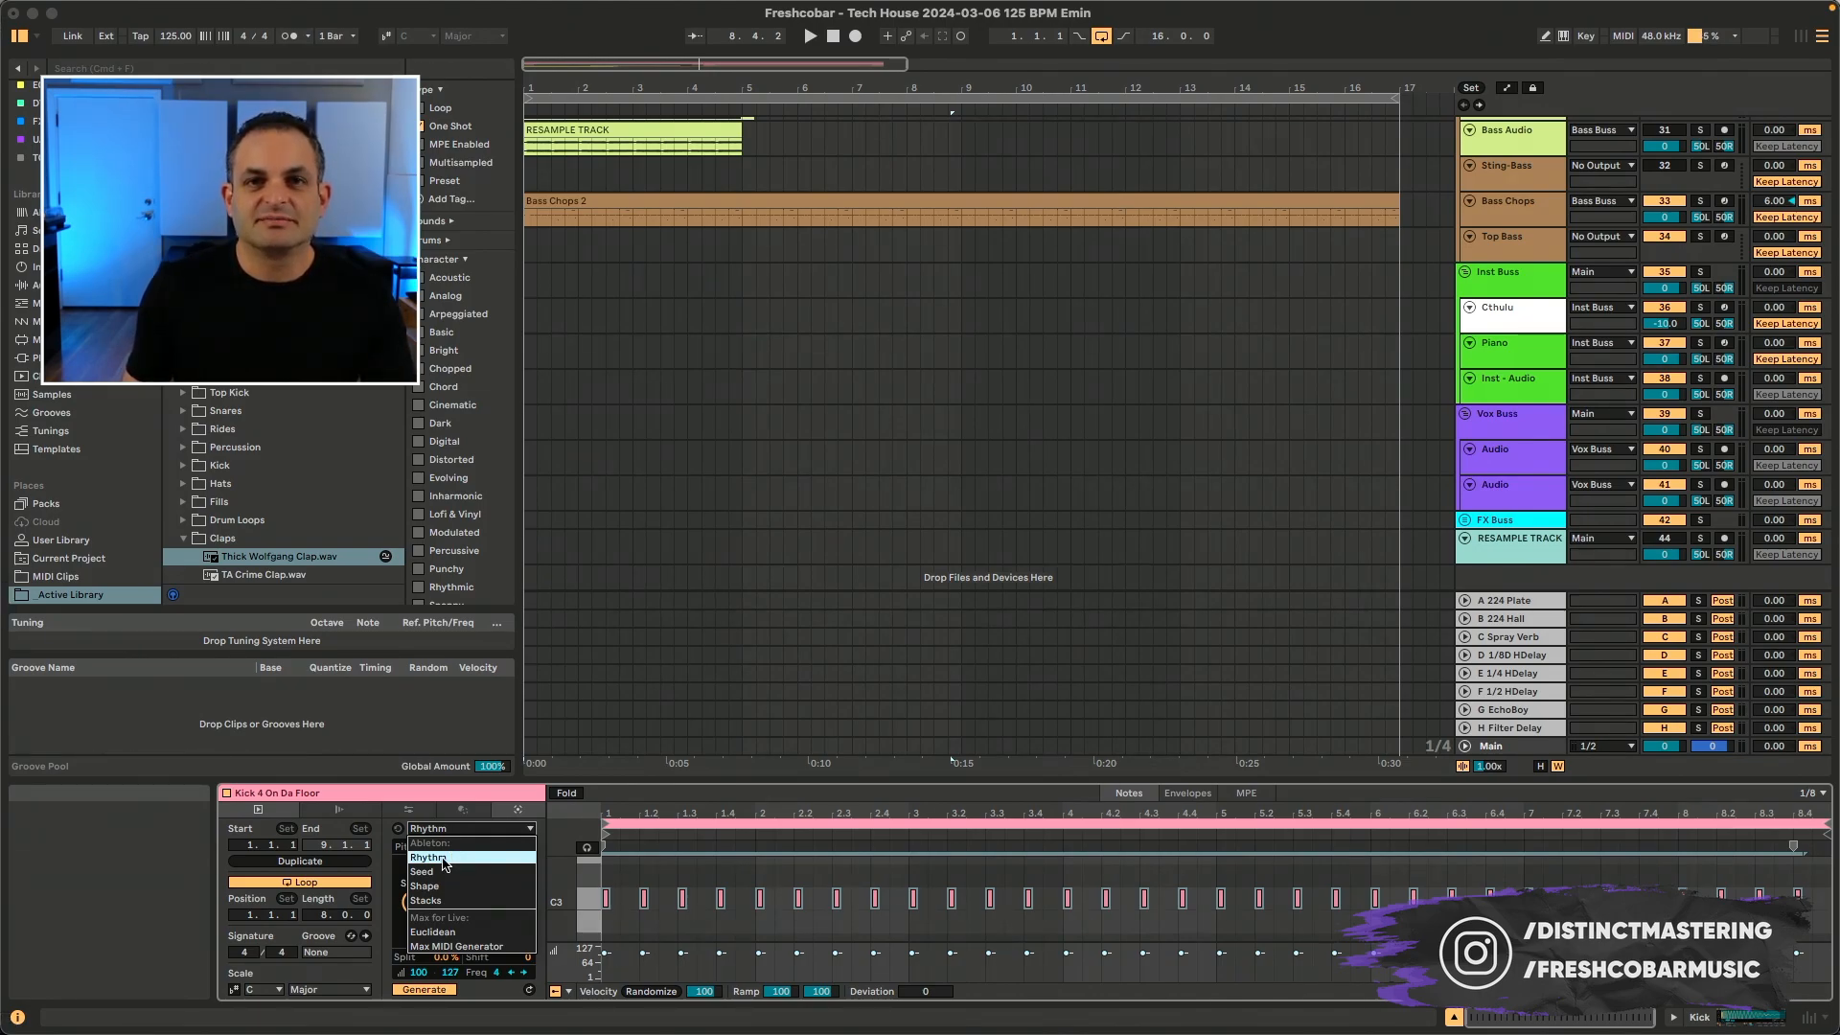
- Try Seed, Shape with the Down preset and Stacks generators, then generate notes into the kick clip
click(423, 871)
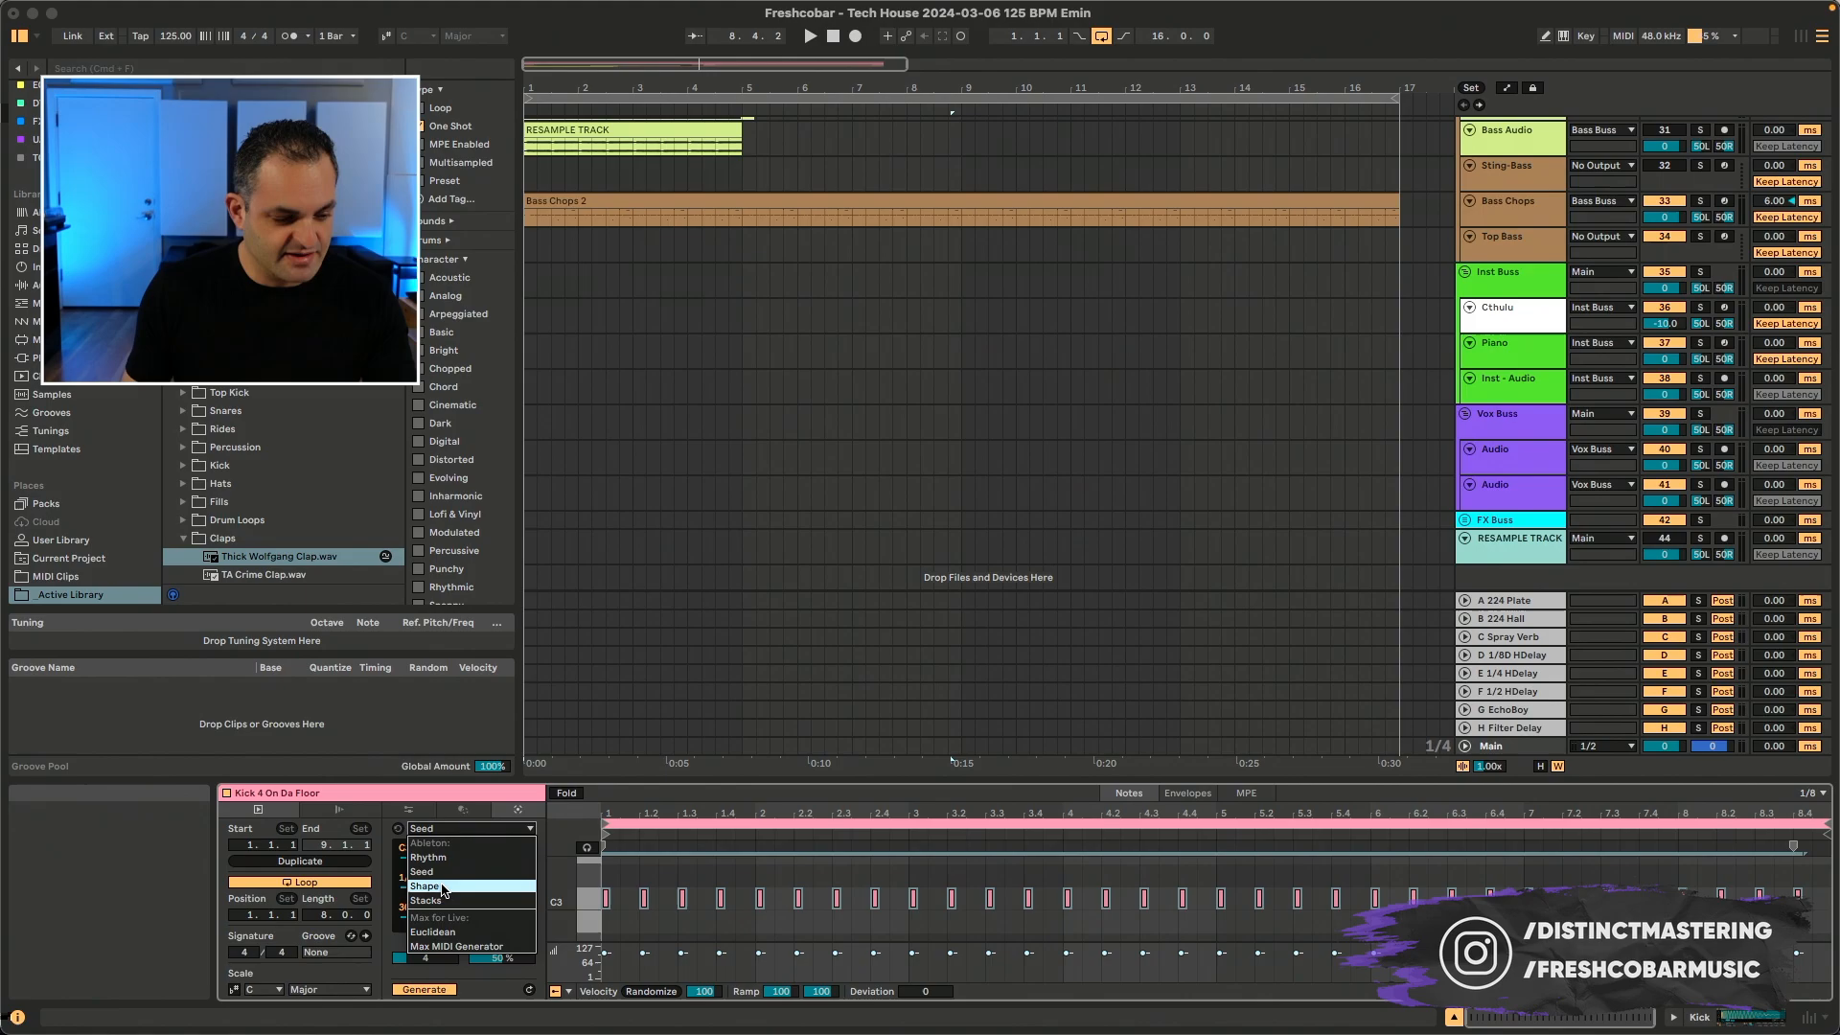
click(429, 884)
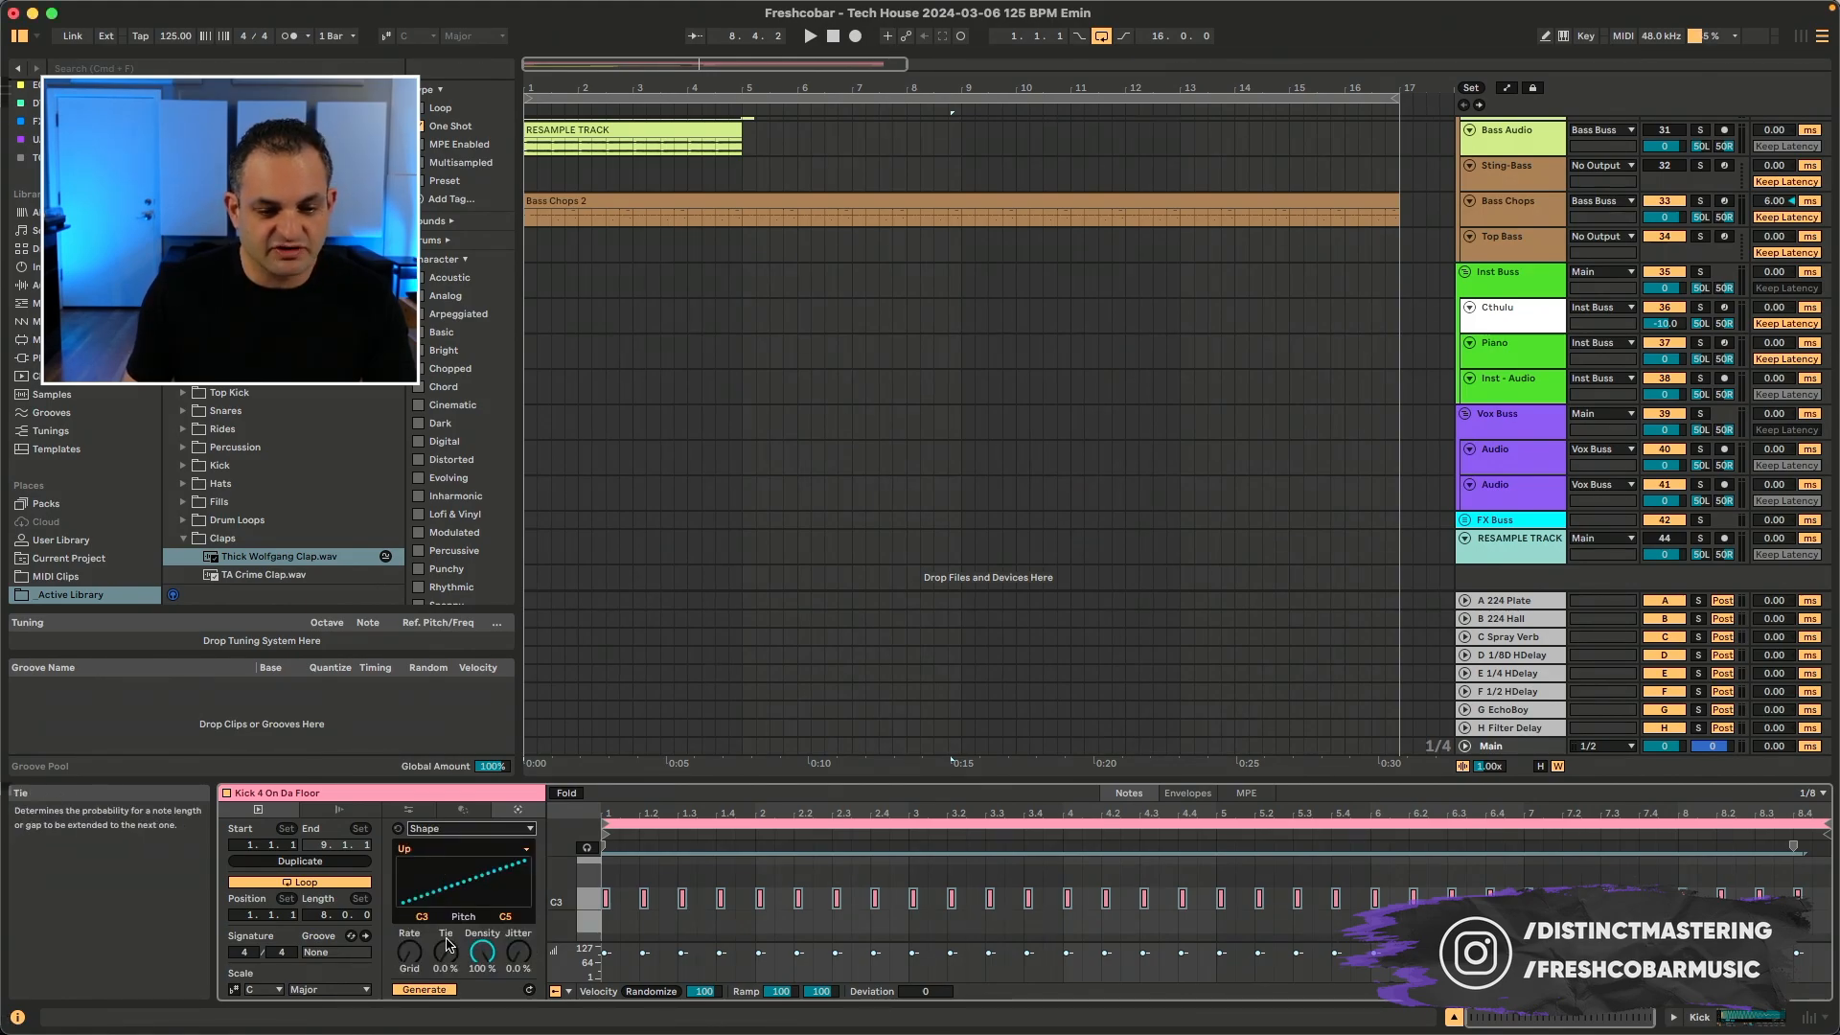
click(423, 989)
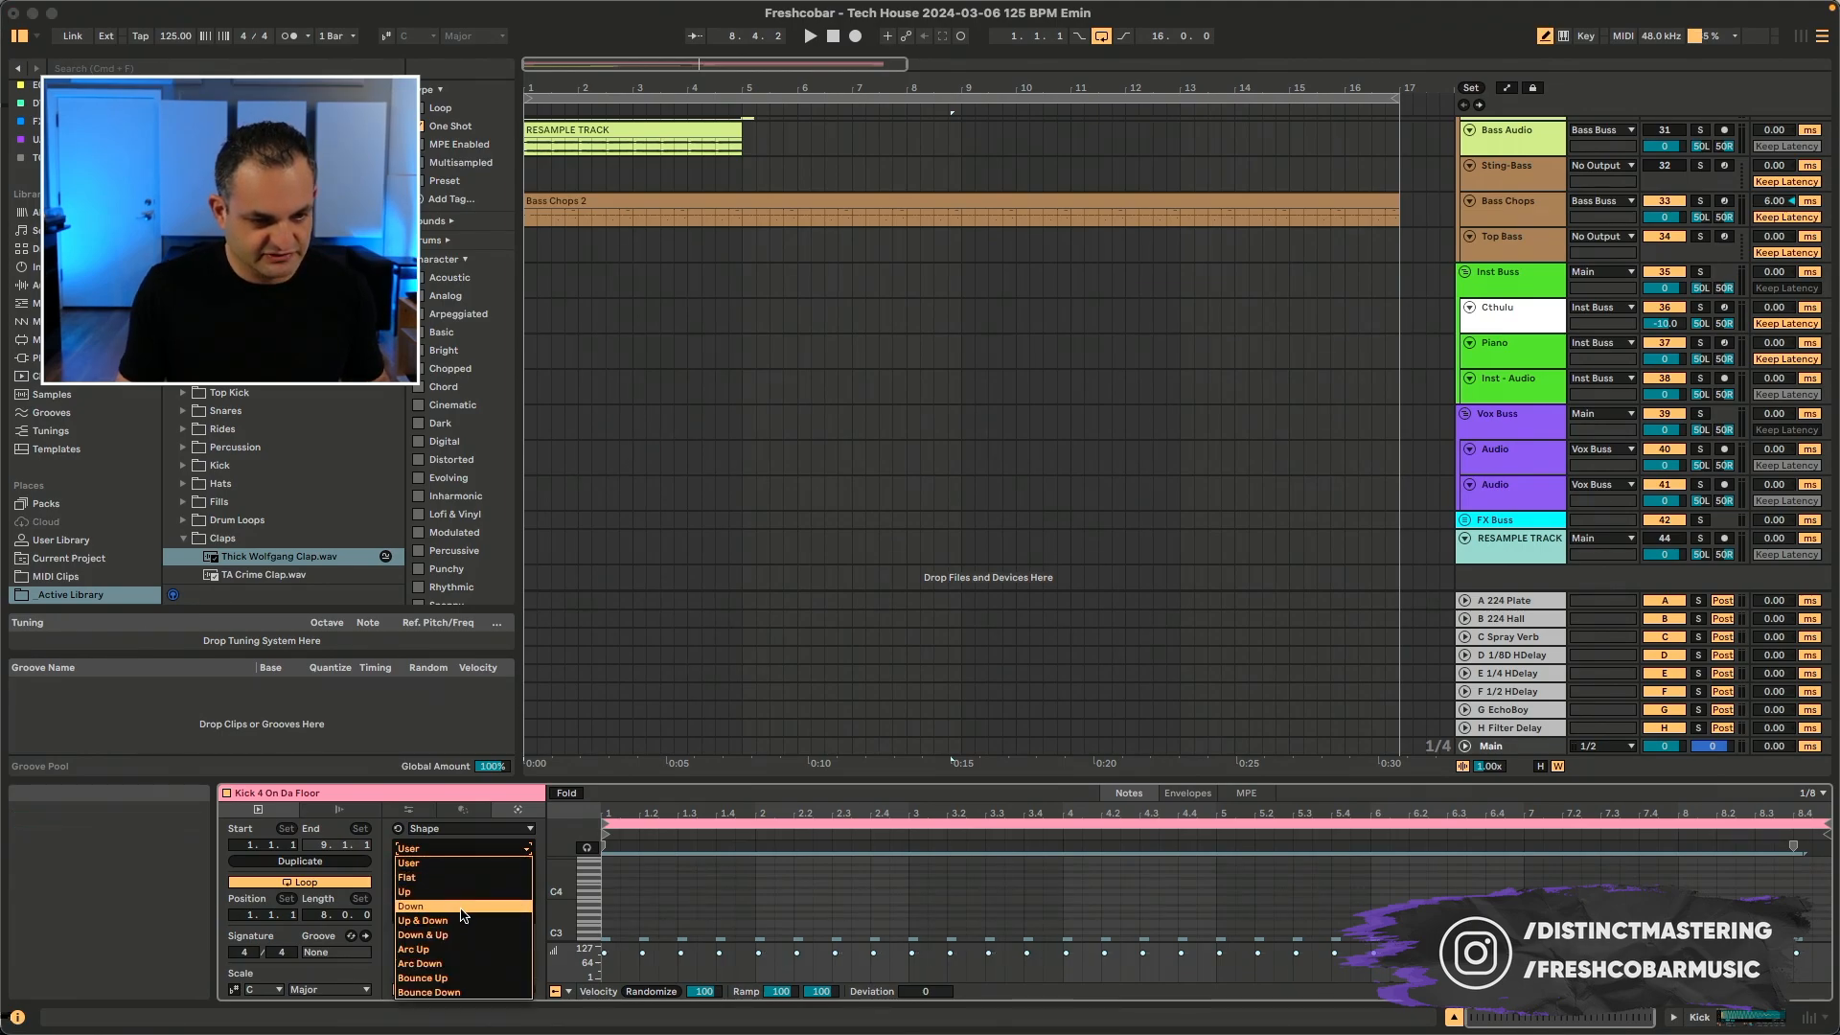
click(409, 905)
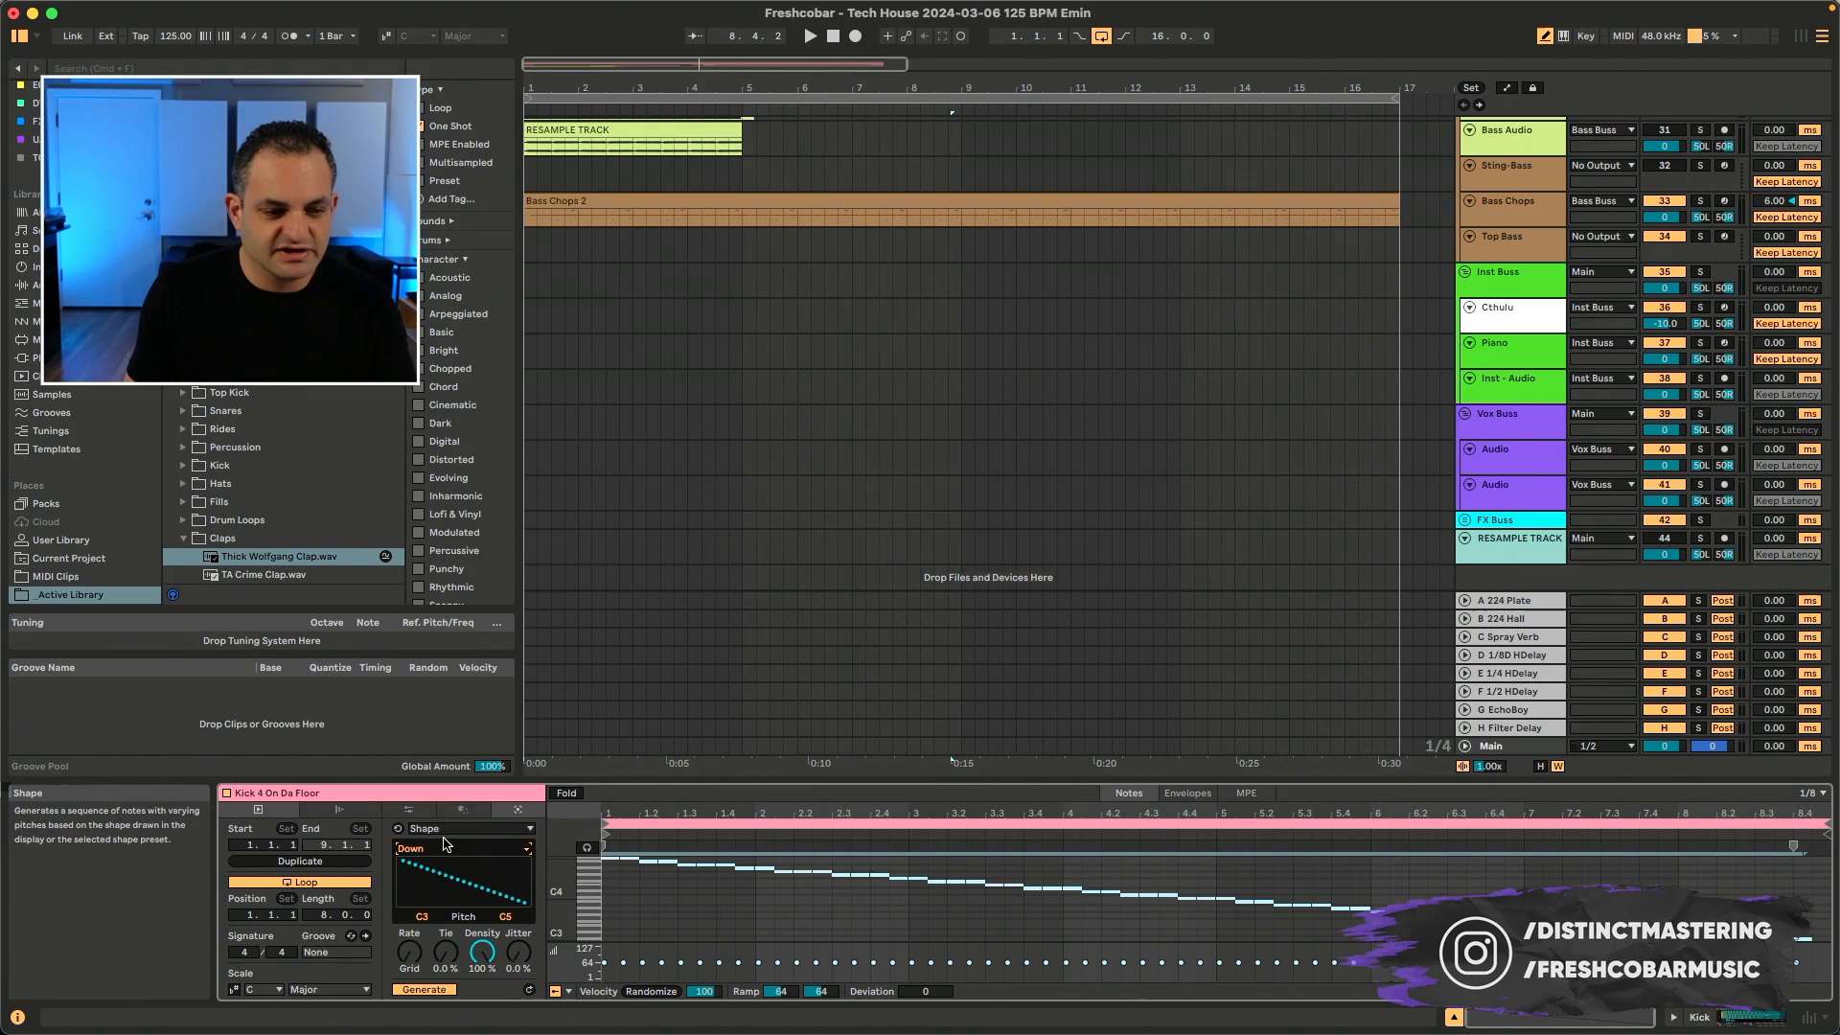
click(466, 828)
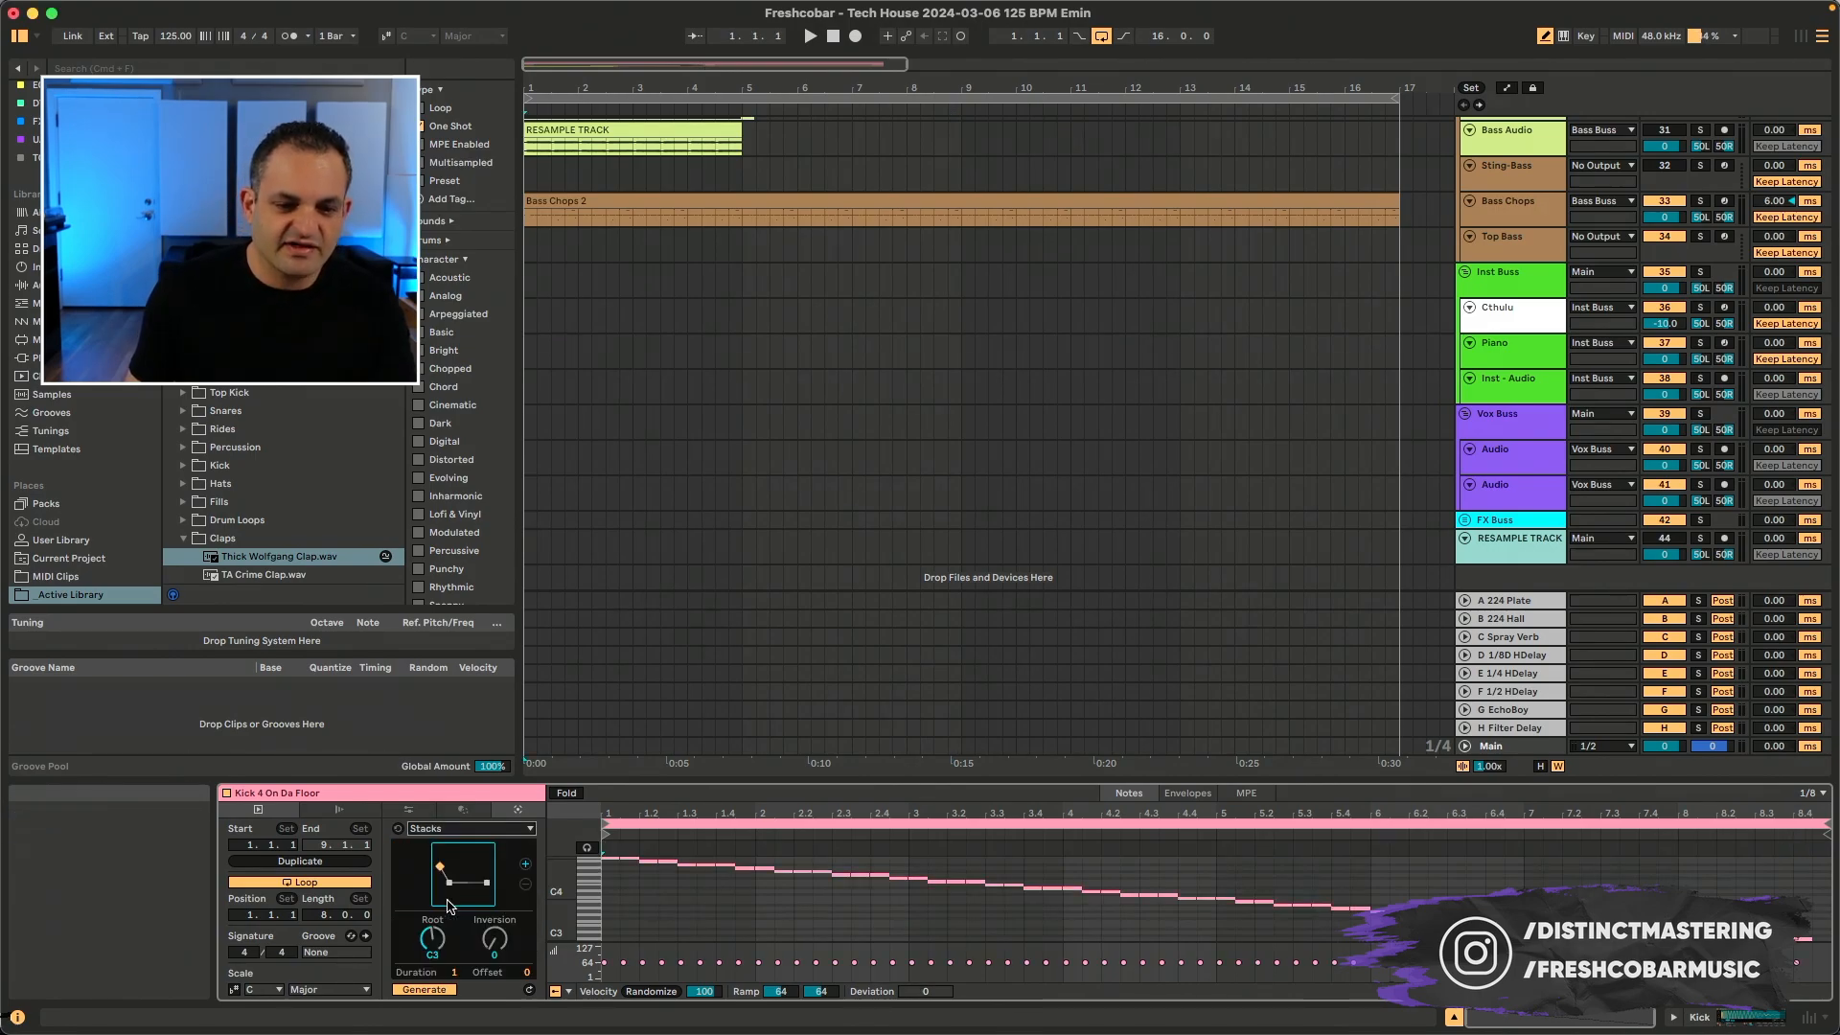
click(423, 989)
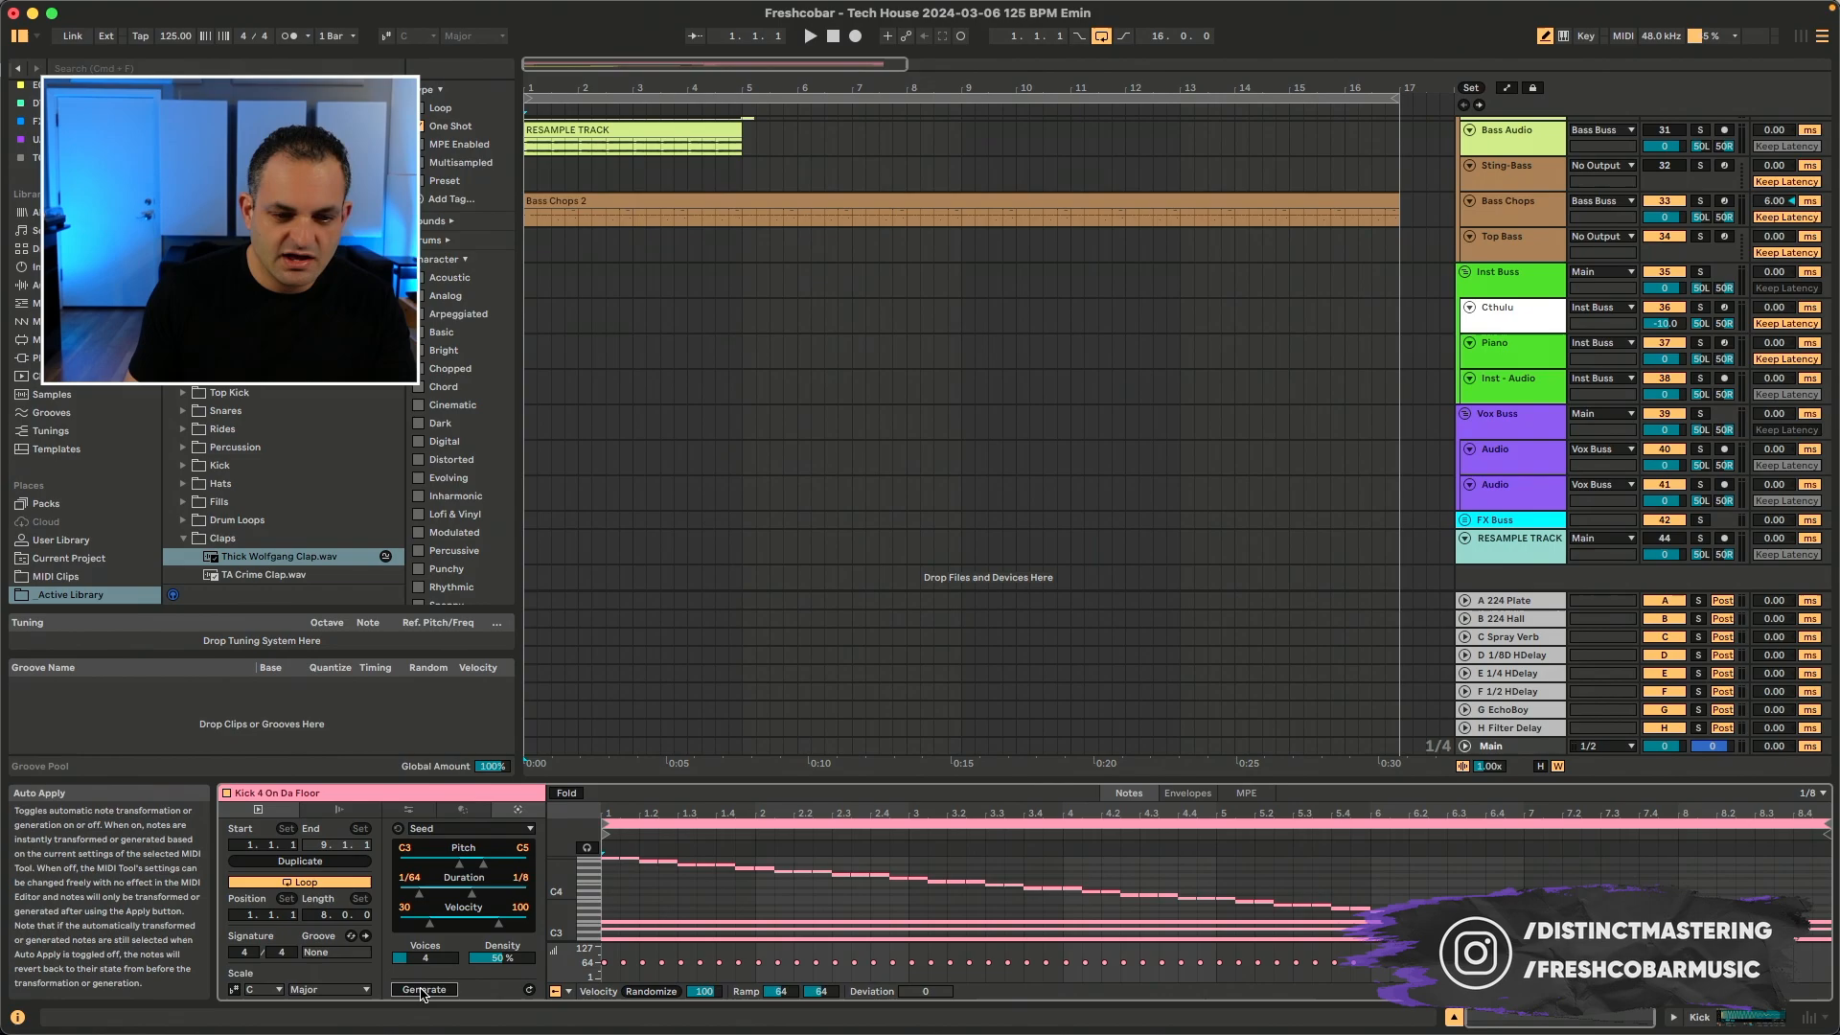
click(423, 989)
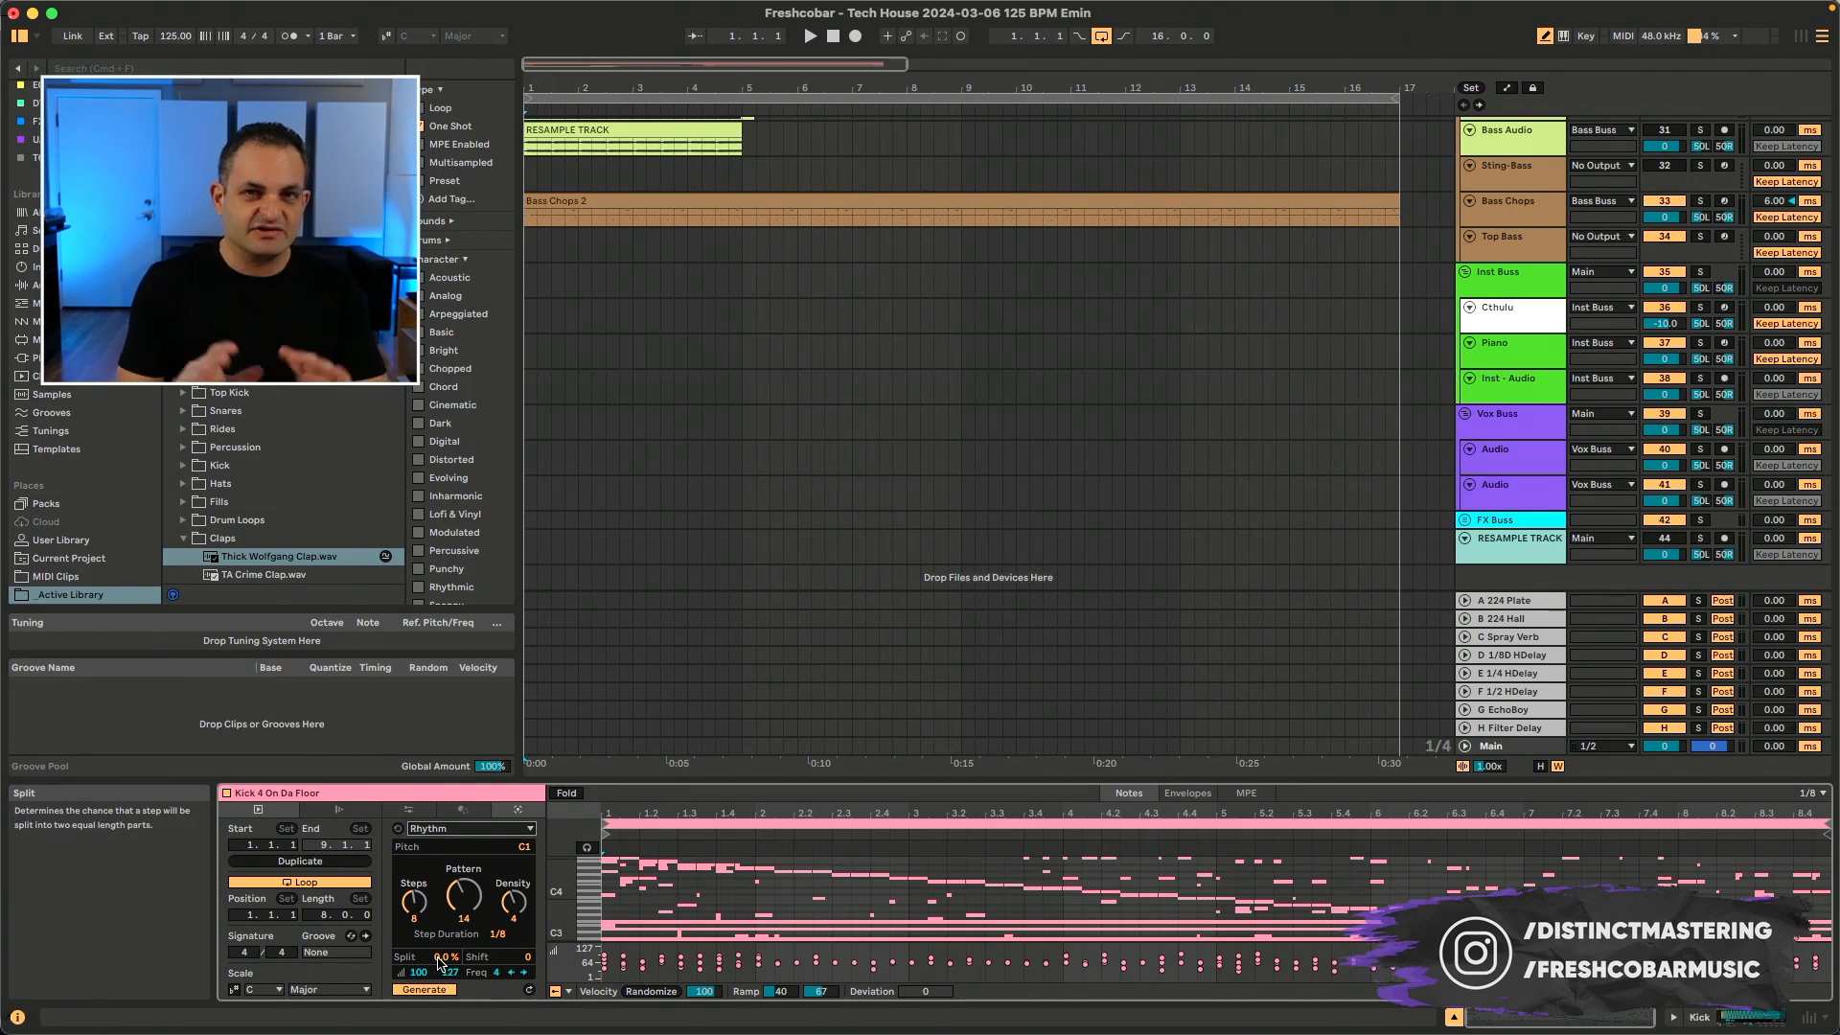
mouse_move(1127, 794)
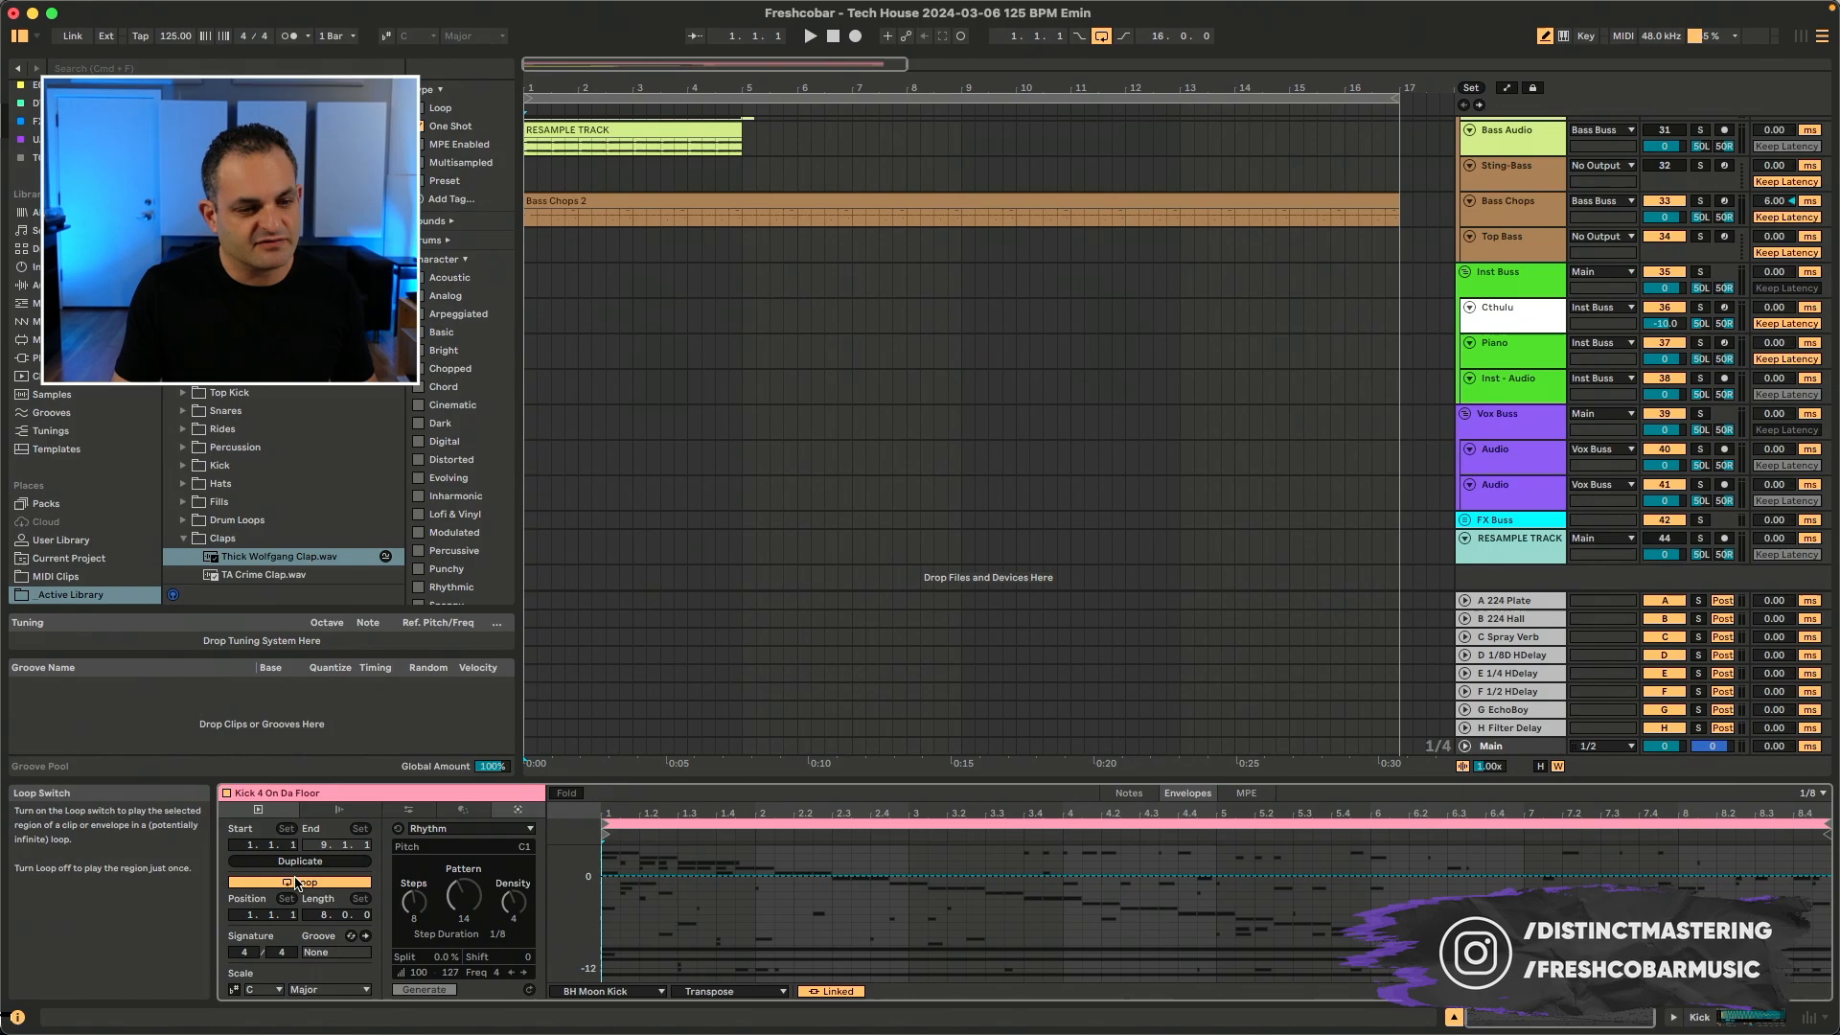
- Show the Kick 4 On Da Floor clip's Transpose envelope for BH Moon Kick
click(407, 809)
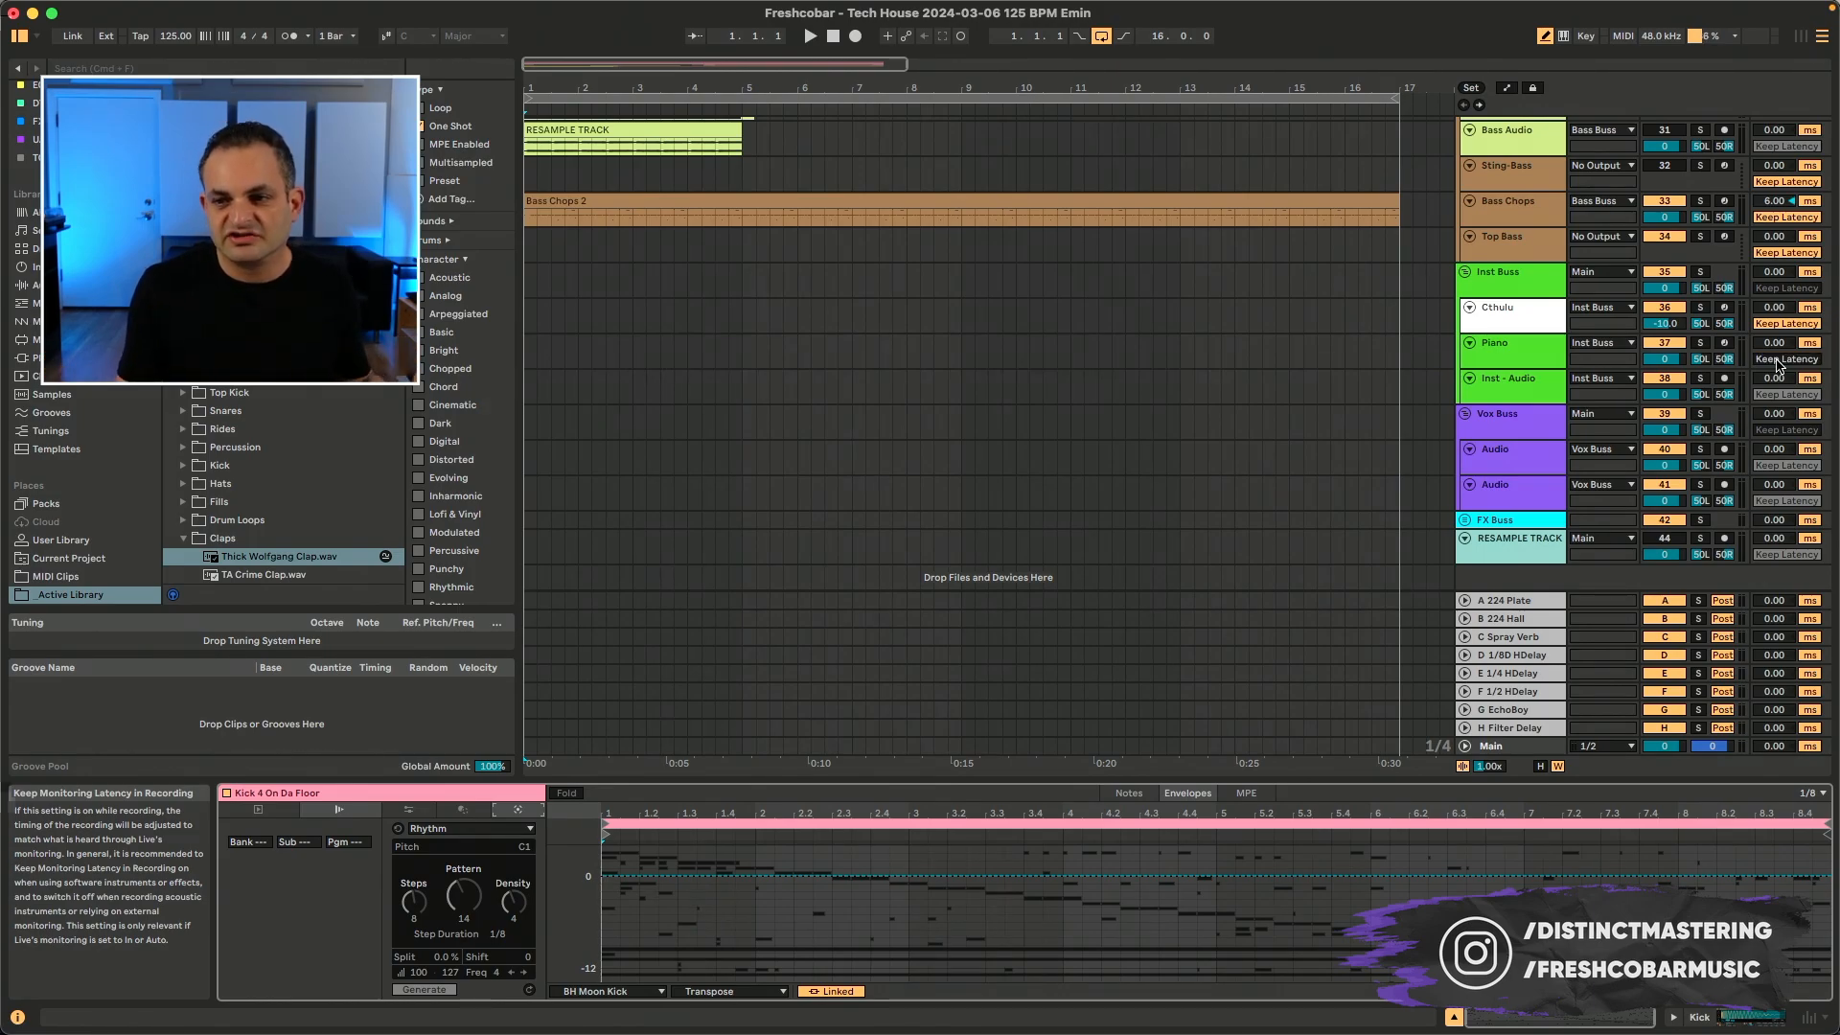
mouse_move(303, 622)
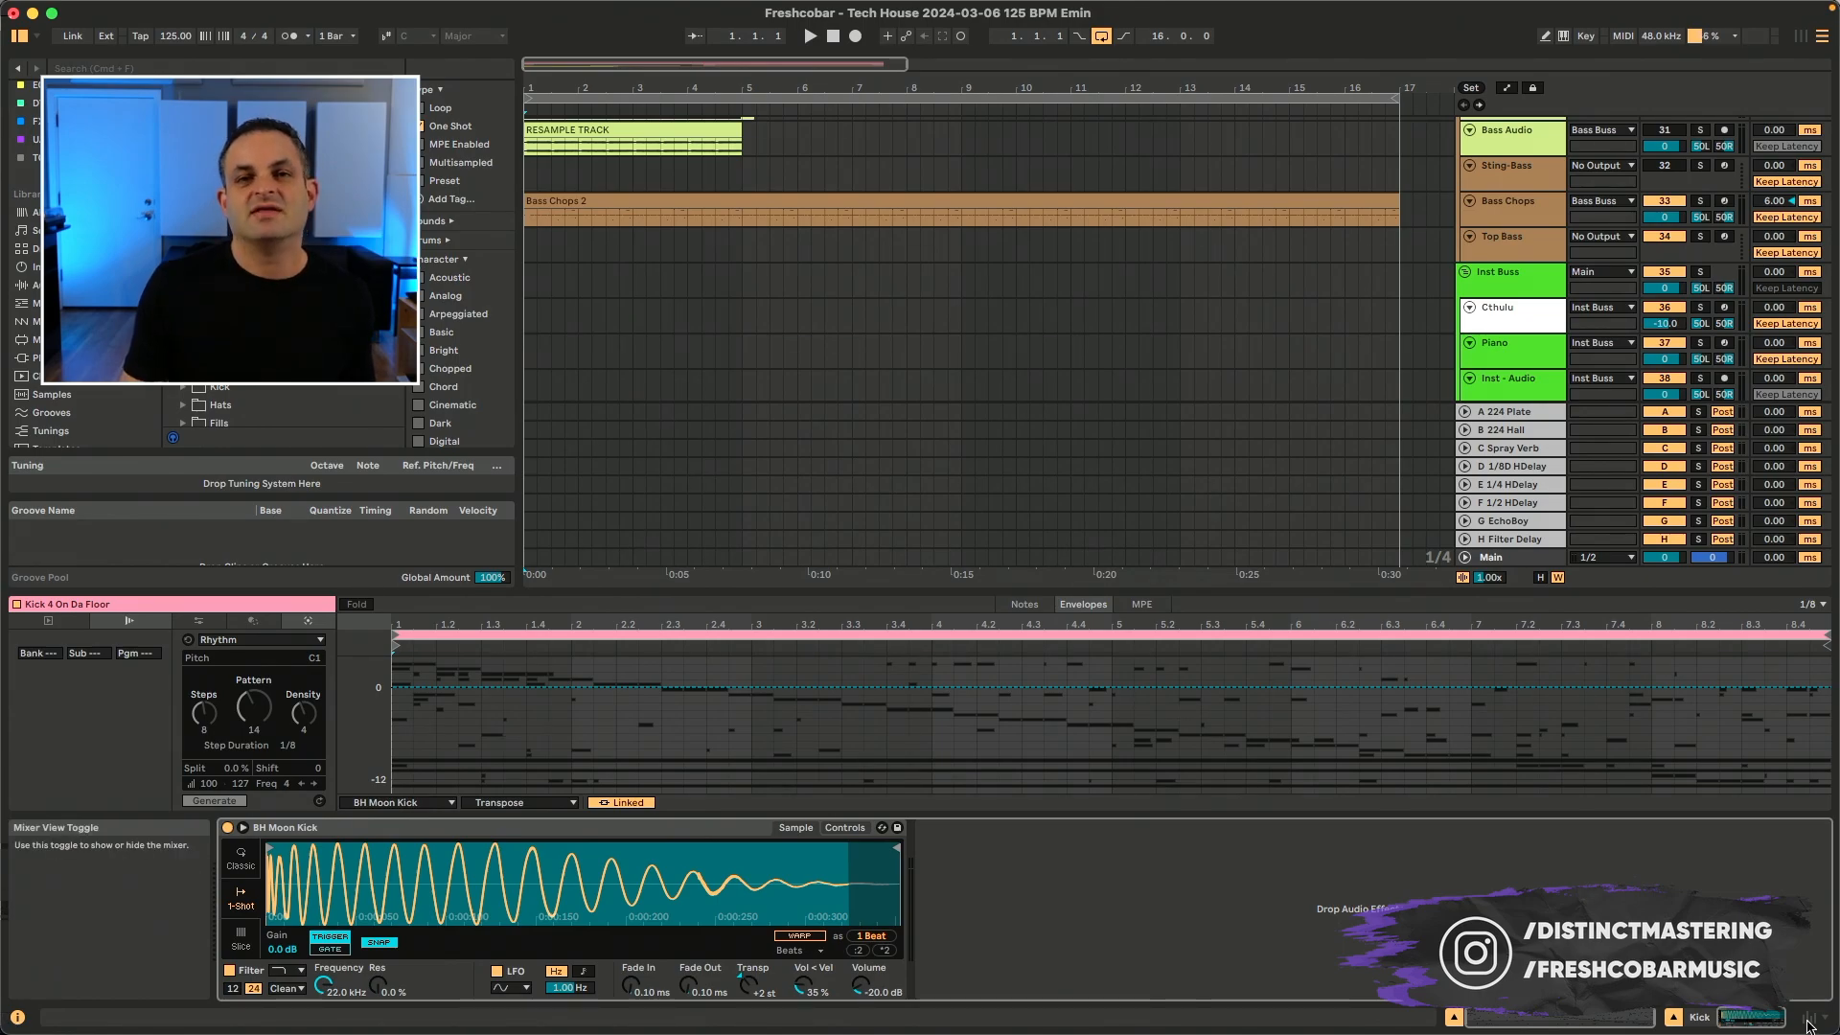
- Switch to the full Mixer view with all track channels laid out
click(56, 827)
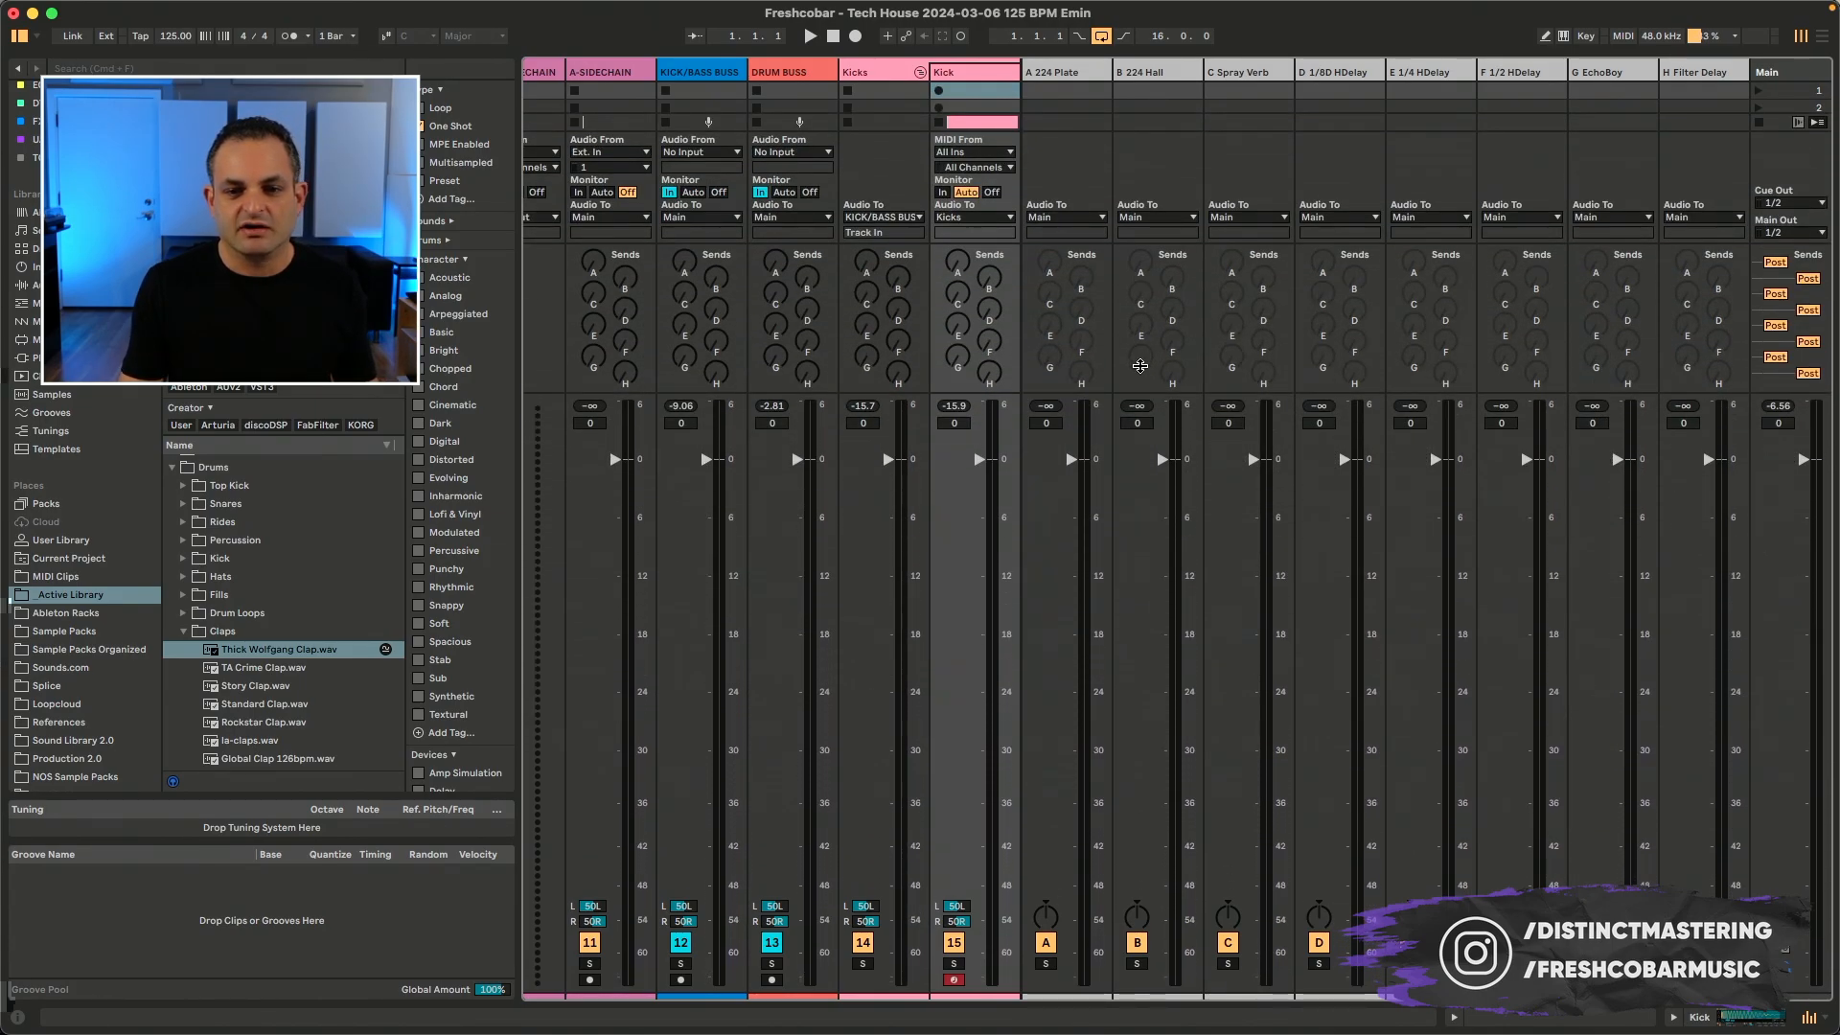
mouse_move(1072, 461)
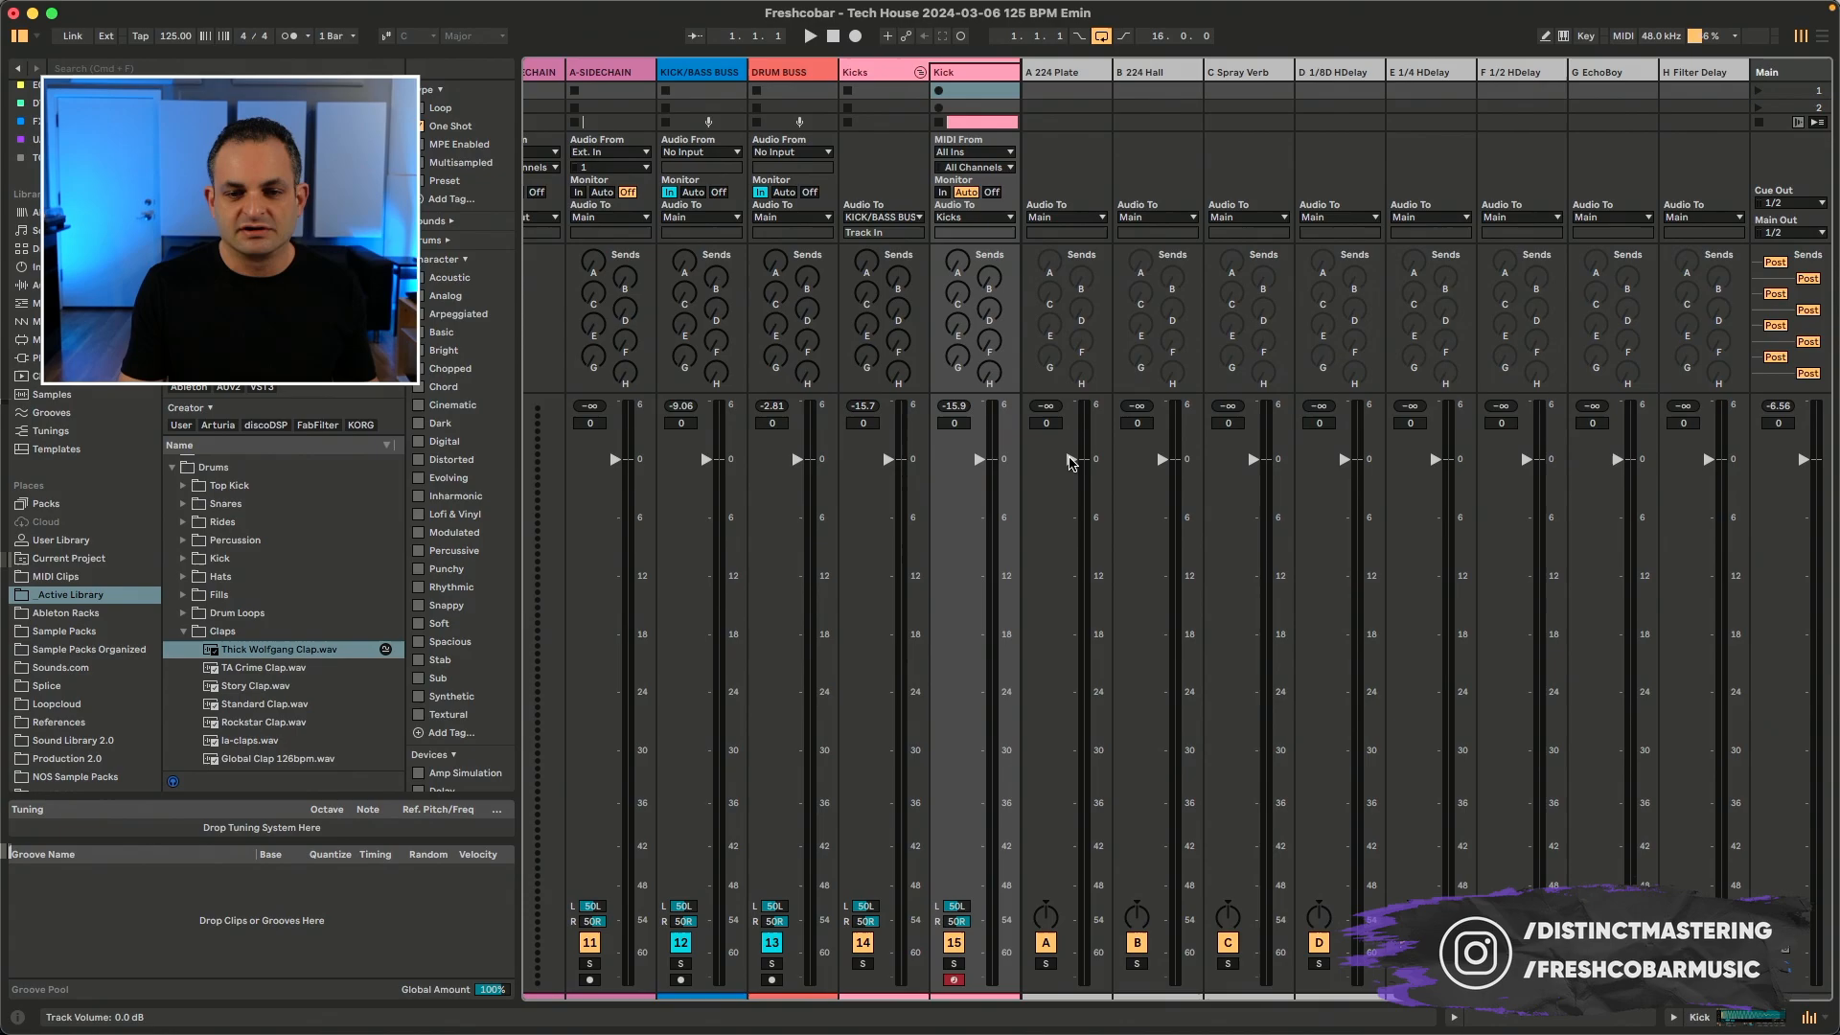
mouse_move(1067, 456)
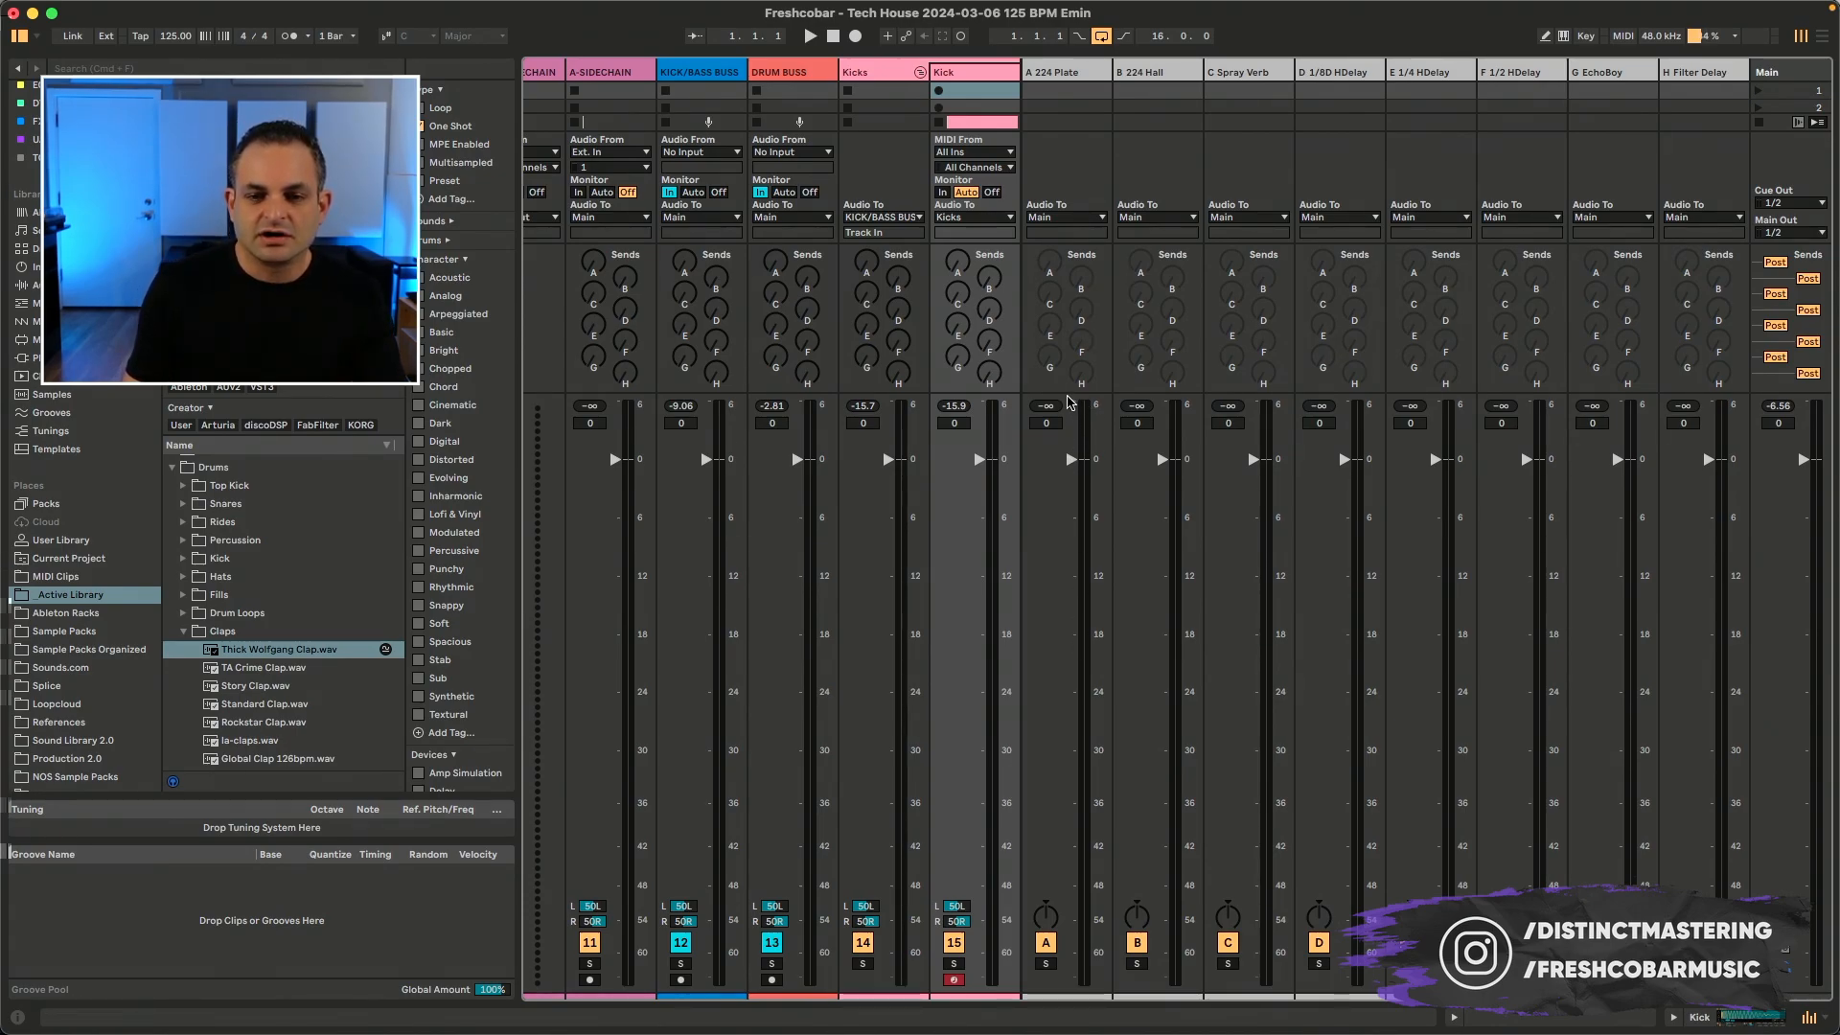
mouse_move(1068, 402)
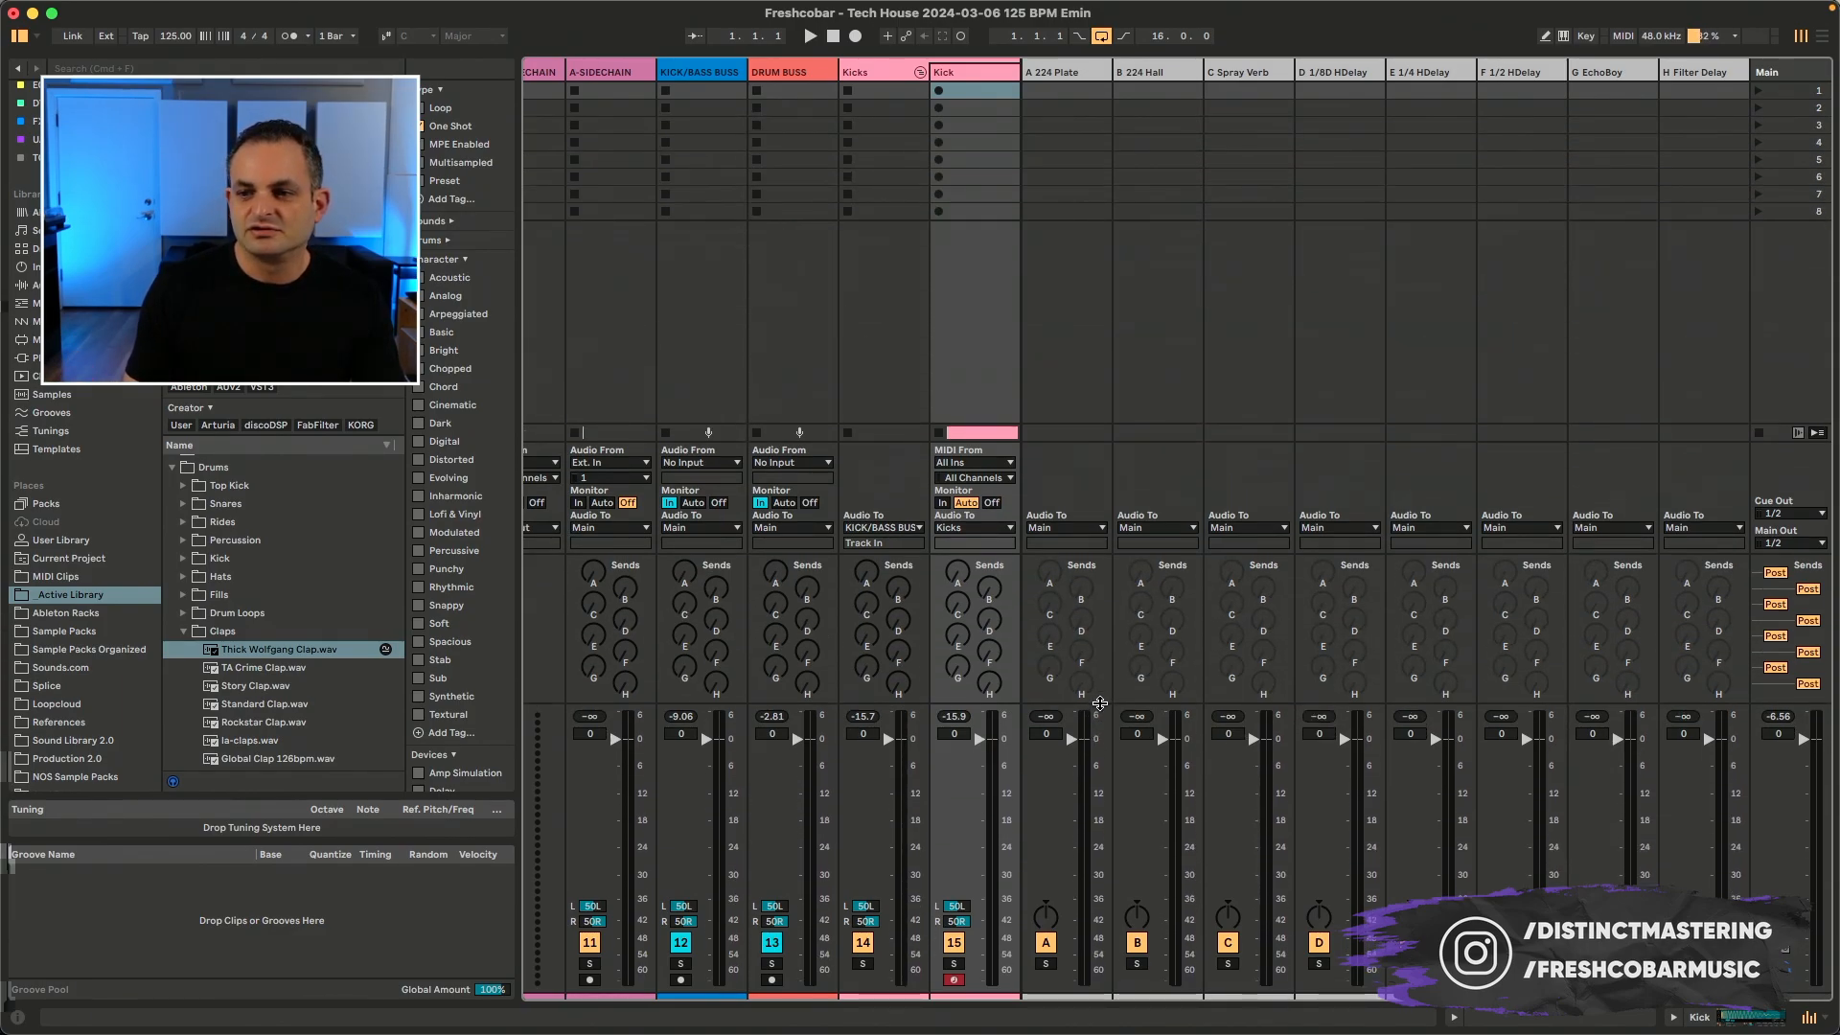
mouse_move(1109, 510)
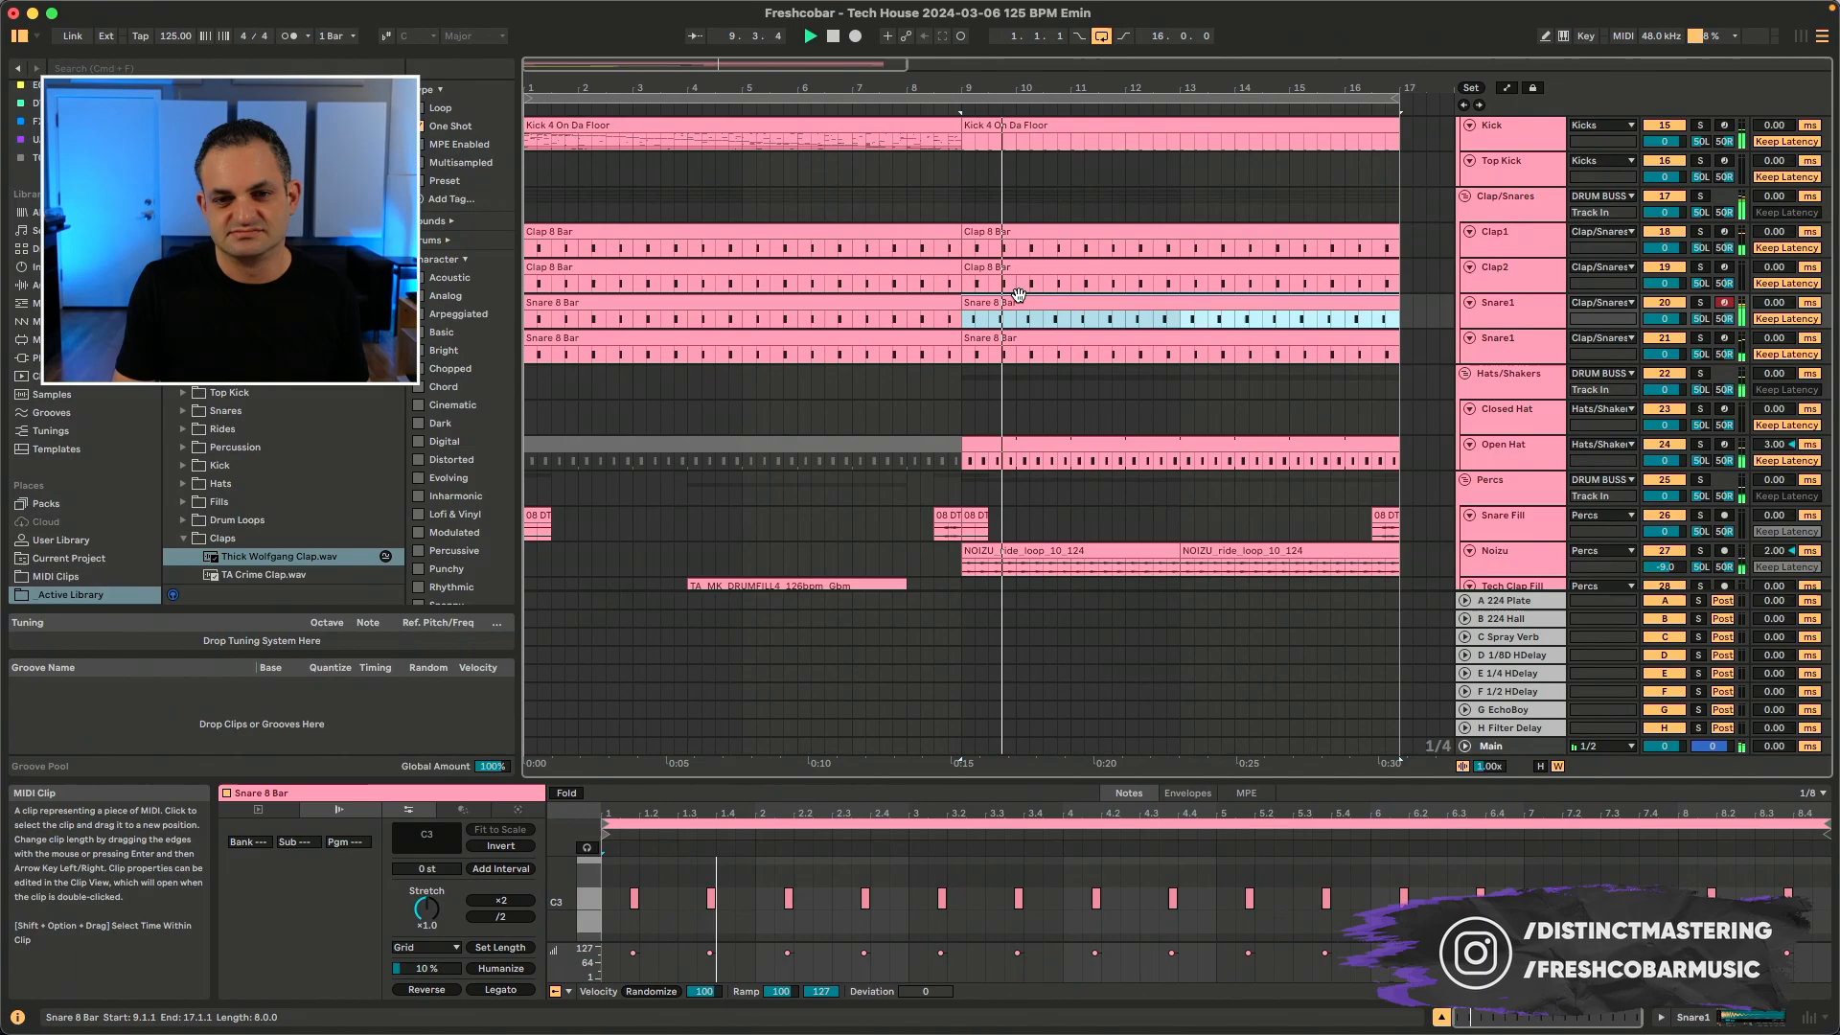
- Show the Snare 8 Bar clip at bar 9 in the Clip View note editor
click(1056, 308)
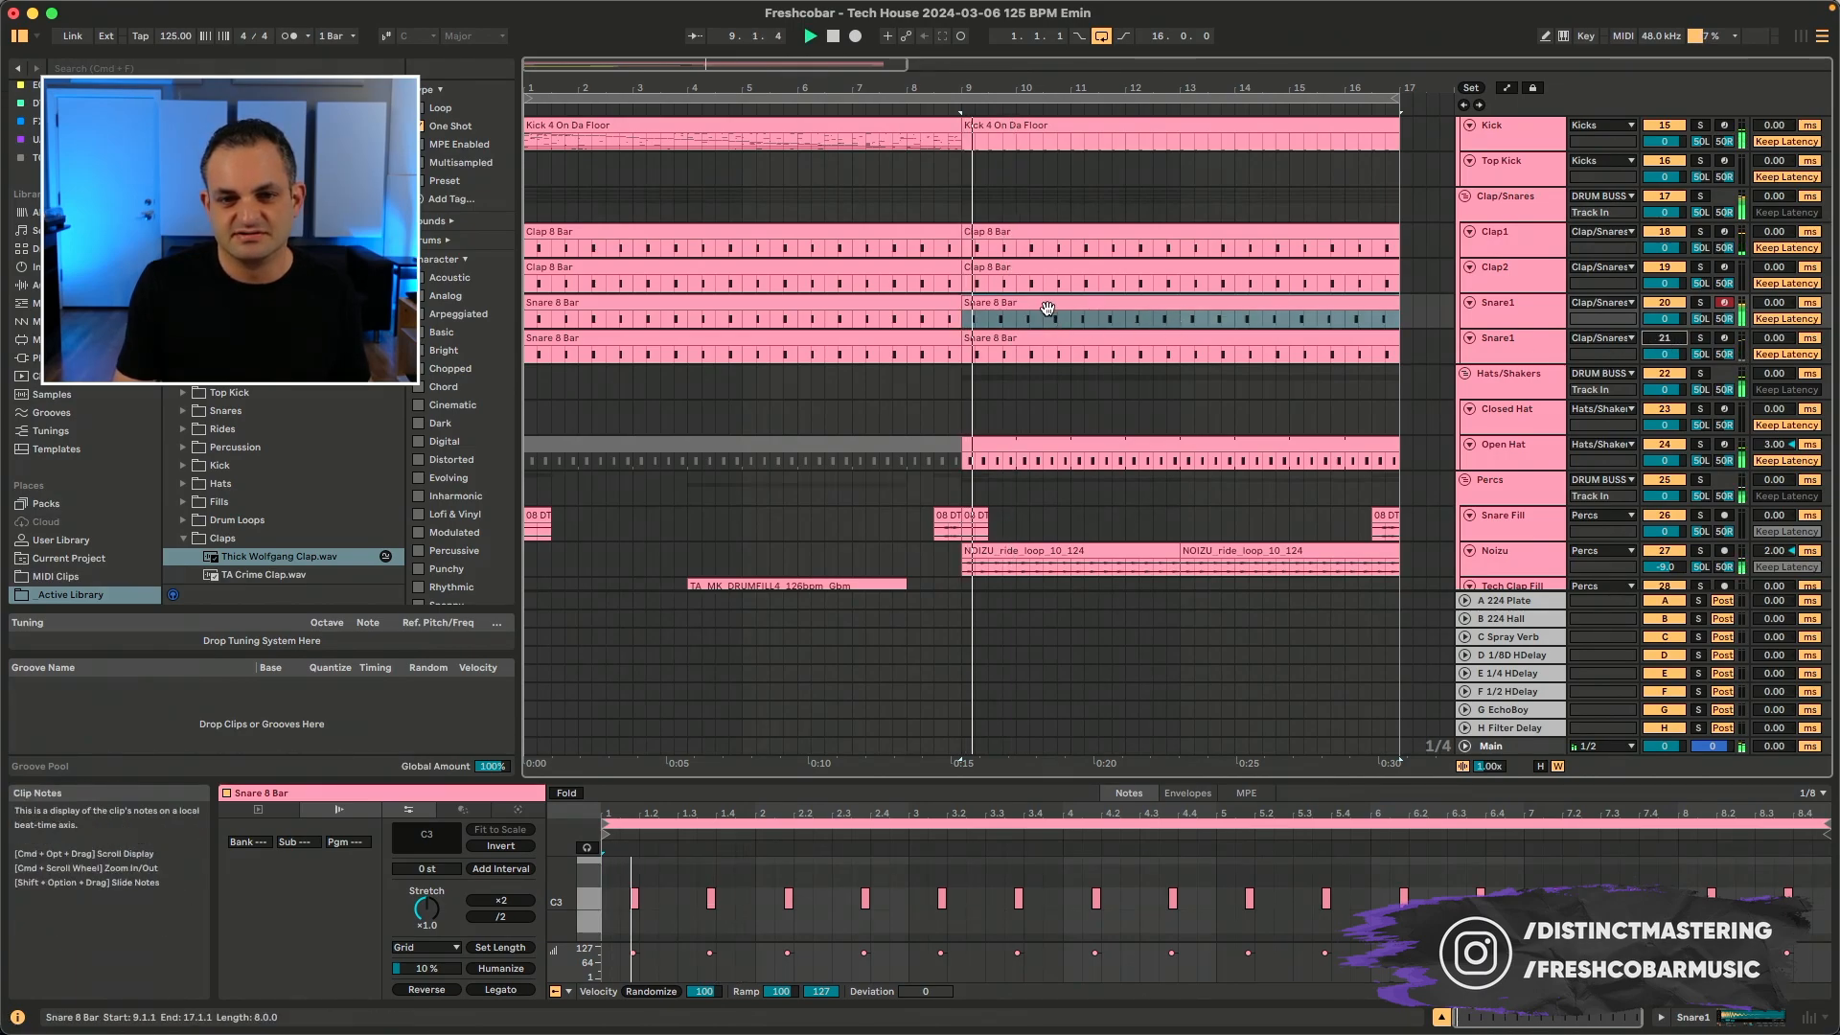